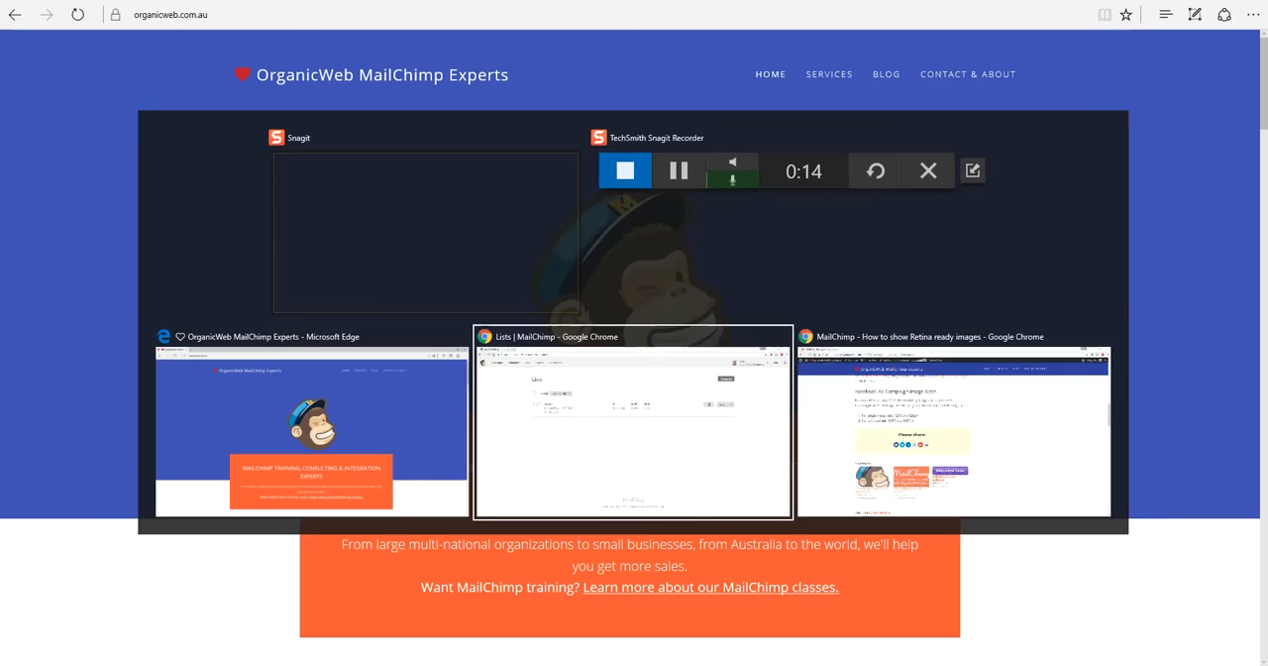
- Switch to the Chrome window showing the MailChimp Lists page with the Demo list
{"action": "left_click", "coordinate": [632, 424]}
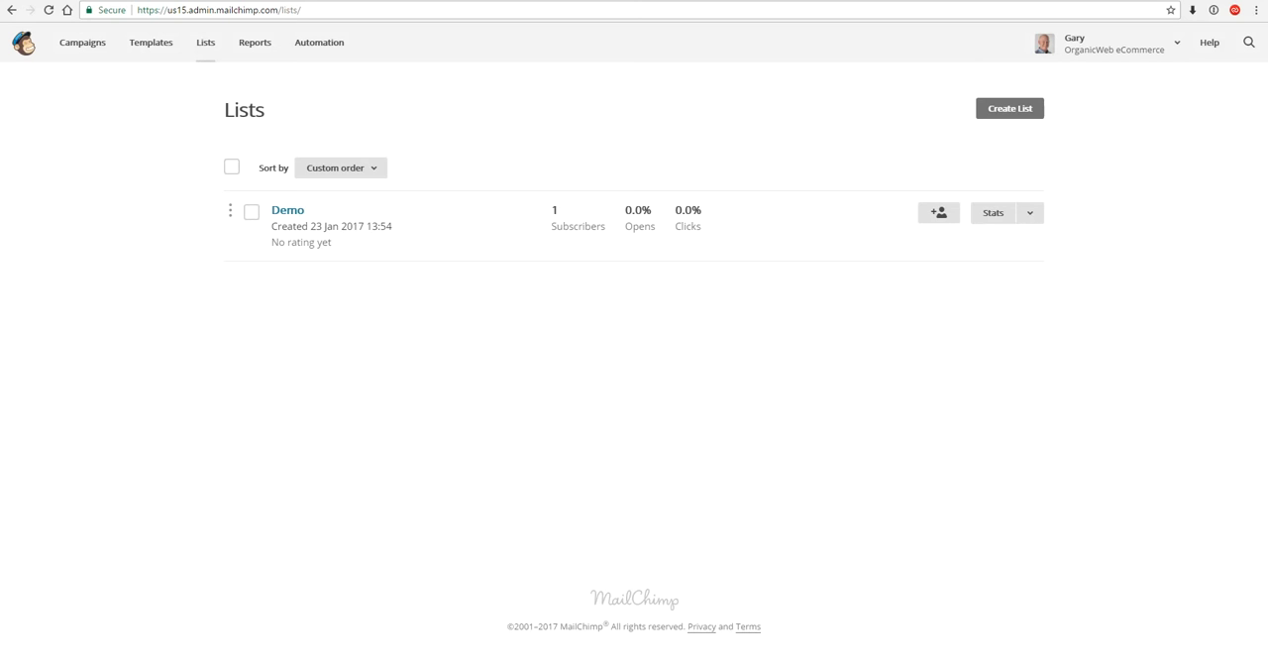
{"action": "mouse_move", "coordinate": [664, 423]}
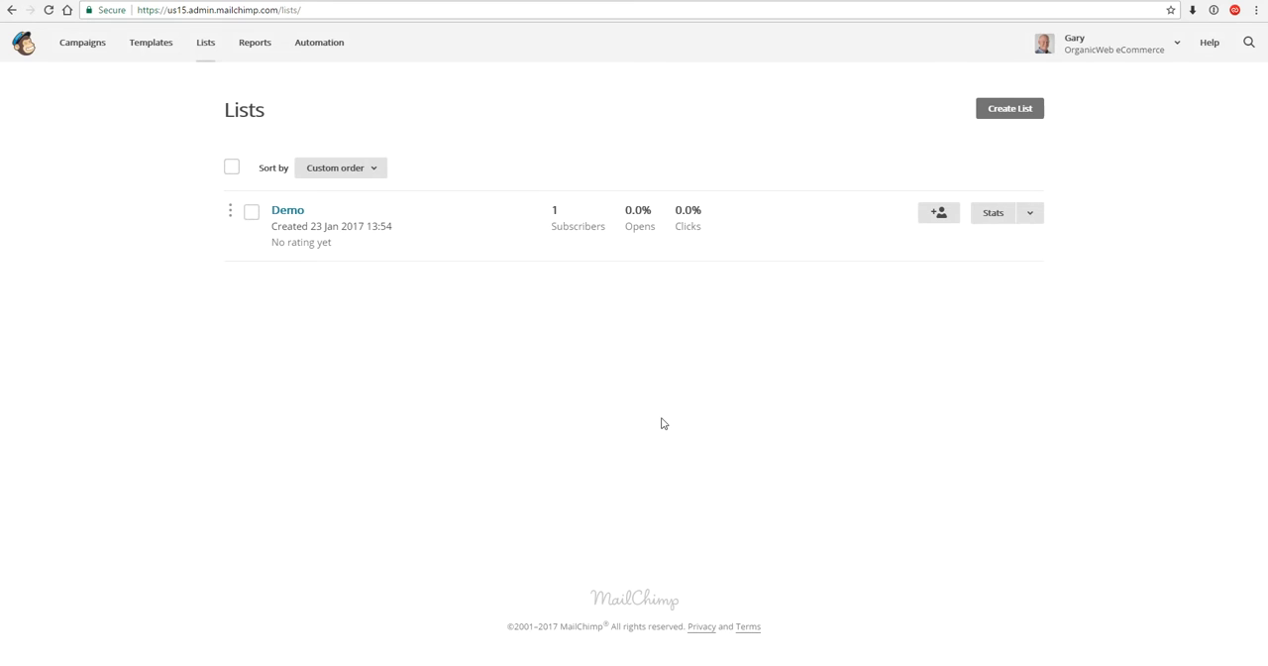
{"action": "mouse_move", "coordinate": [495, 371]}
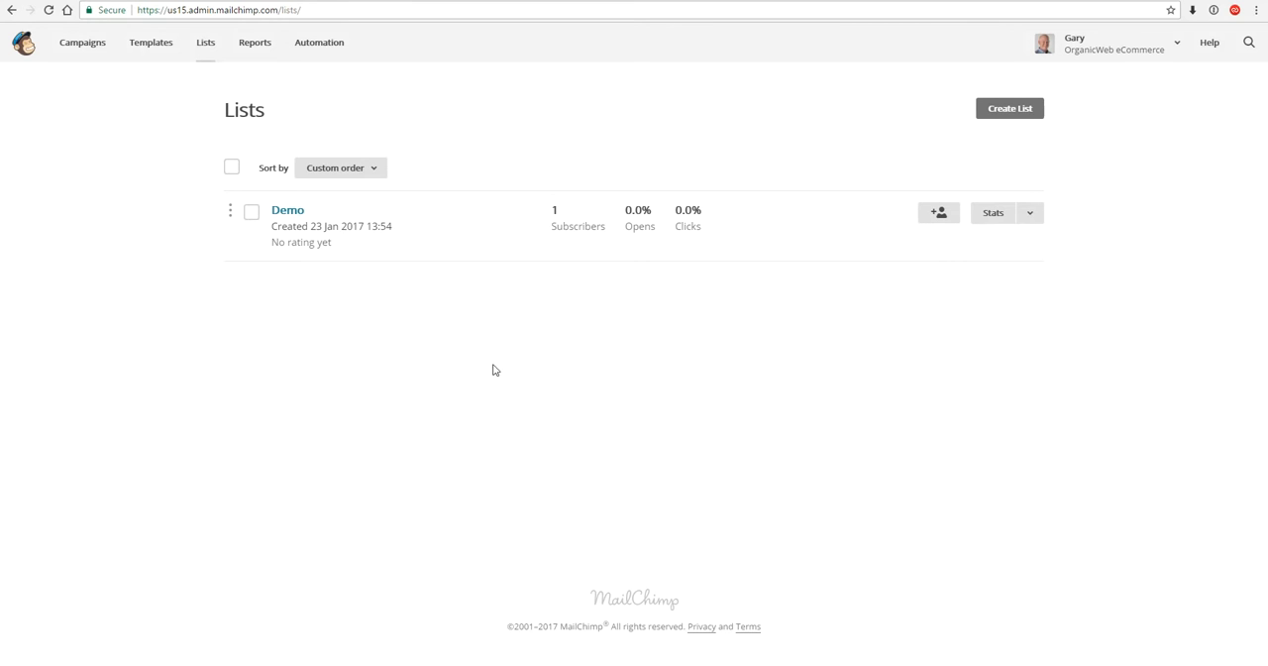
{"action": "mouse_move", "coordinate": [288, 210]}
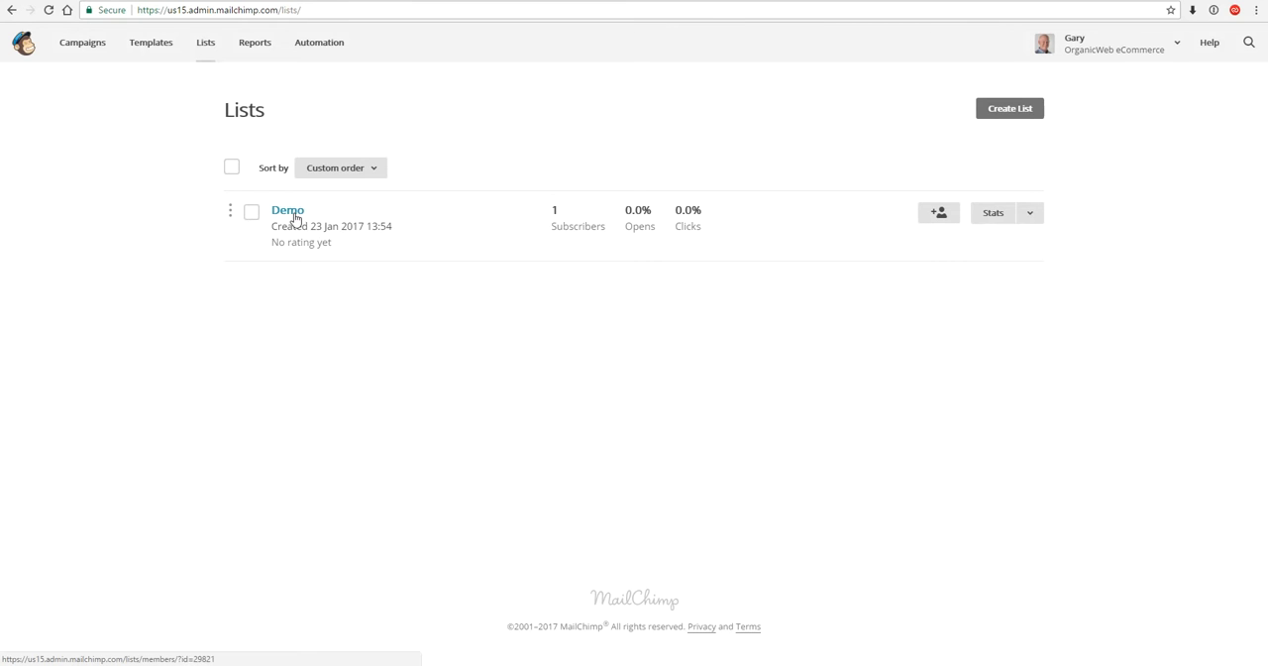
{"action": "mouse_move", "coordinate": [287, 210]}
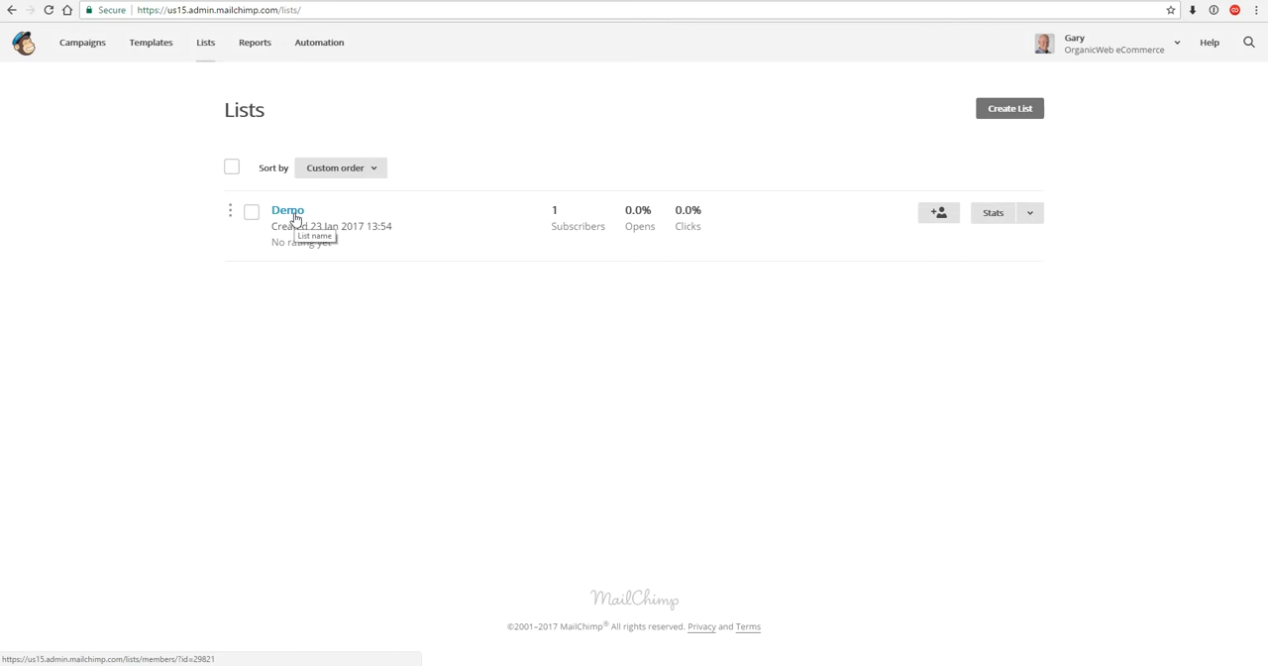
- Open the Demo list to view its four contacts and their subscription statuses
{"action": "left_click", "coordinate": [288, 210]}
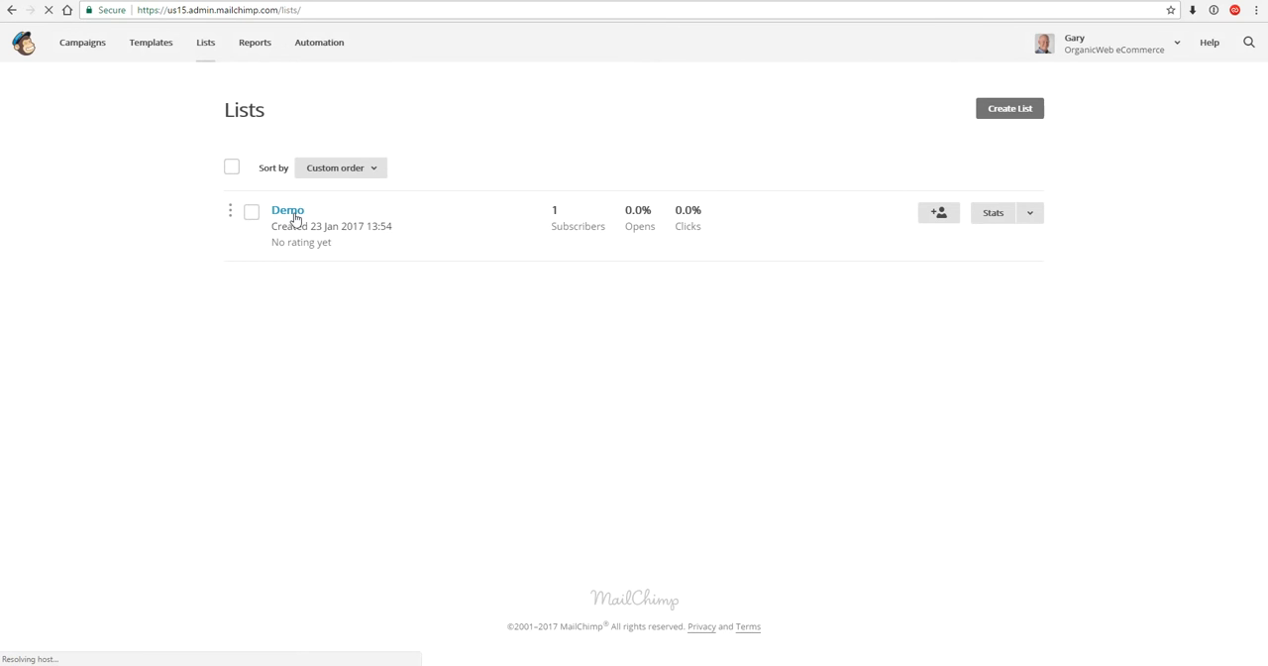
{"action": "left_click", "coordinate": [288, 210]}
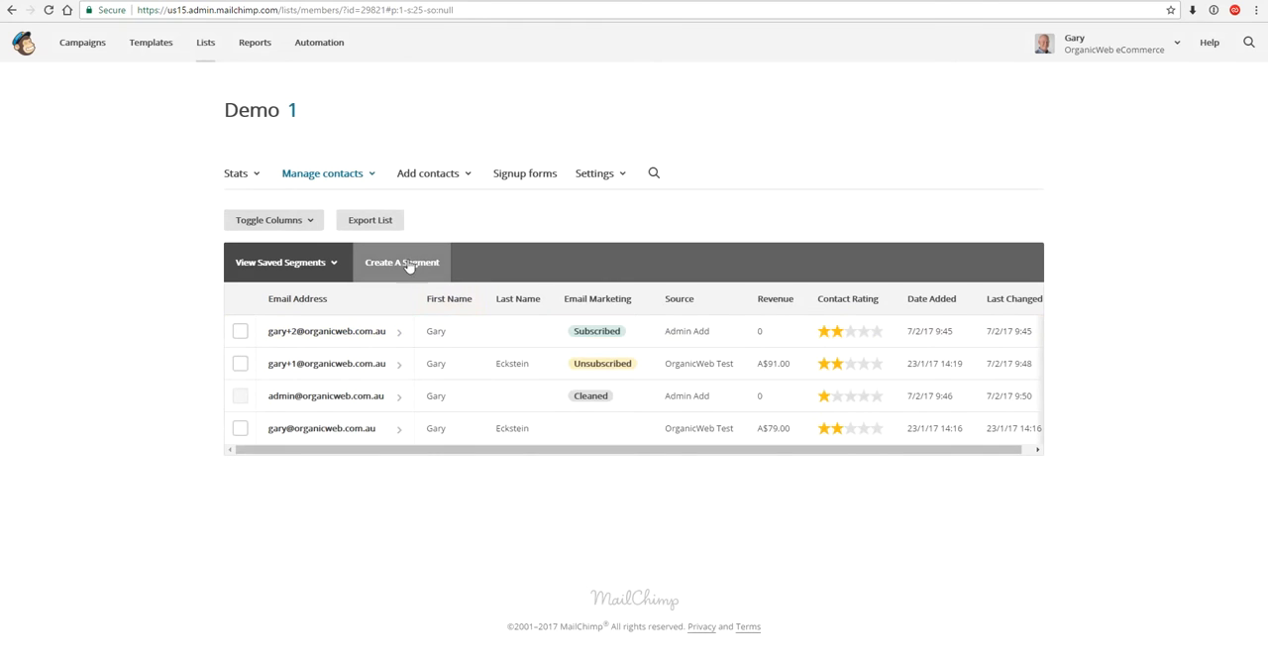
{"action": "mouse_move", "coordinate": [409, 272]}
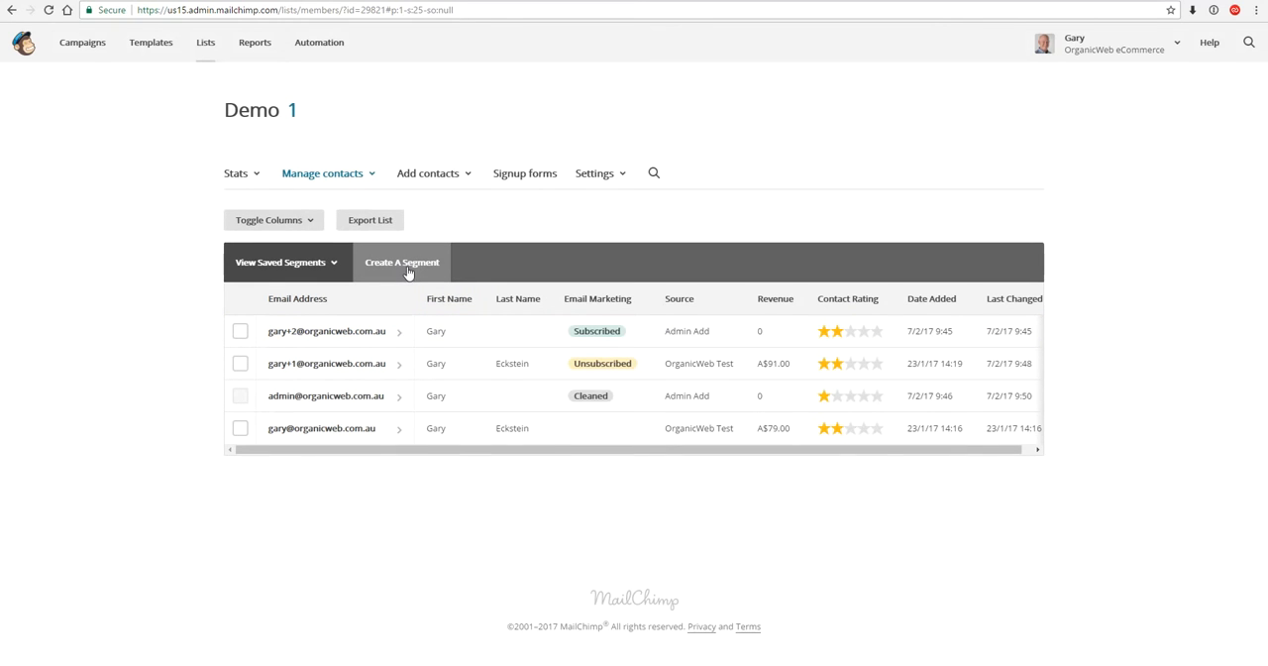
{"action": "mouse_move", "coordinate": [598, 305]}
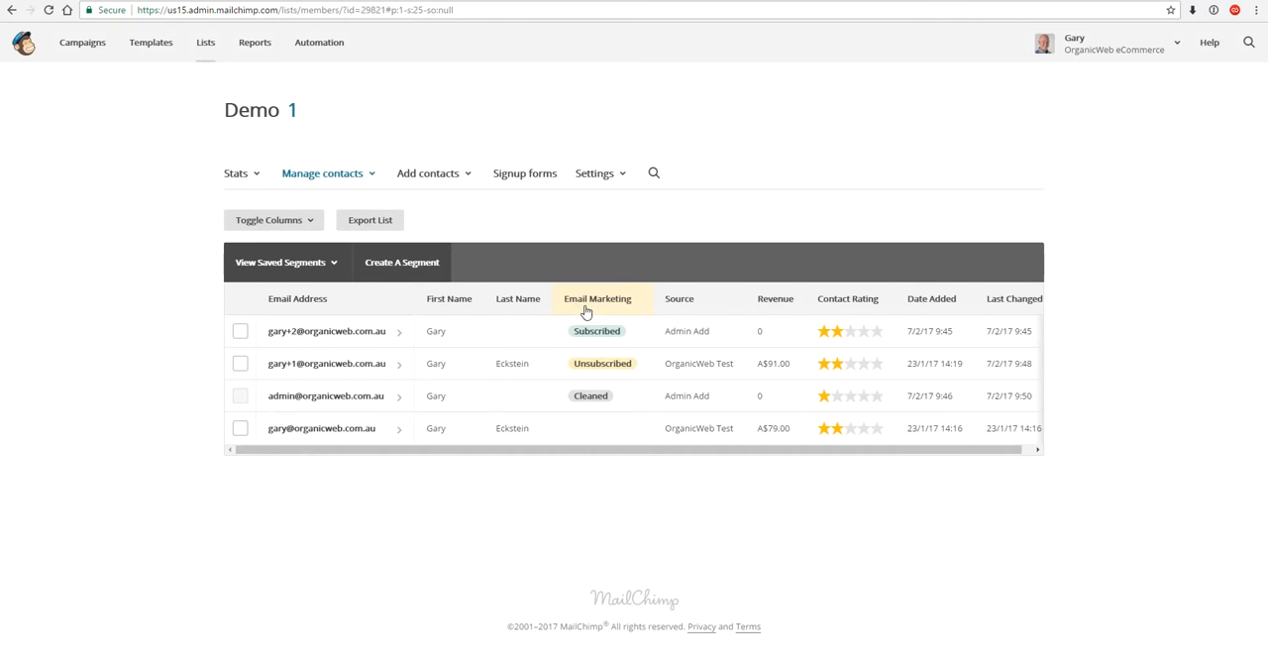
{"action": "mouse_move", "coordinate": [606, 363]}
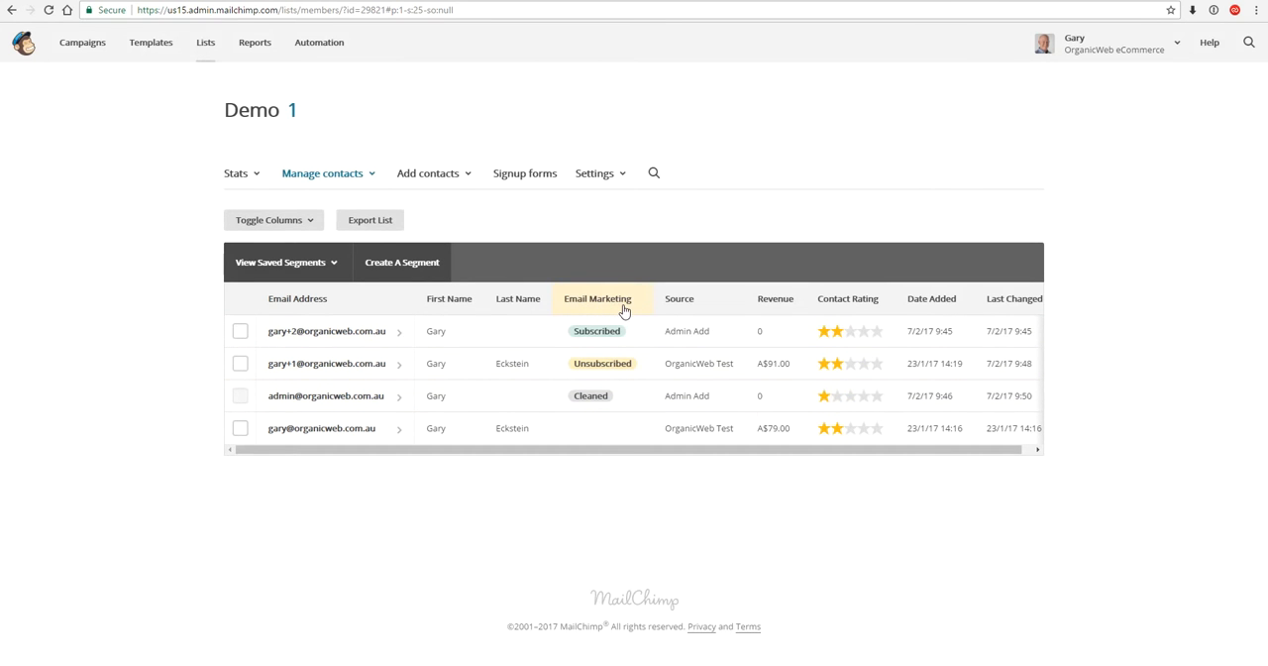
{"action": "mouse_move", "coordinate": [604, 331]}
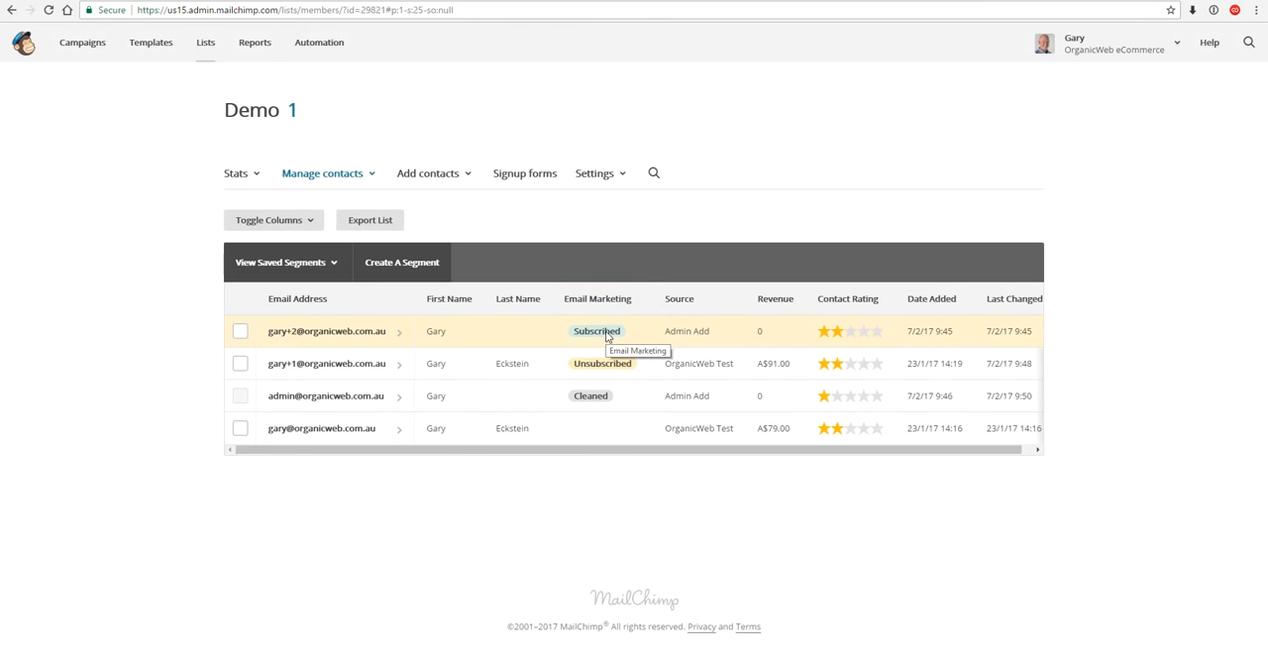
{"action": "mouse_move", "coordinate": [633, 343]}
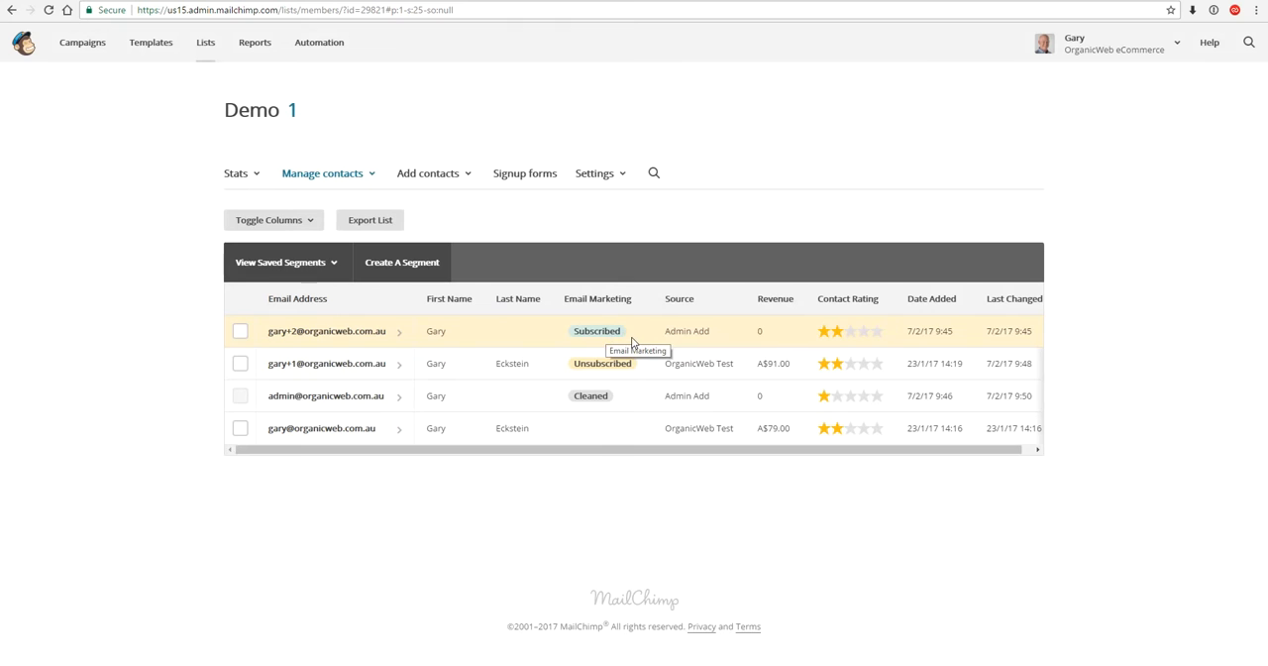
{"action": "mouse_move", "coordinate": [597, 428]}
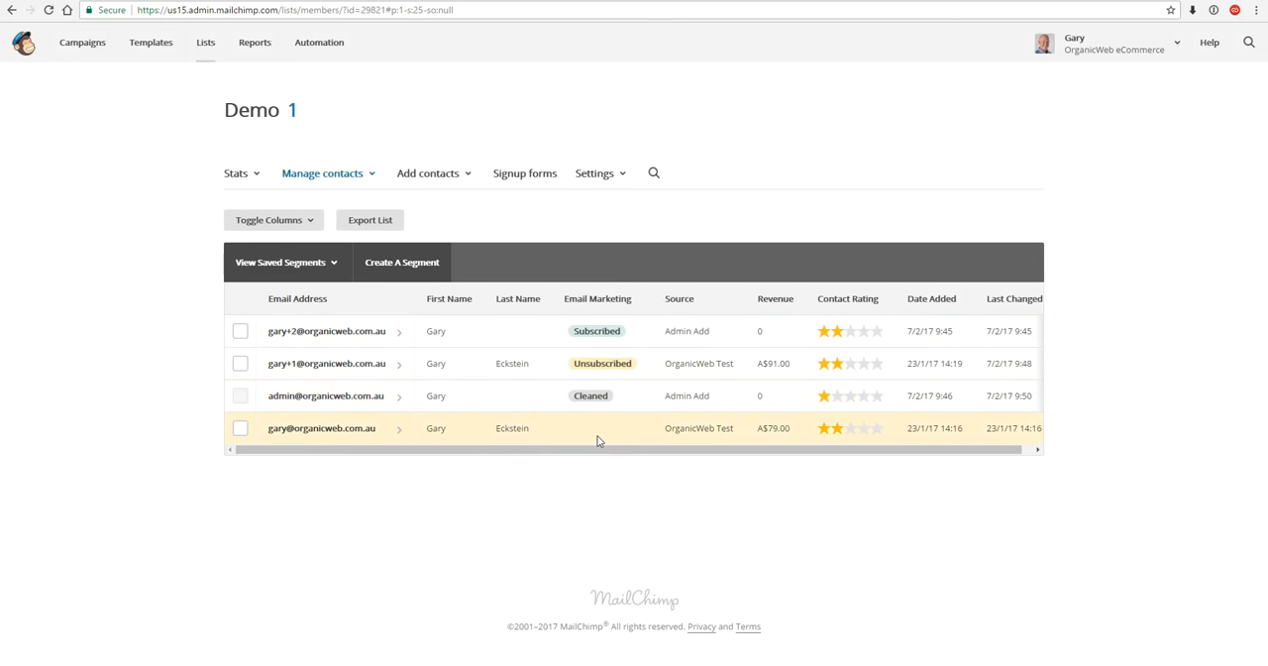
{"action": "mouse_move", "coordinate": [599, 440]}
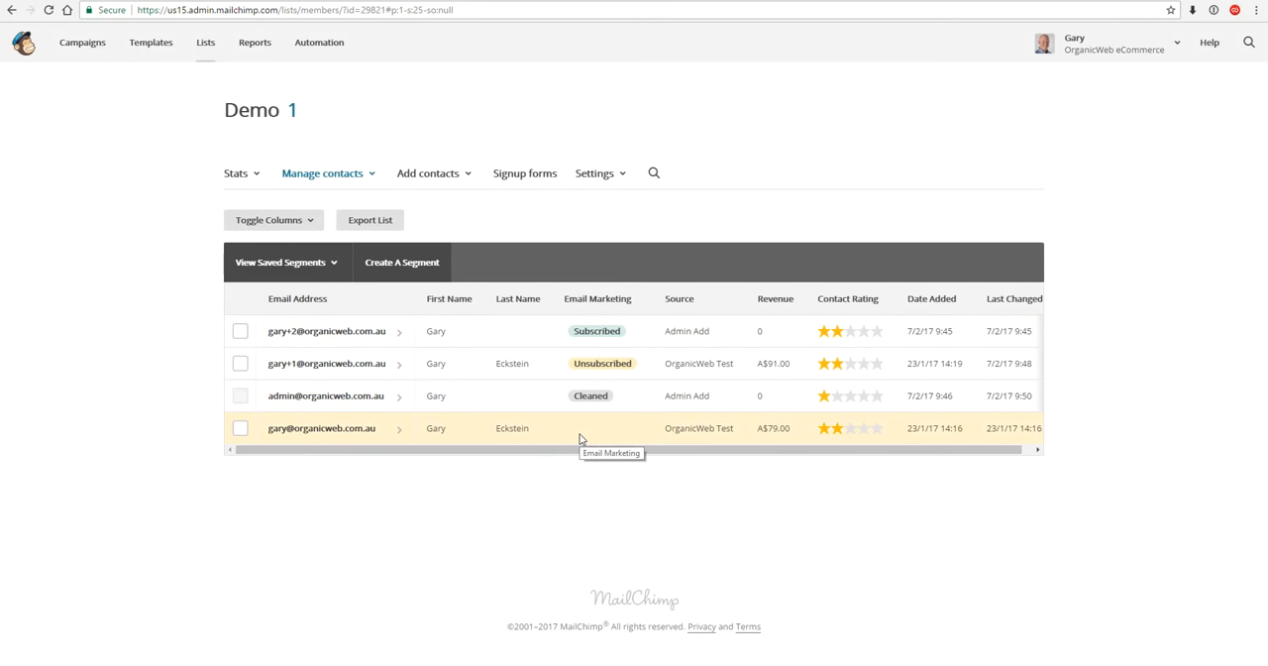
{"action": "mouse_move", "coordinate": [610, 363]}
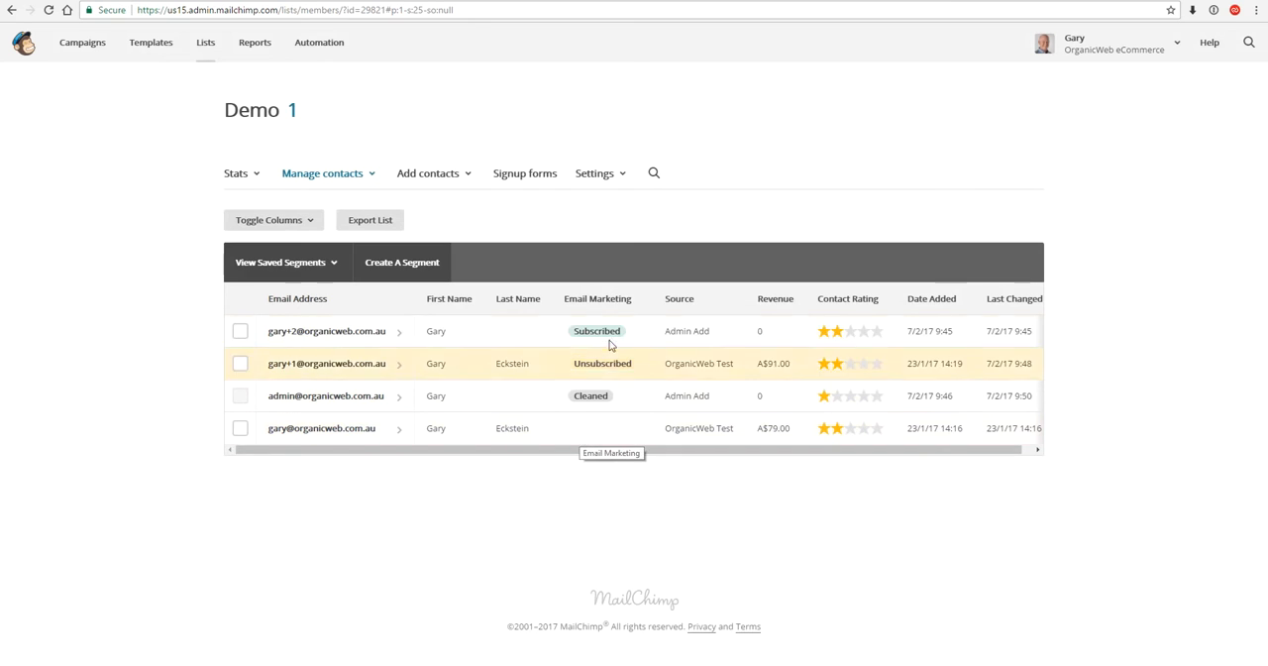
{"action": "mouse_move", "coordinate": [598, 298]}
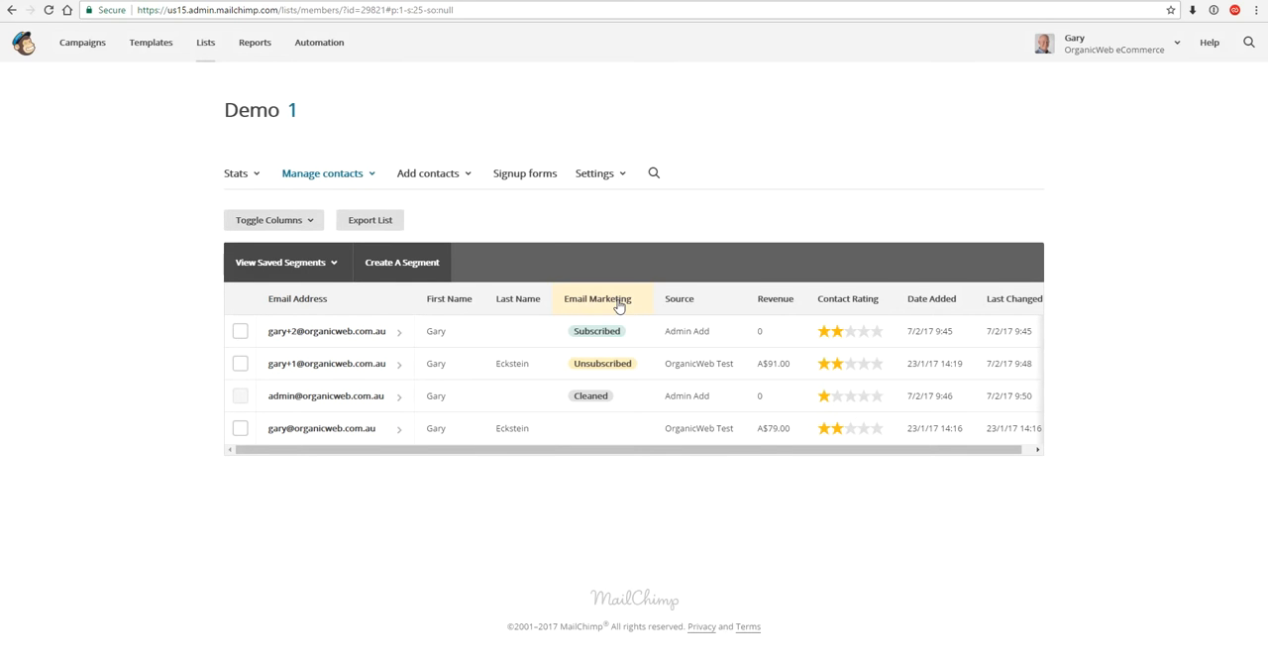
{"action": "mouse_move", "coordinate": [592, 303]}
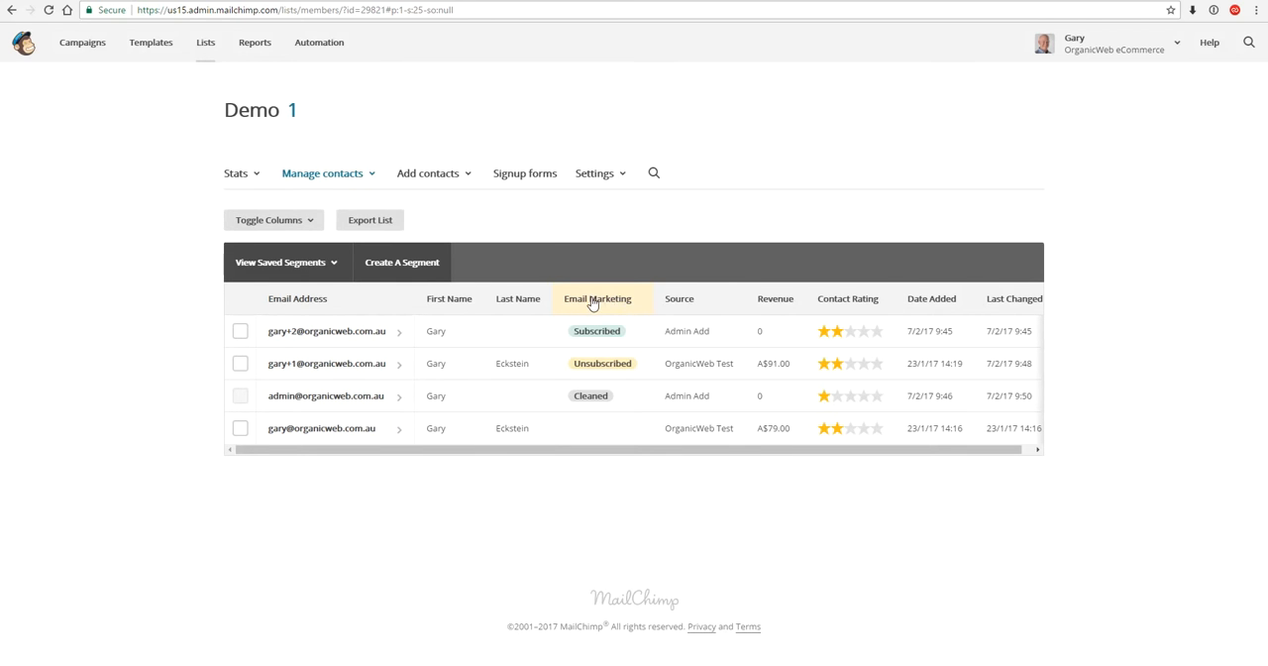
{"action": "mouse_move", "coordinate": [597, 330]}
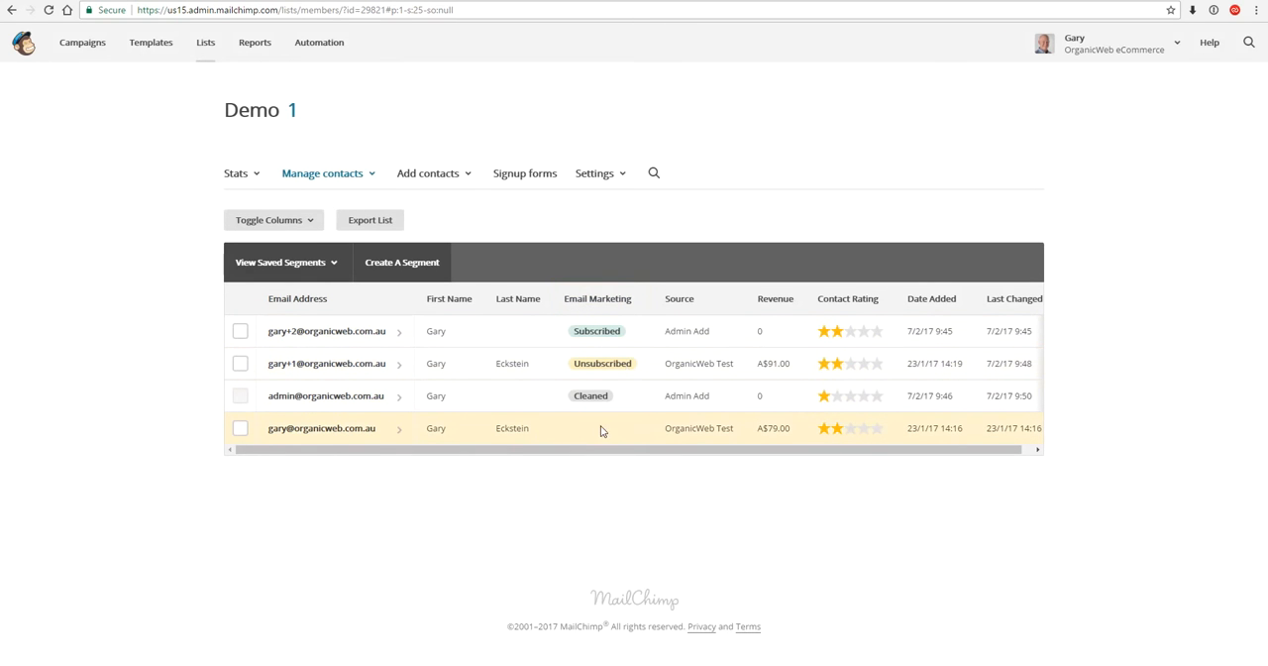
{"action": "mouse_move", "coordinate": [583, 436]}
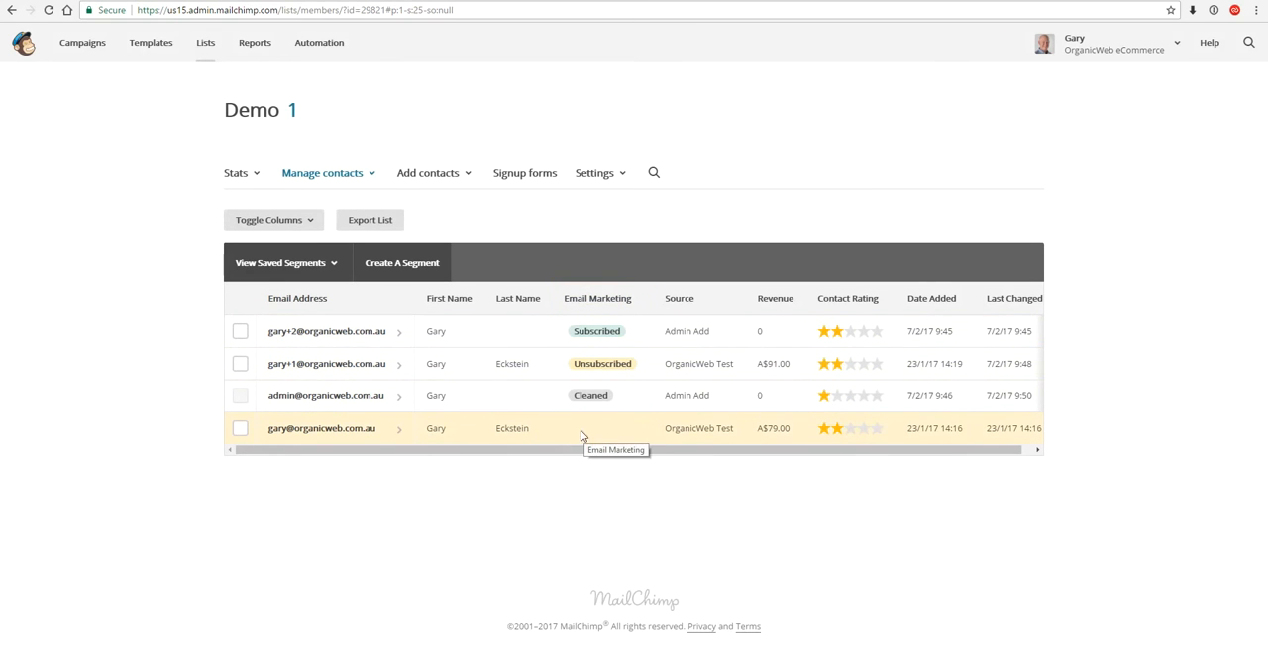
{"action": "mouse_move", "coordinate": [283, 440]}
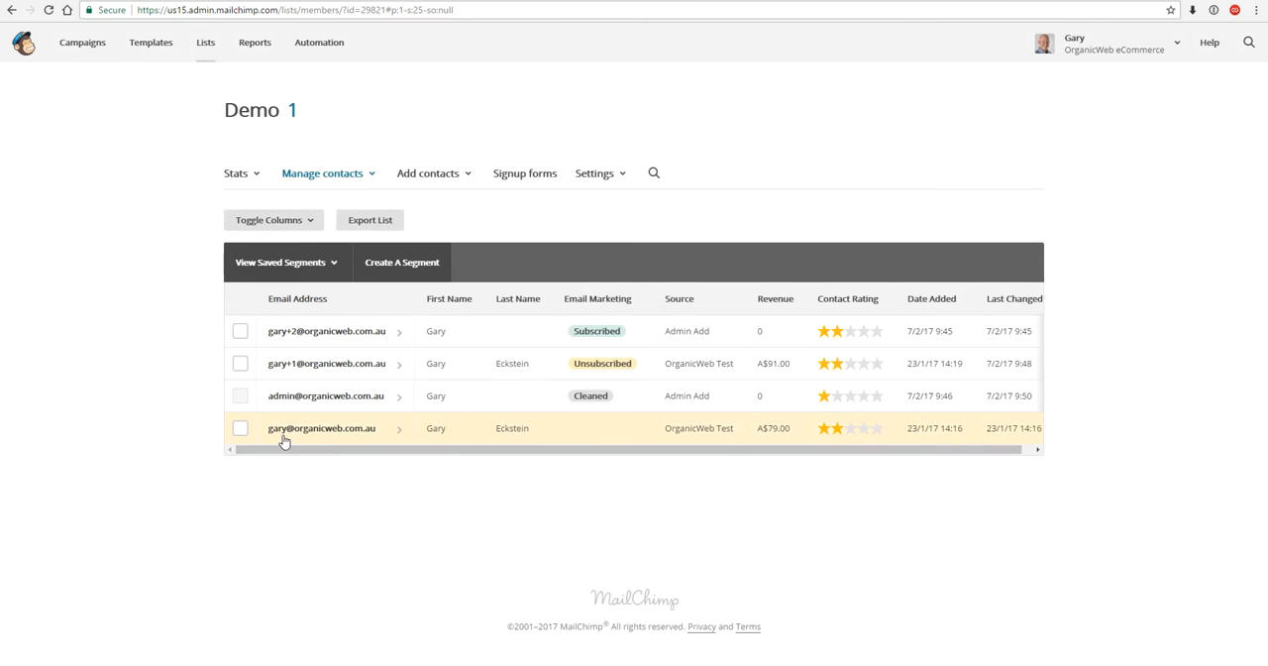
{"action": "mouse_move", "coordinate": [576, 446]}
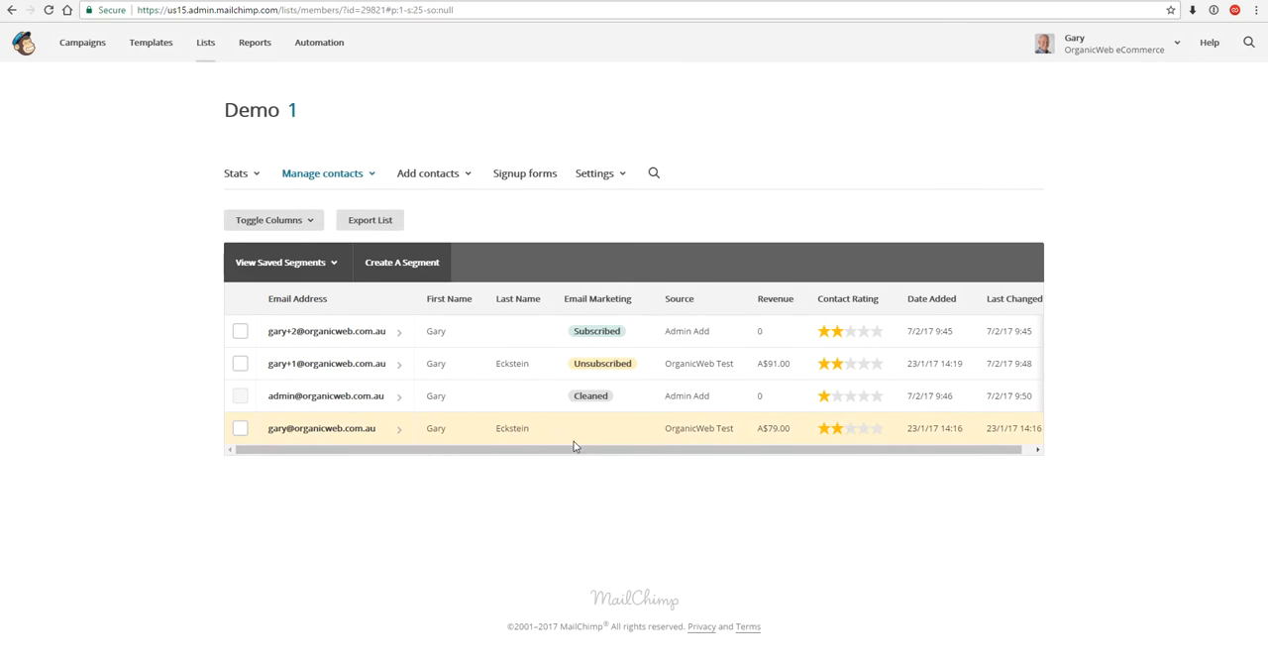
{"action": "mouse_move", "coordinate": [586, 443]}
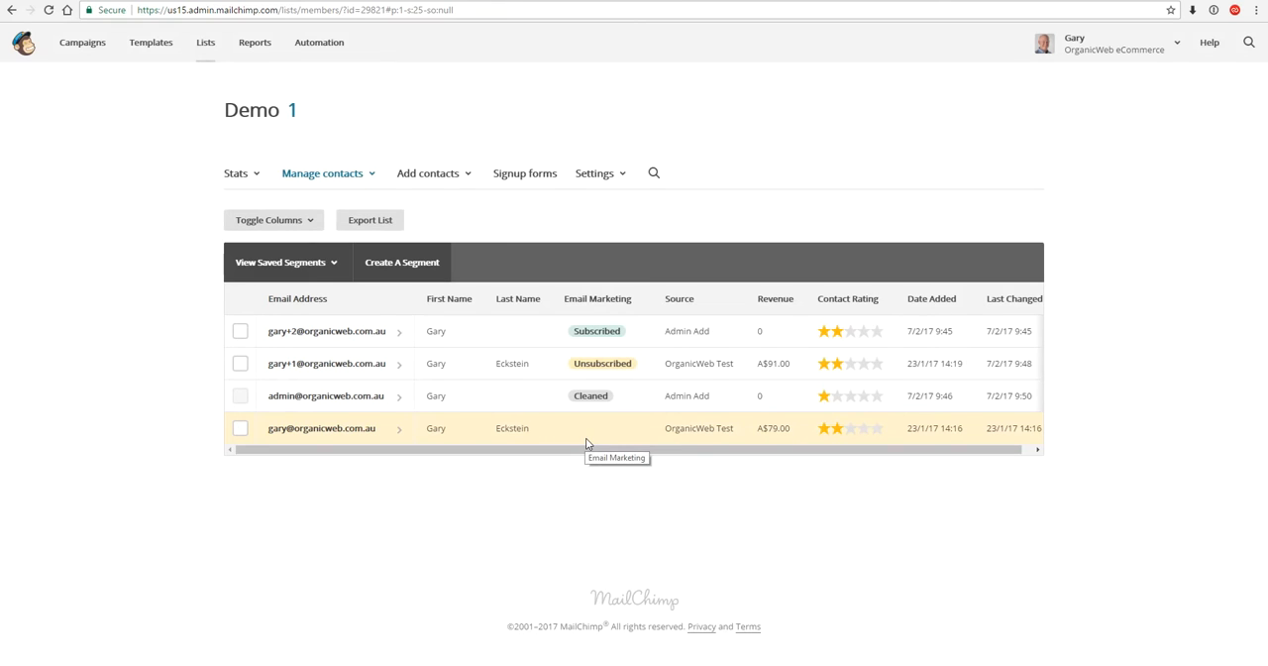
{"action": "mouse_move", "coordinate": [576, 423]}
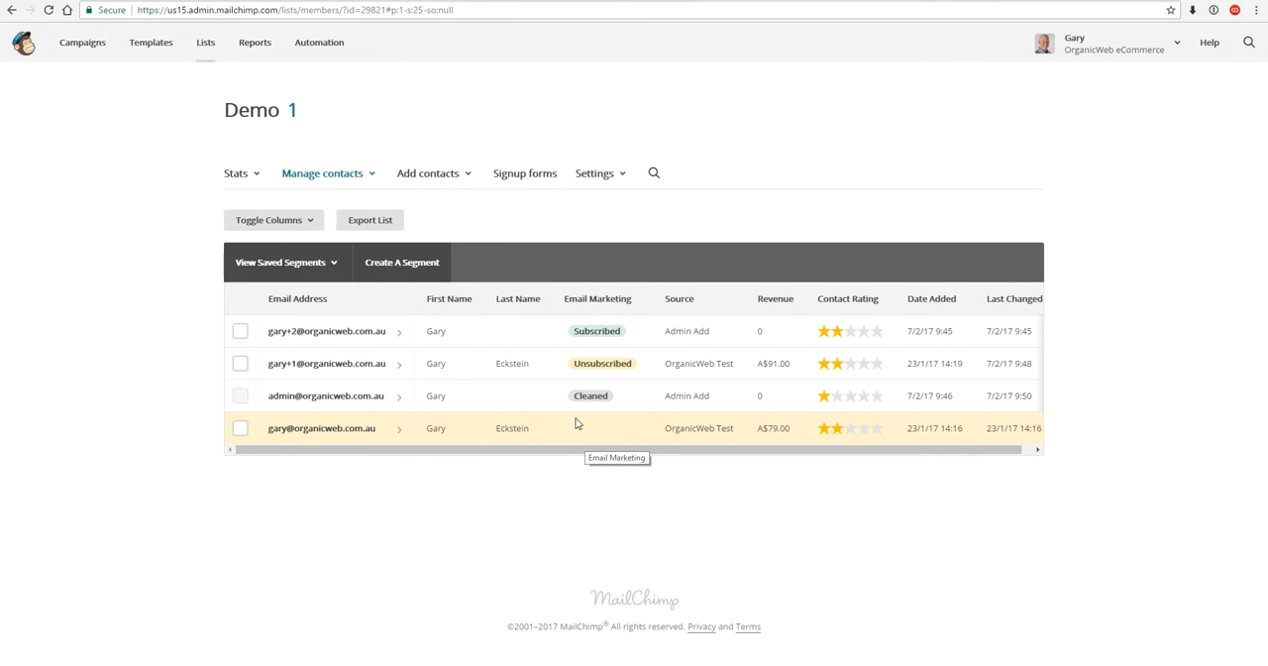
{"action": "mouse_move", "coordinate": [619, 443]}
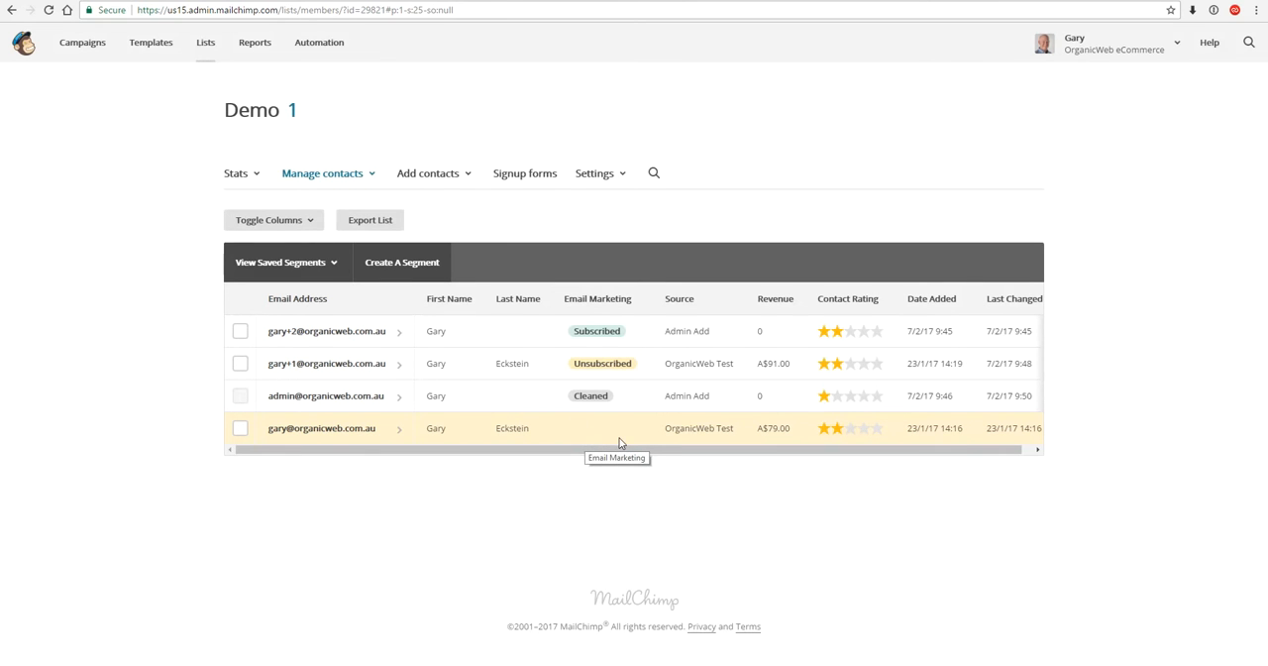
{"action": "mouse_move", "coordinate": [584, 437]}
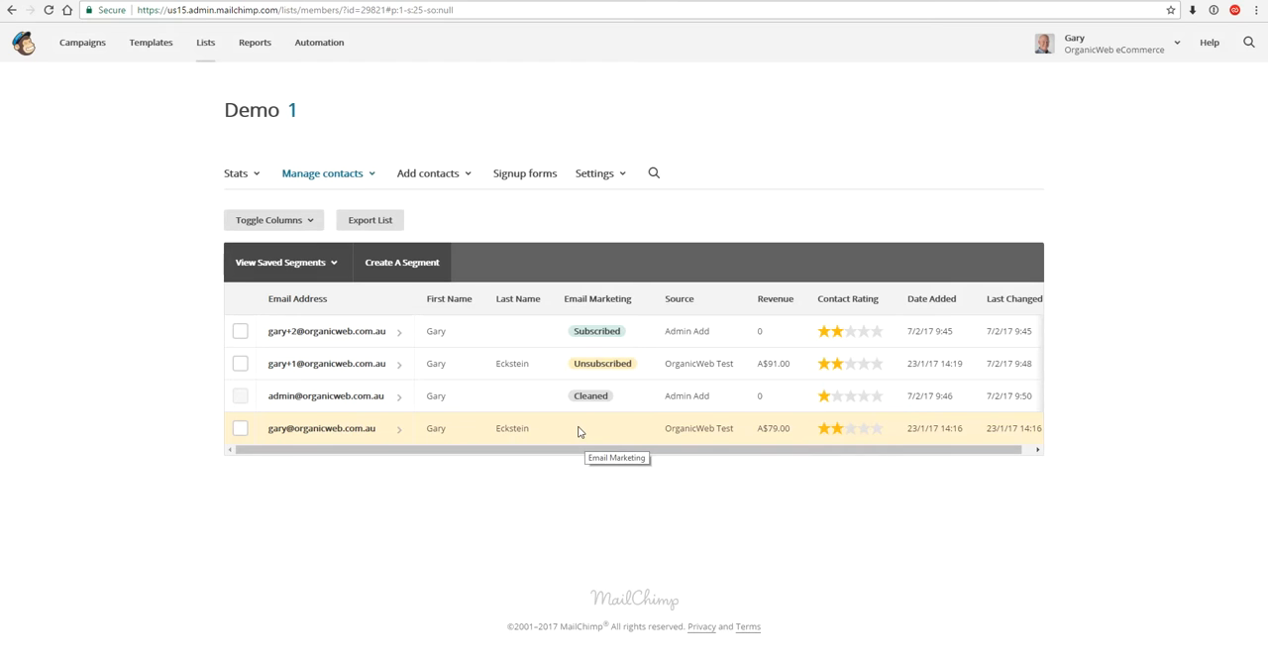
- Start a new campaign named 'Facebook' with Facebook ad as the campaign type
{"action": "left_click", "coordinate": [82, 42]}
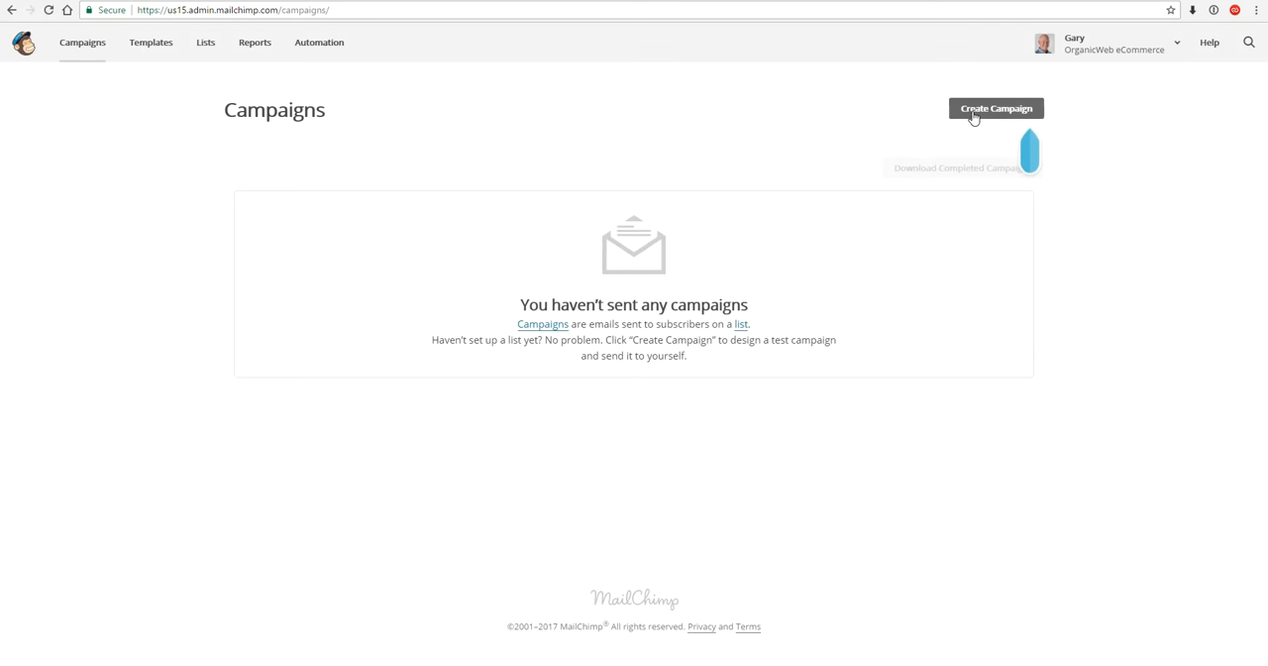
{"action": "left_click", "coordinate": [996, 108]}
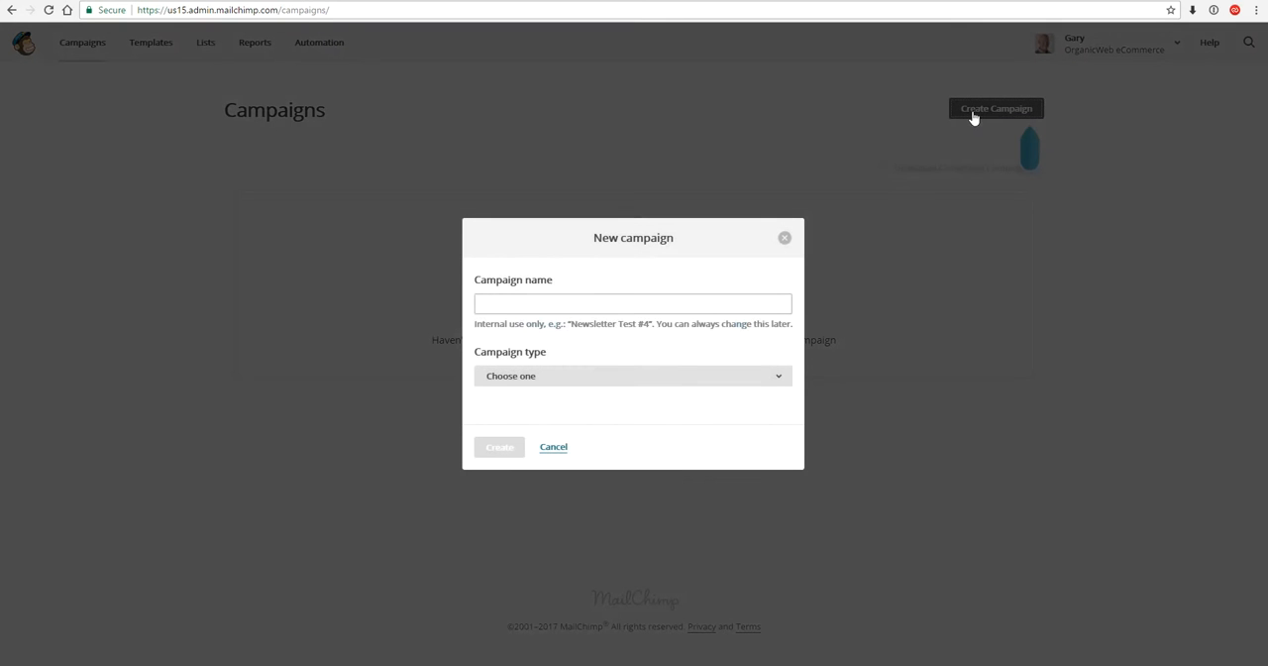
{"action": "left_click", "coordinate": [633, 304]}
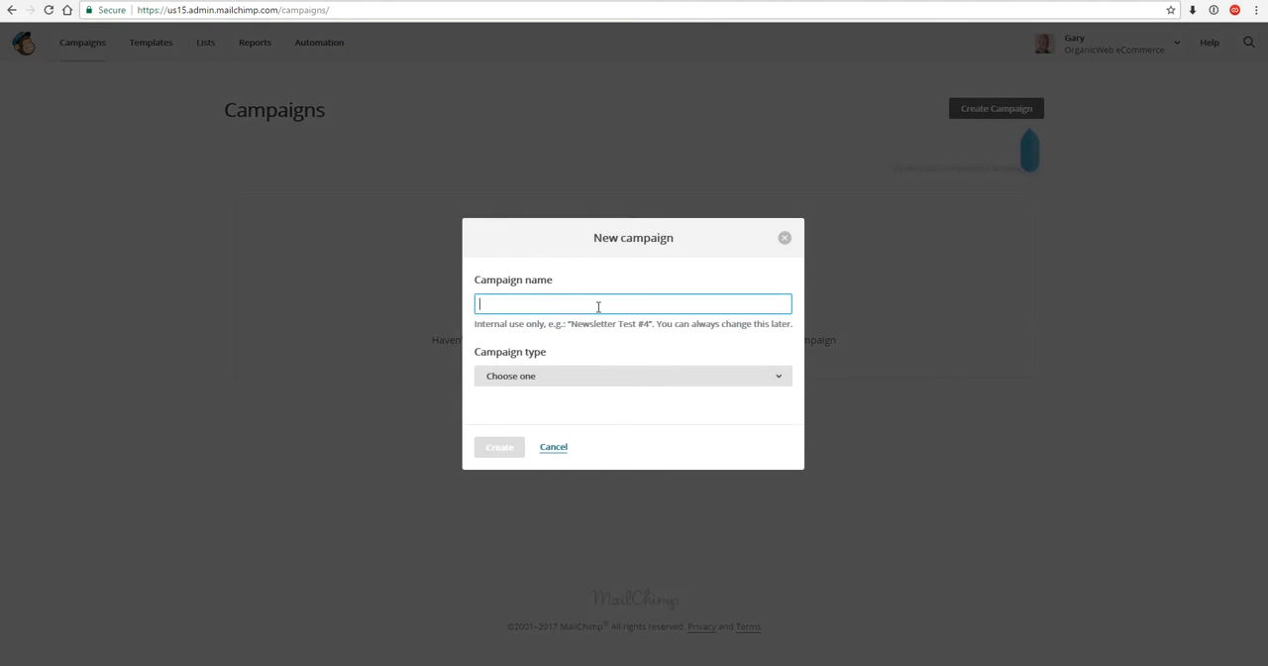
{"action": "type", "text": "Facebook"}
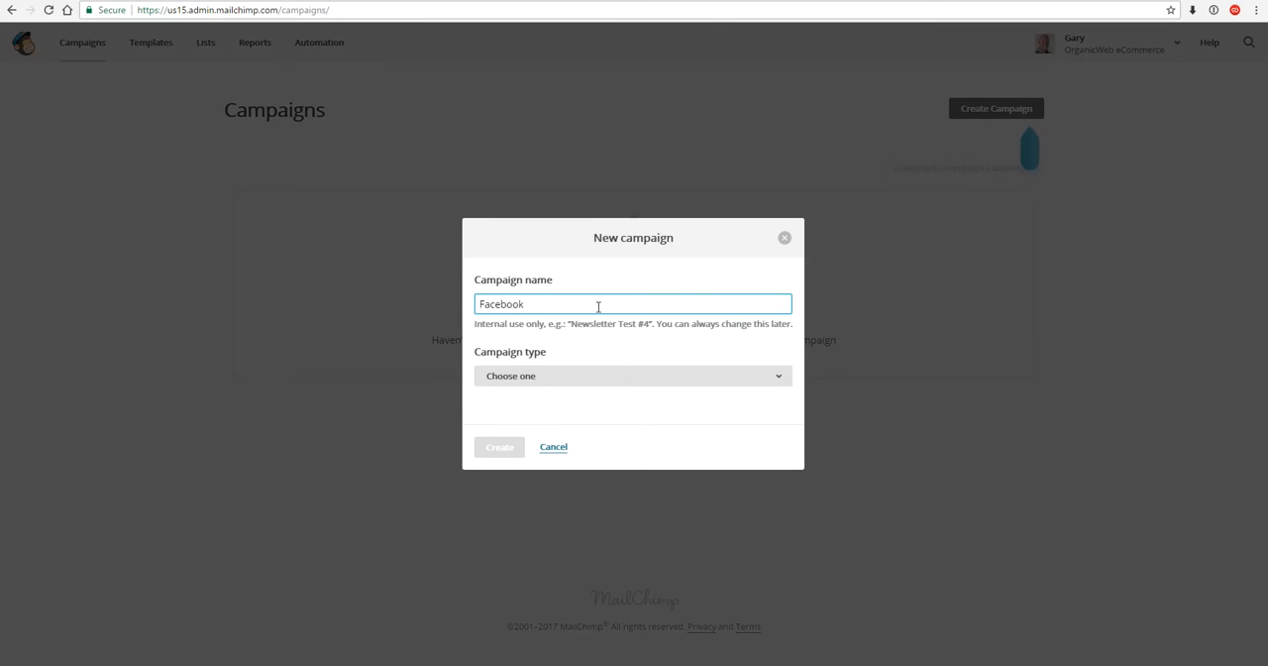
{"action": "left_click", "coordinate": [632, 376]}
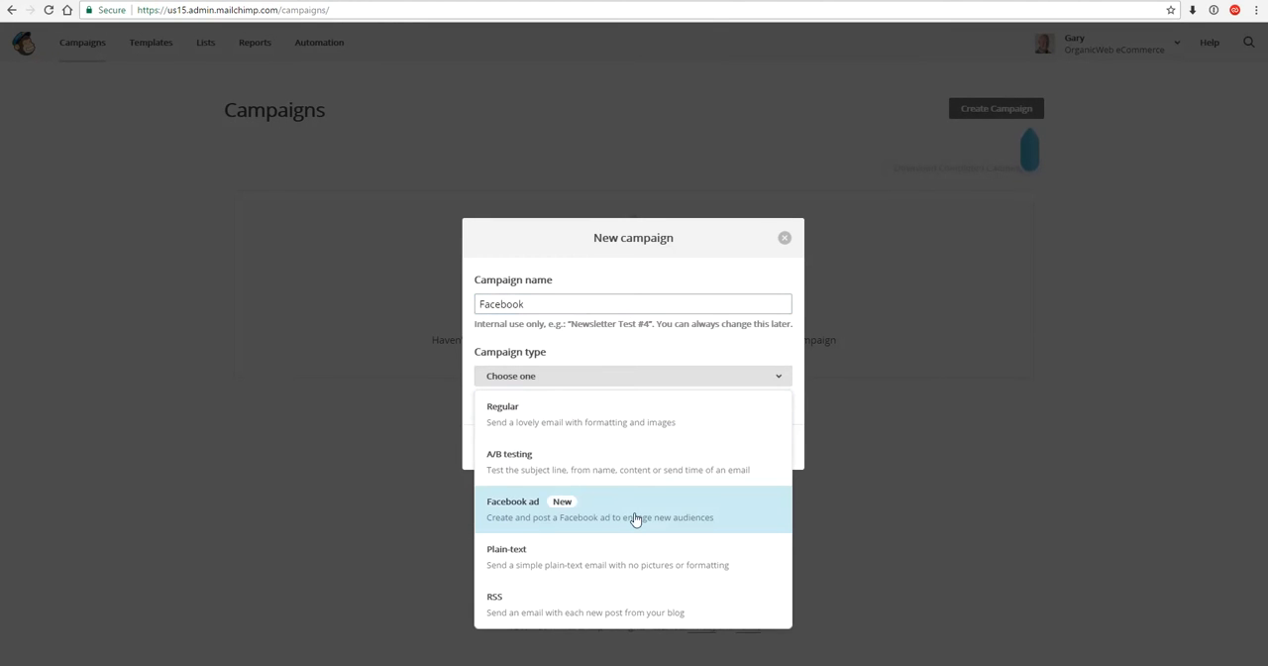
{"action": "left_click", "coordinate": [634, 508]}
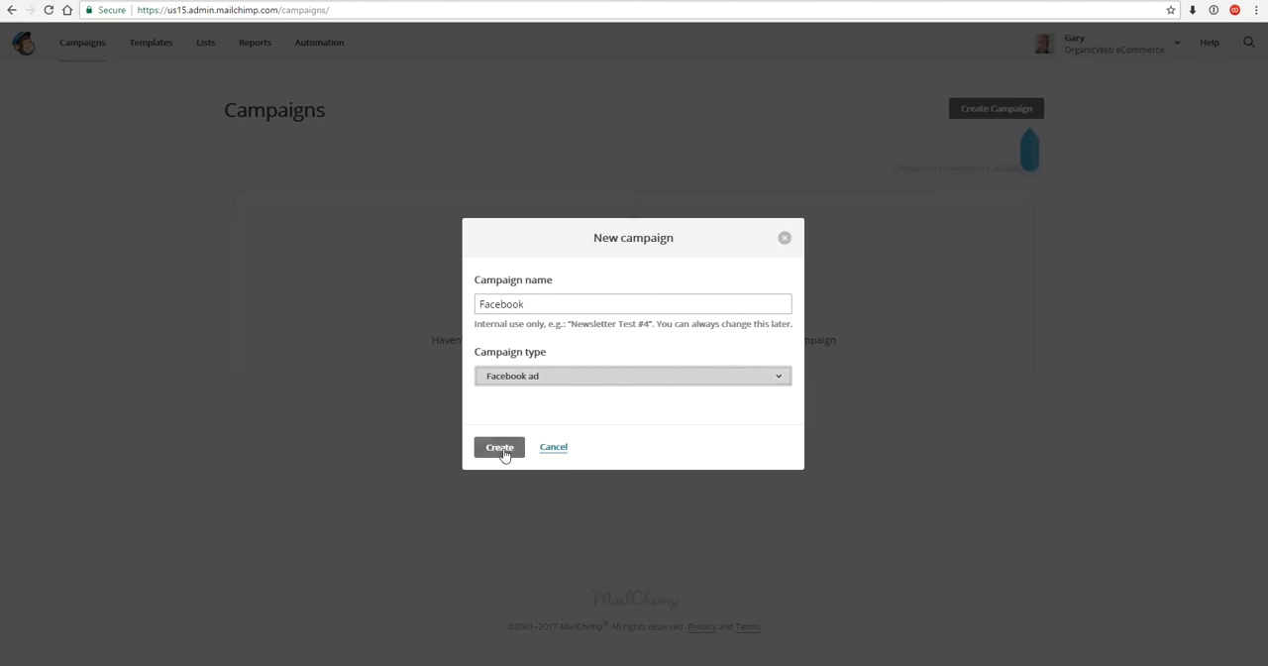
- Create the Facebook ad draft and bring up its audience options
{"action": "left_click", "coordinate": [500, 447]}
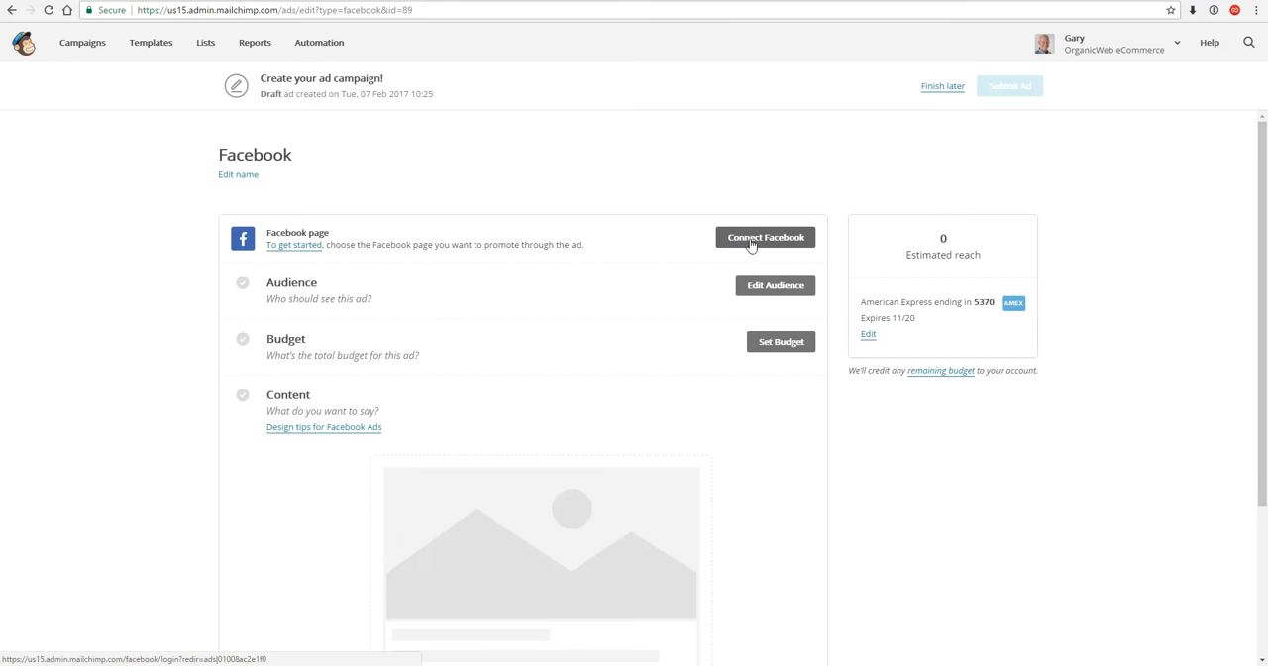
{"action": "mouse_move", "coordinate": [775, 285]}
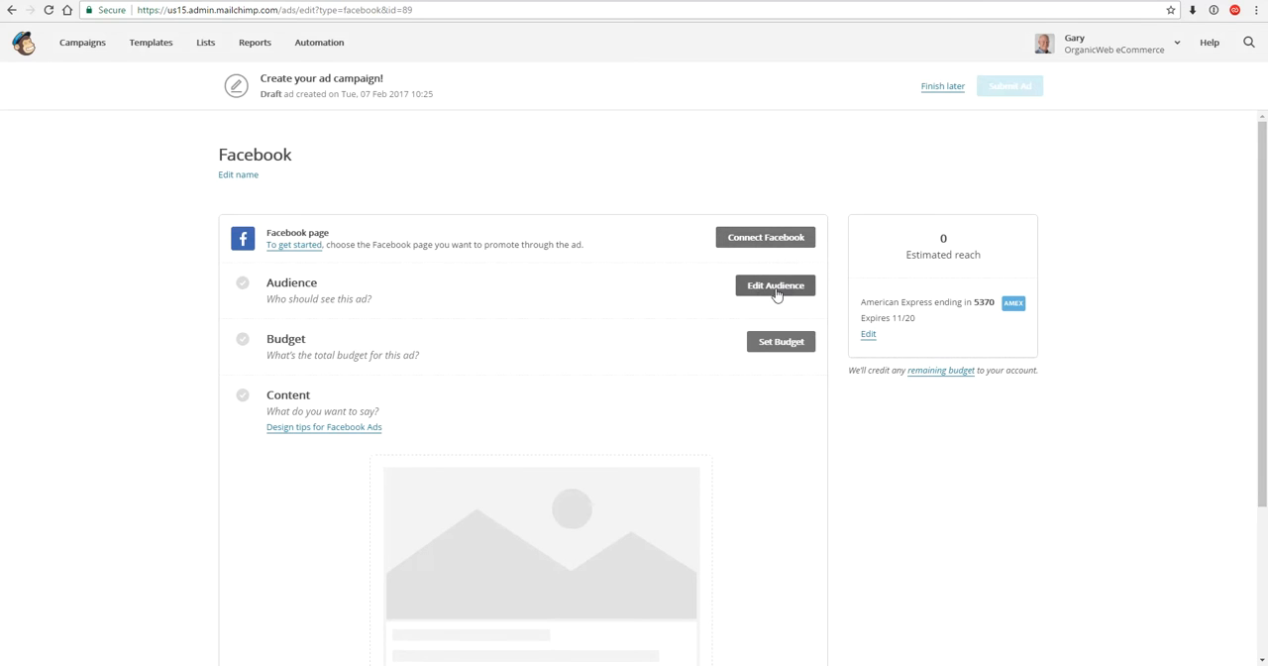
{"action": "left_click", "coordinate": [775, 285]}
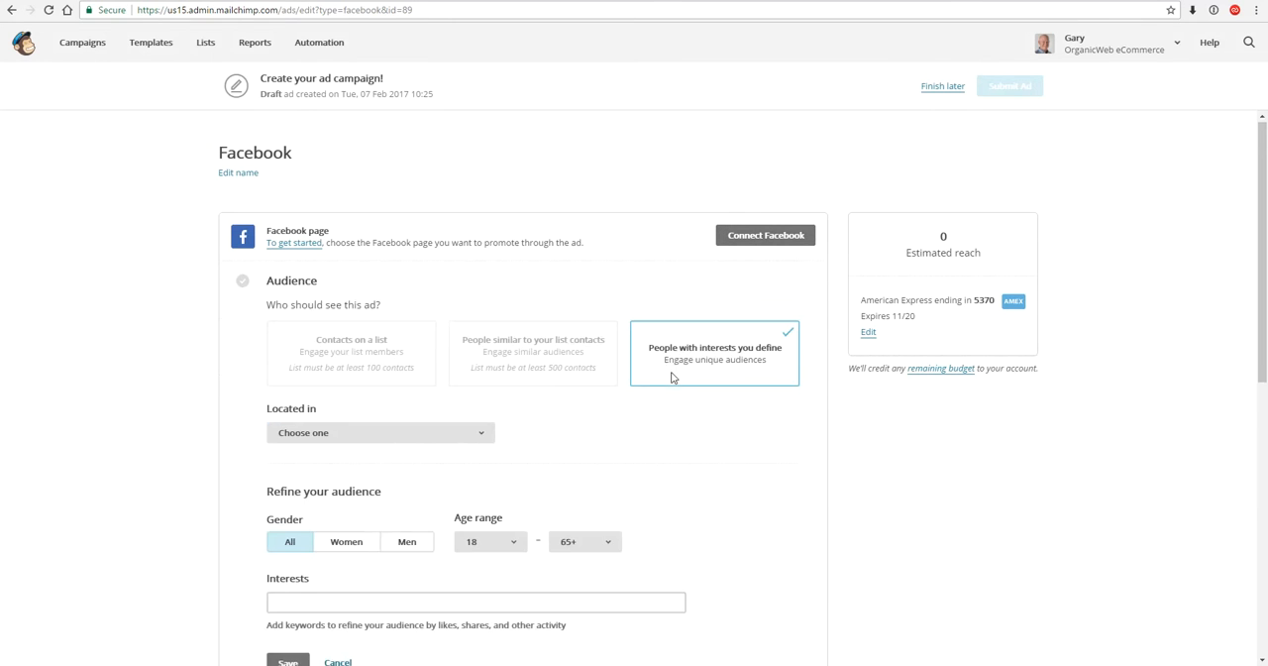
{"action": "scroll", "scroll_direction": "down", "scroll_amount": 3}
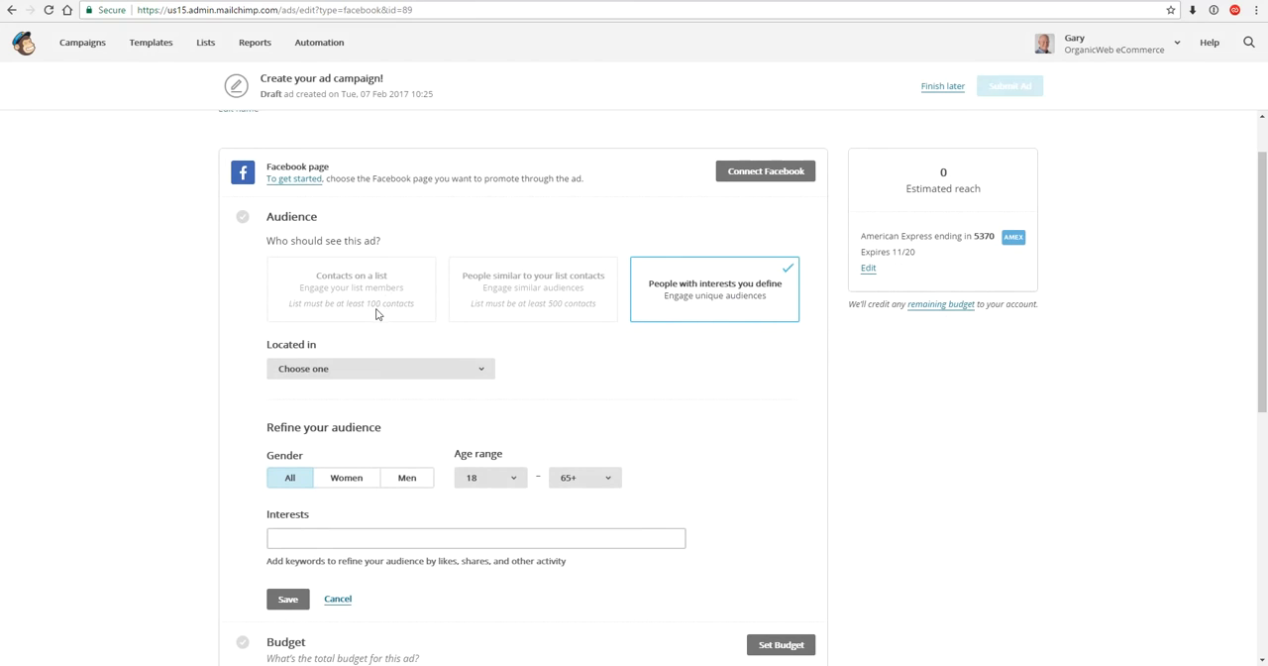
{"action": "mouse_move", "coordinate": [485, 324]}
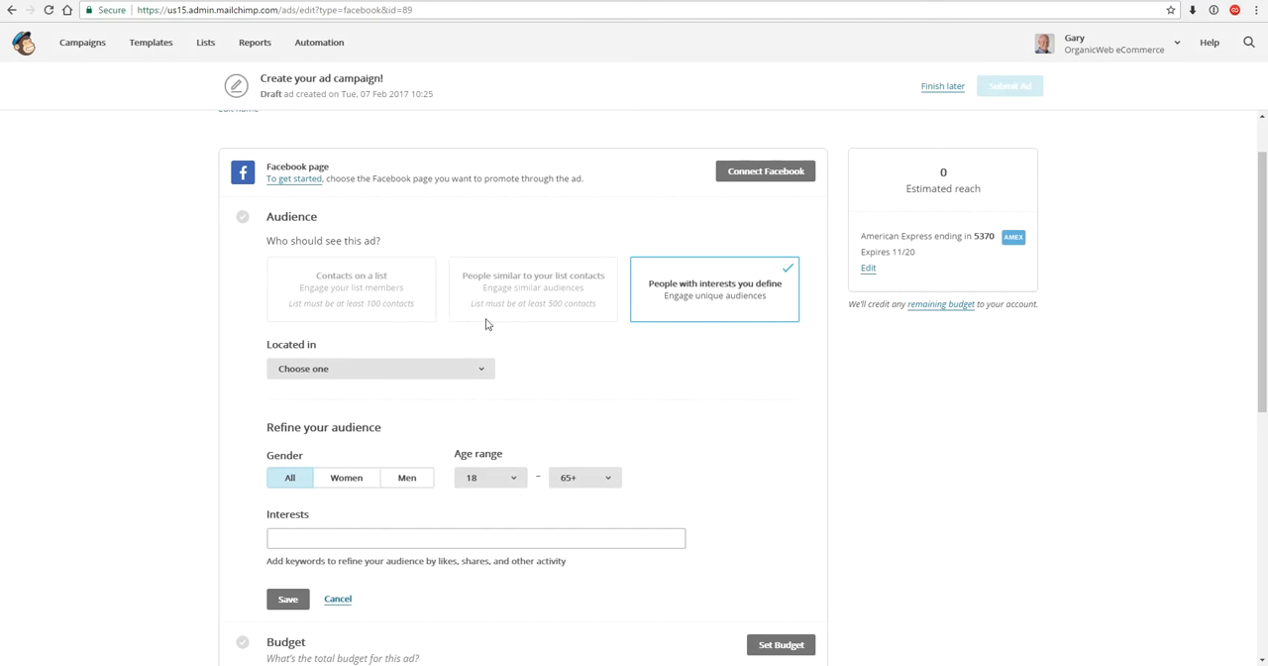
{"action": "mouse_move", "coordinate": [404, 309]}
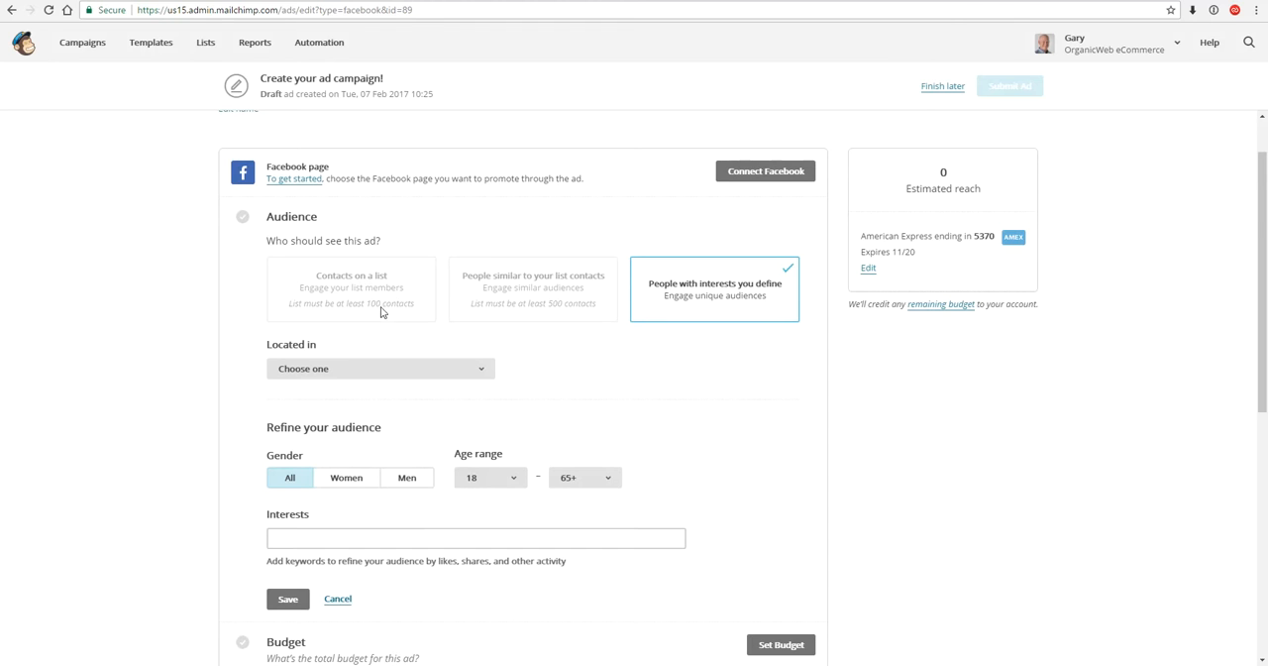
{"action": "mouse_move", "coordinate": [399, 311]}
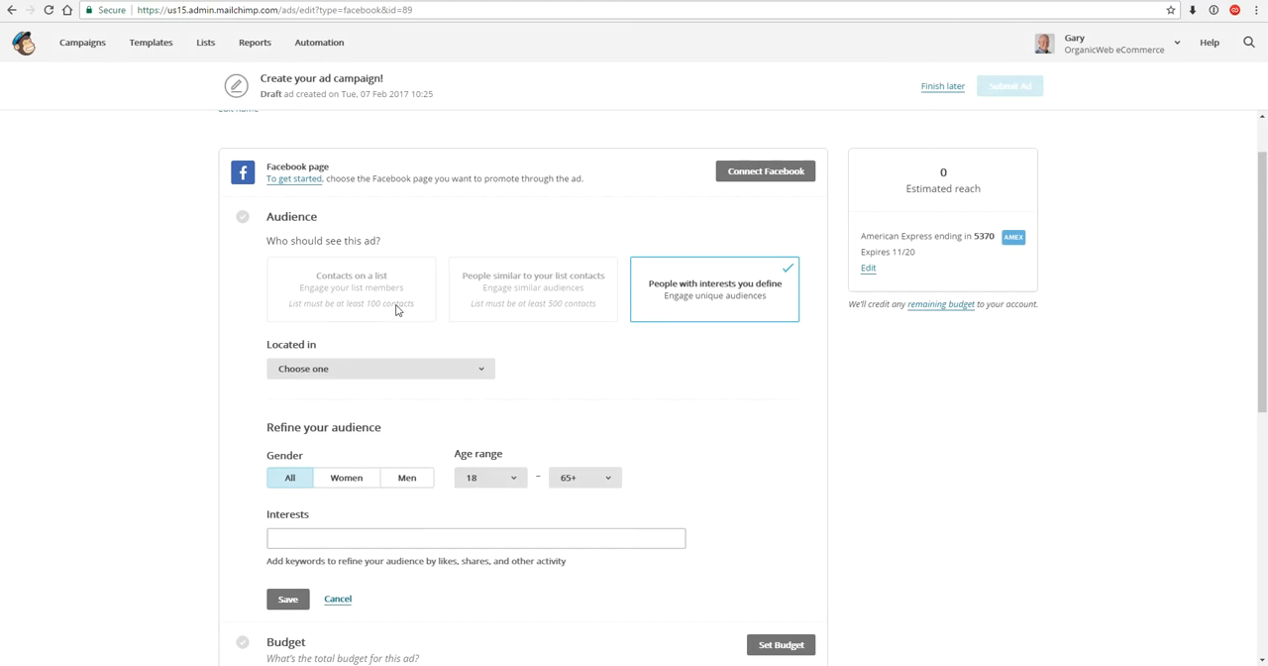
{"action": "mouse_move", "coordinate": [333, 281]}
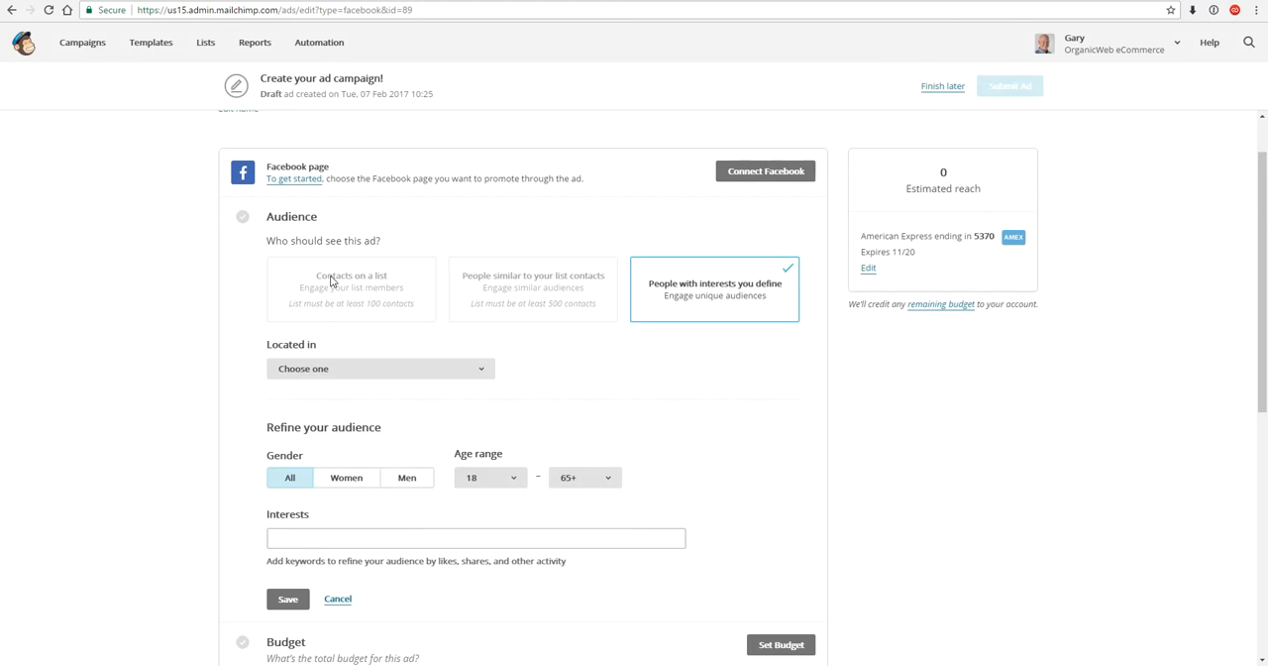
{"action": "mouse_move", "coordinate": [502, 315]}
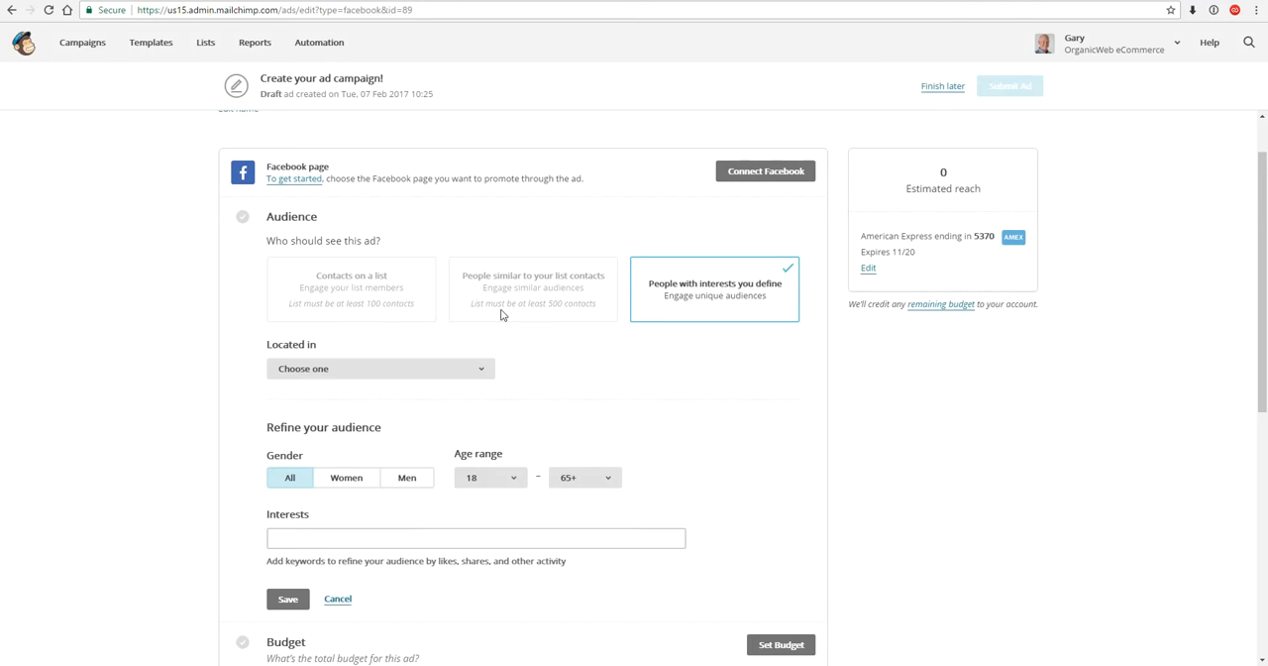
{"action": "mouse_move", "coordinate": [486, 290]}
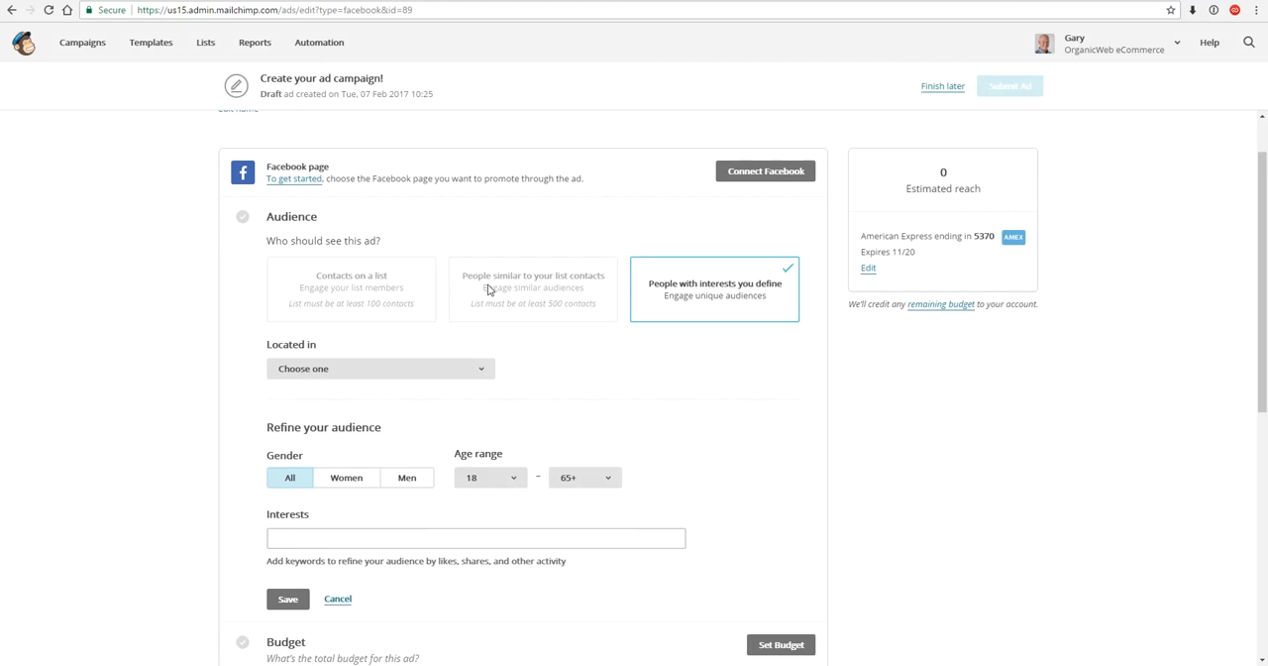
{"action": "mouse_move", "coordinate": [526, 287]}
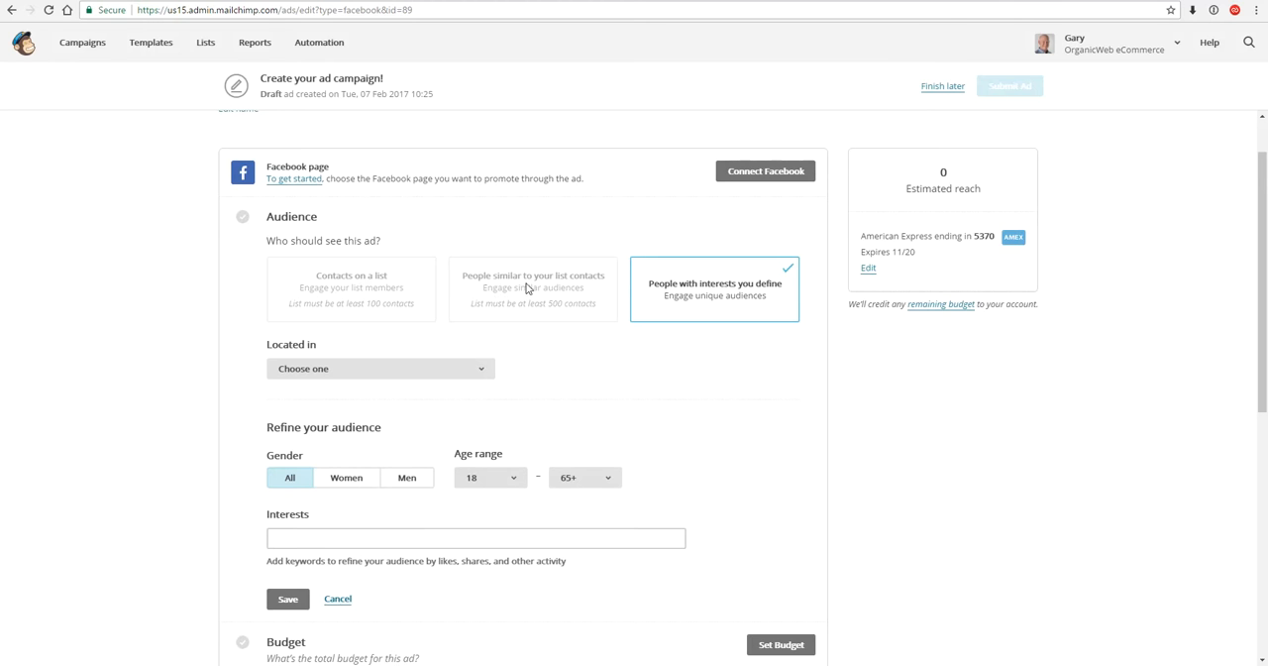
{"action": "mouse_move", "coordinate": [558, 311]}
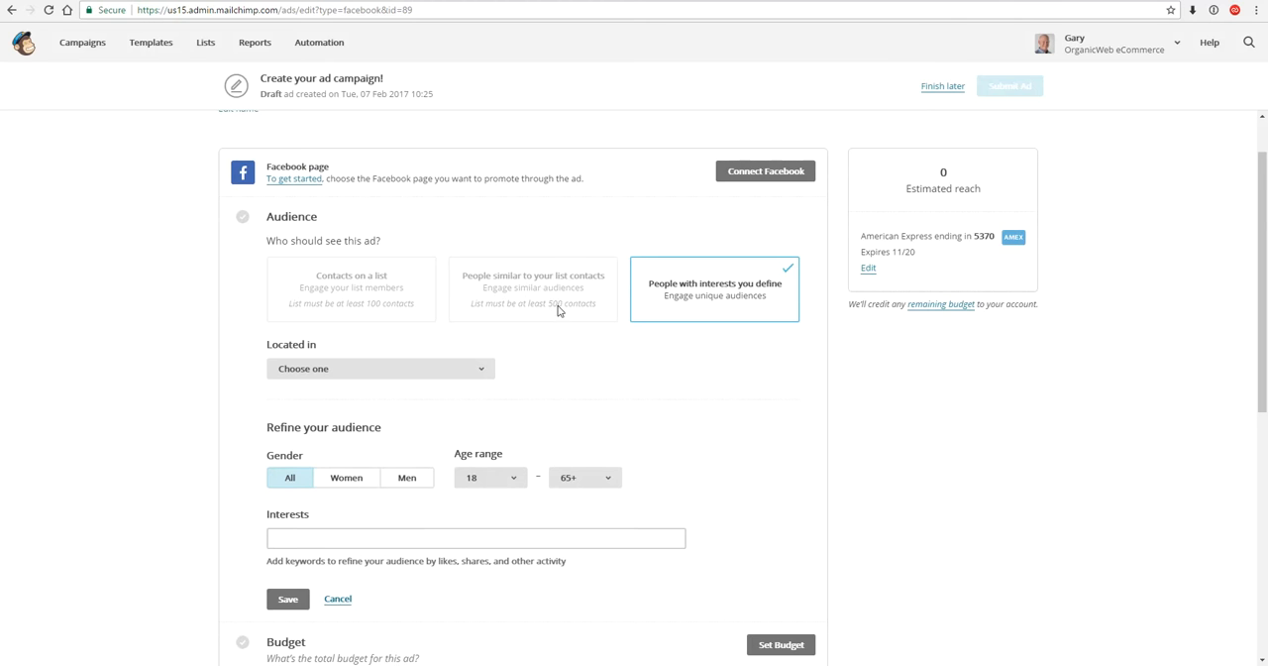
{"action": "mouse_move", "coordinate": [702, 297]}
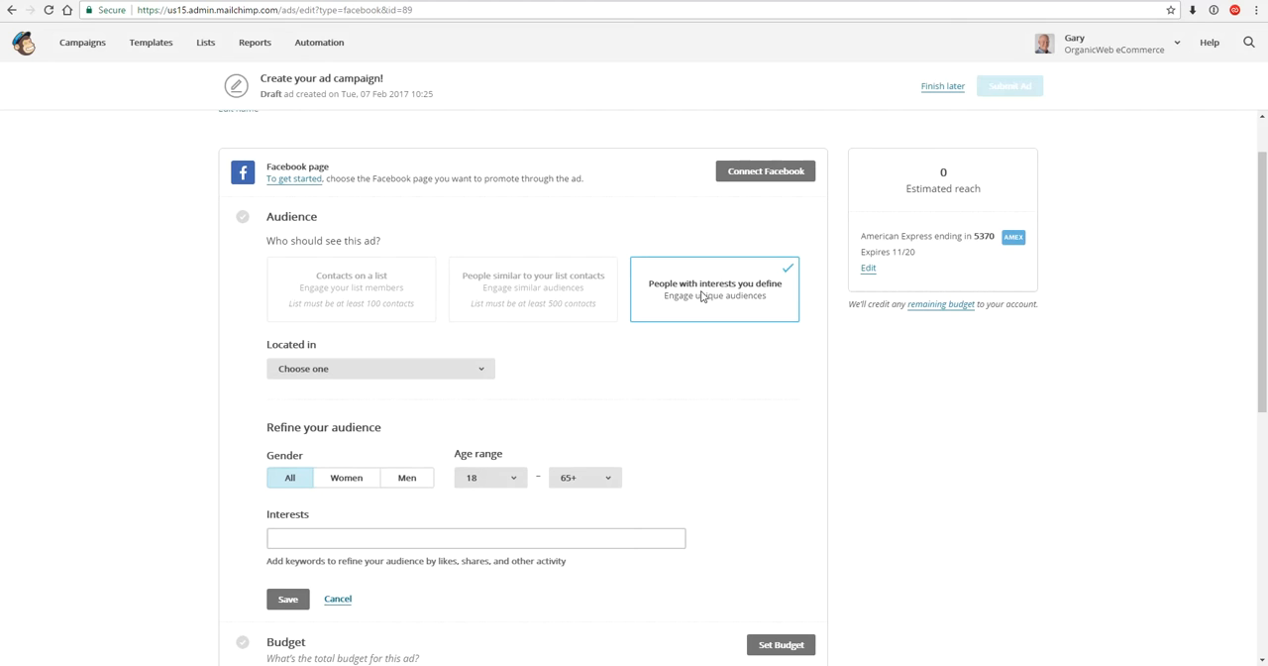
{"action": "mouse_move", "coordinate": [711, 310]}
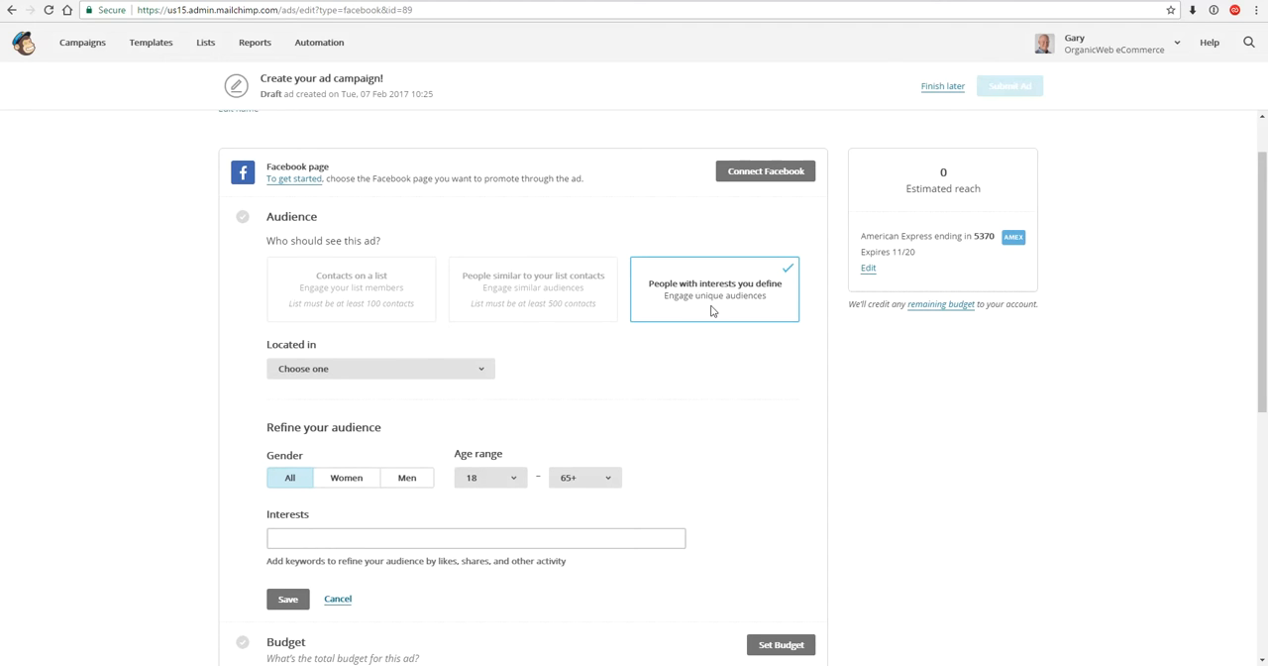
- Target the USA with Small business and Marketing interests, and save the audience
{"action": "left_click", "coordinate": [379, 369]}
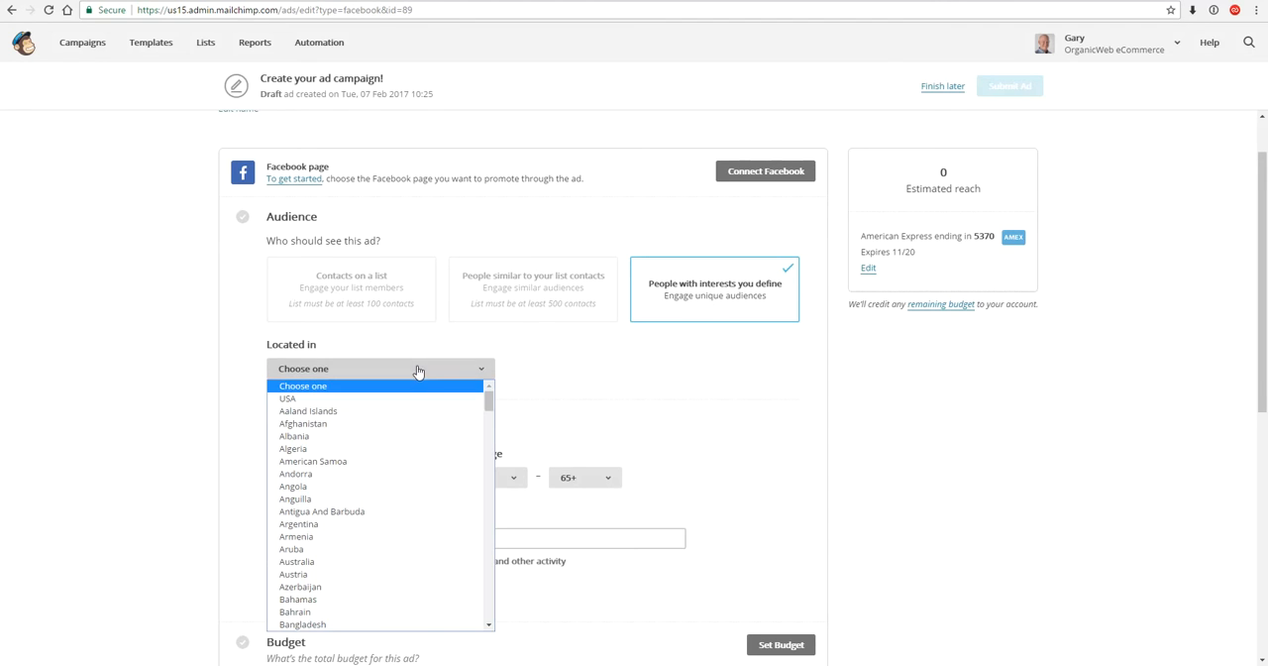
{"action": "left_click", "coordinate": [287, 398]}
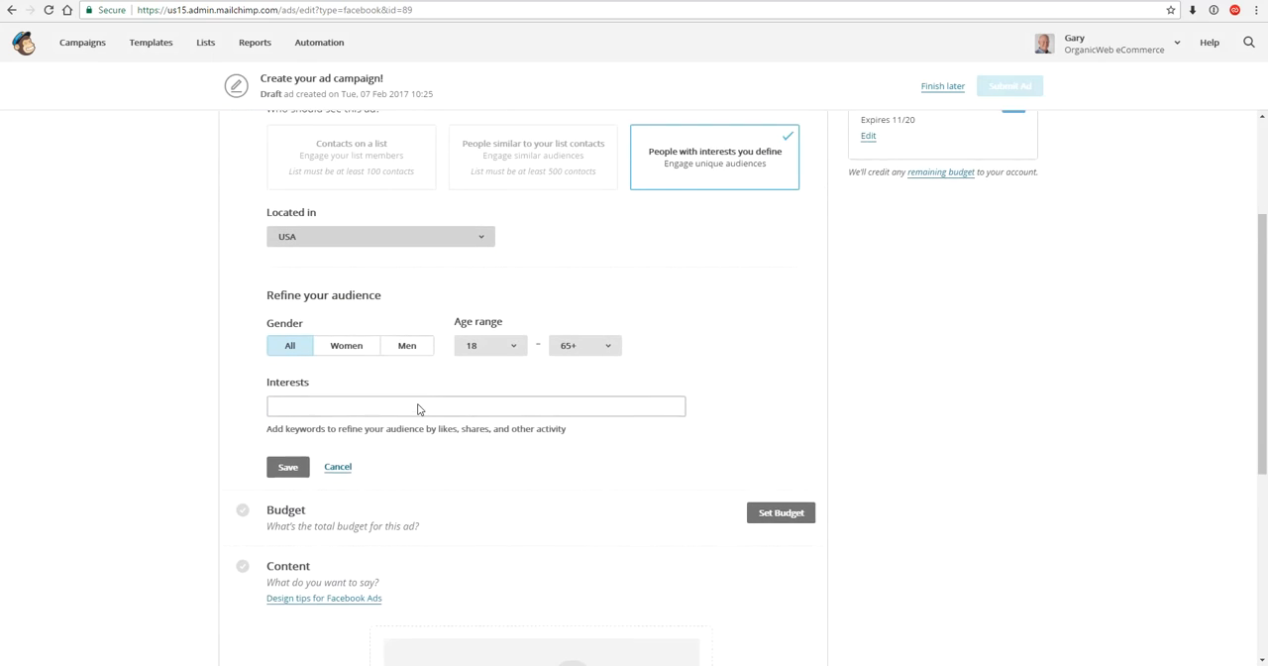
{"action": "scroll", "scroll_direction": "down", "scroll_amount": 3}
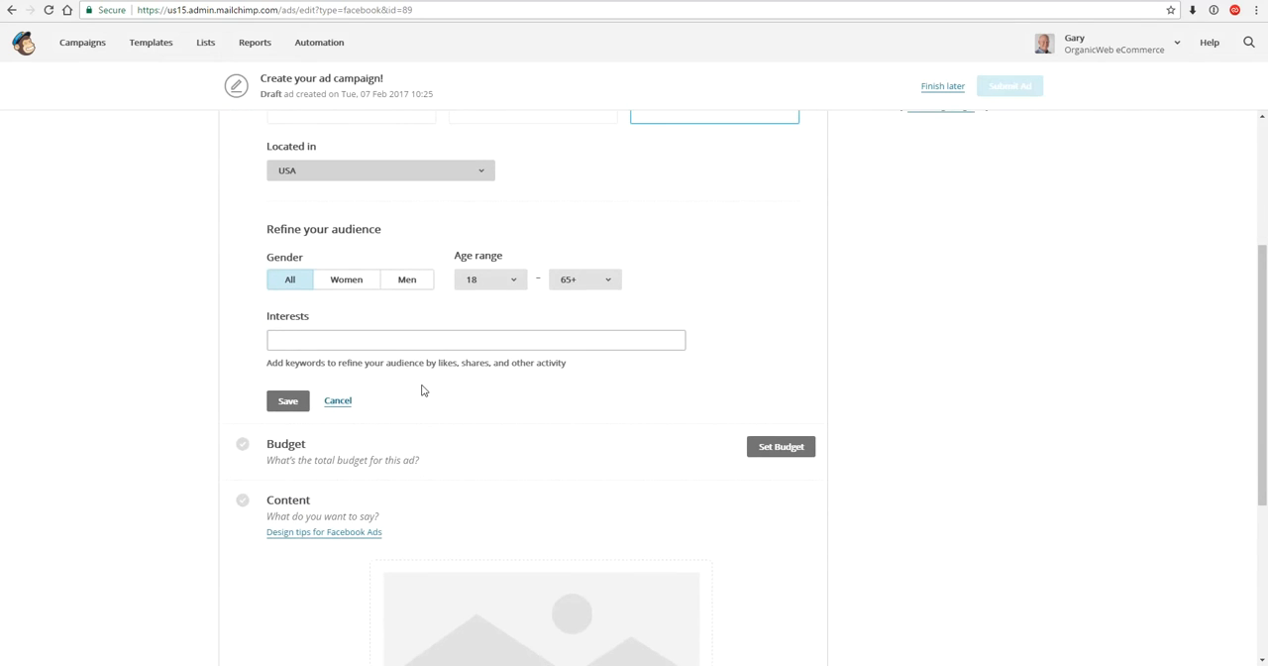
{"action": "mouse_move", "coordinate": [420, 301]}
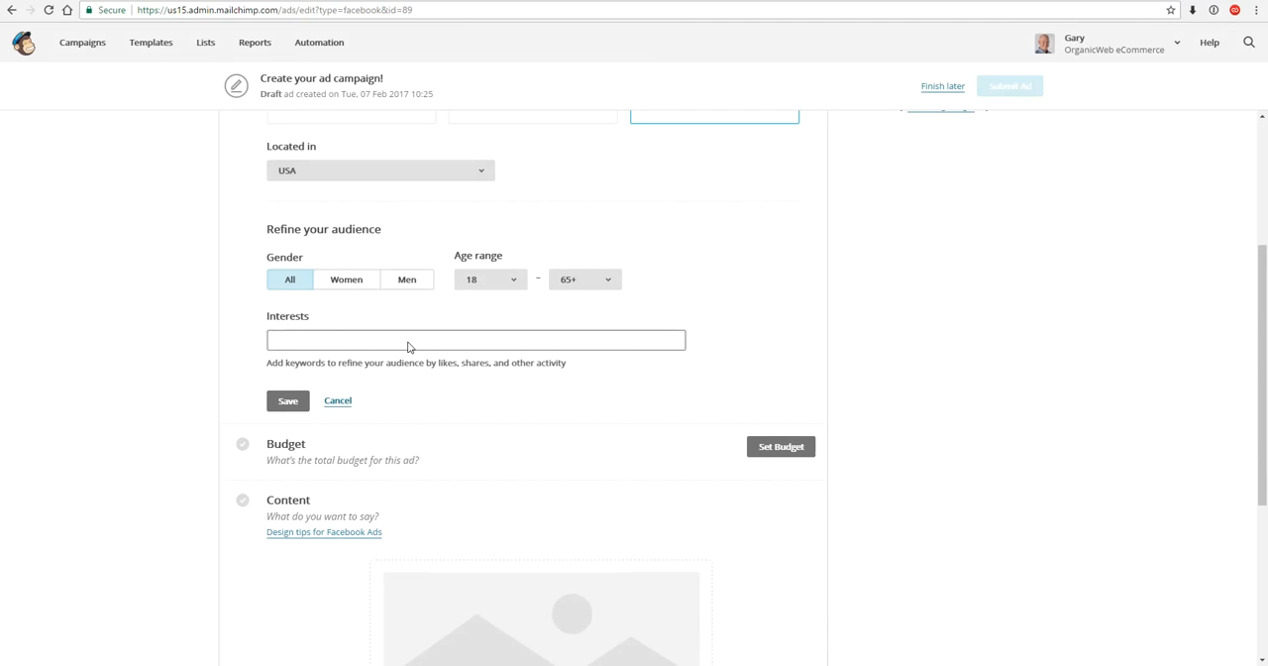
{"action": "type", "text": "small bu"}
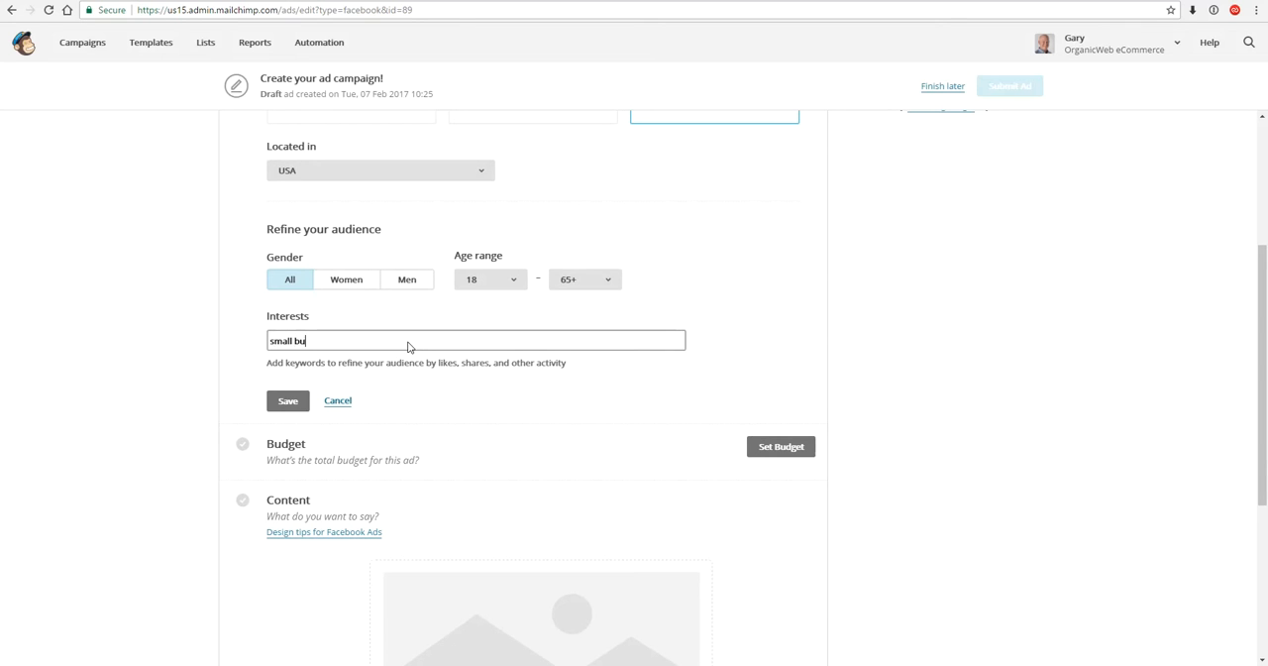
{"action": "type", "text": "siness"}
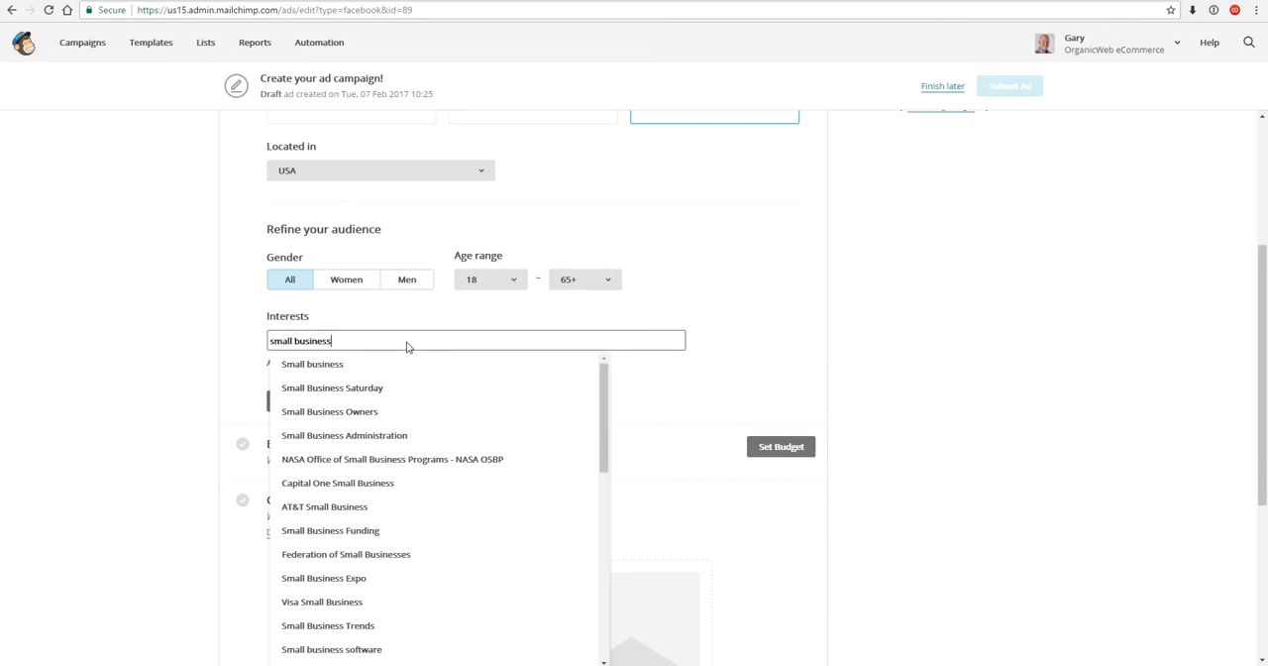
{"action": "mouse_move", "coordinate": [312, 364]}
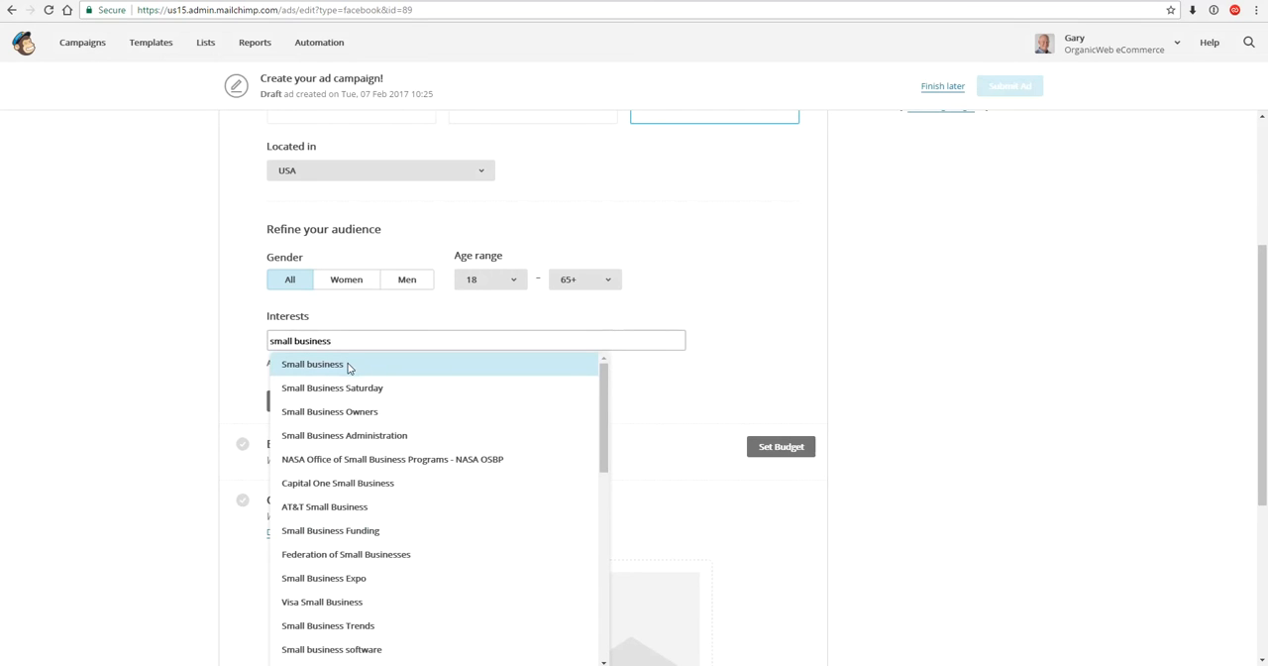
{"action": "left_click", "coordinate": [312, 364]}
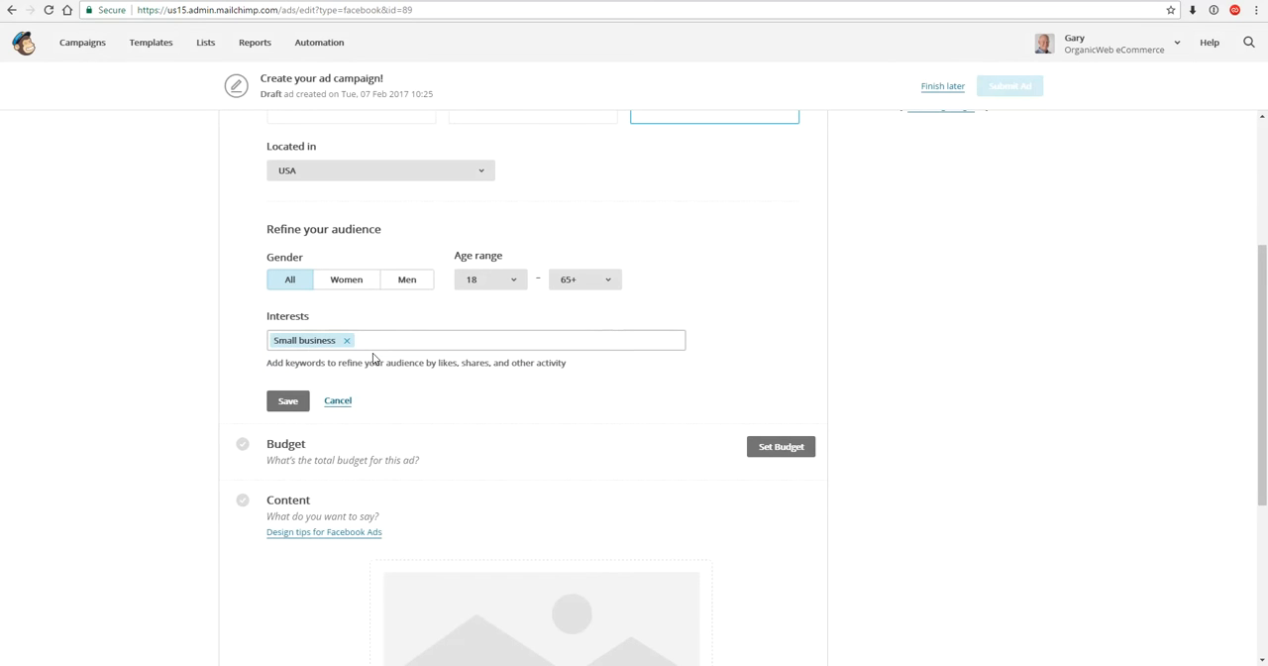
{"action": "type", "text": "marke"}
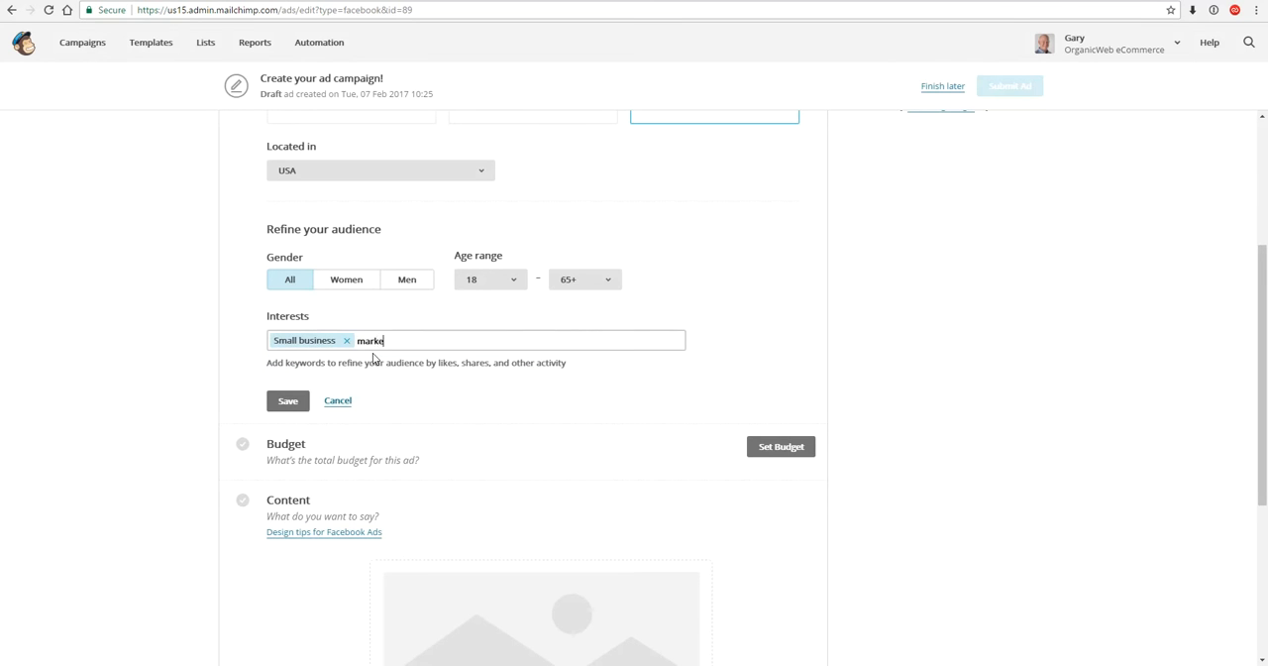
{"action": "type", "text": "ing"}
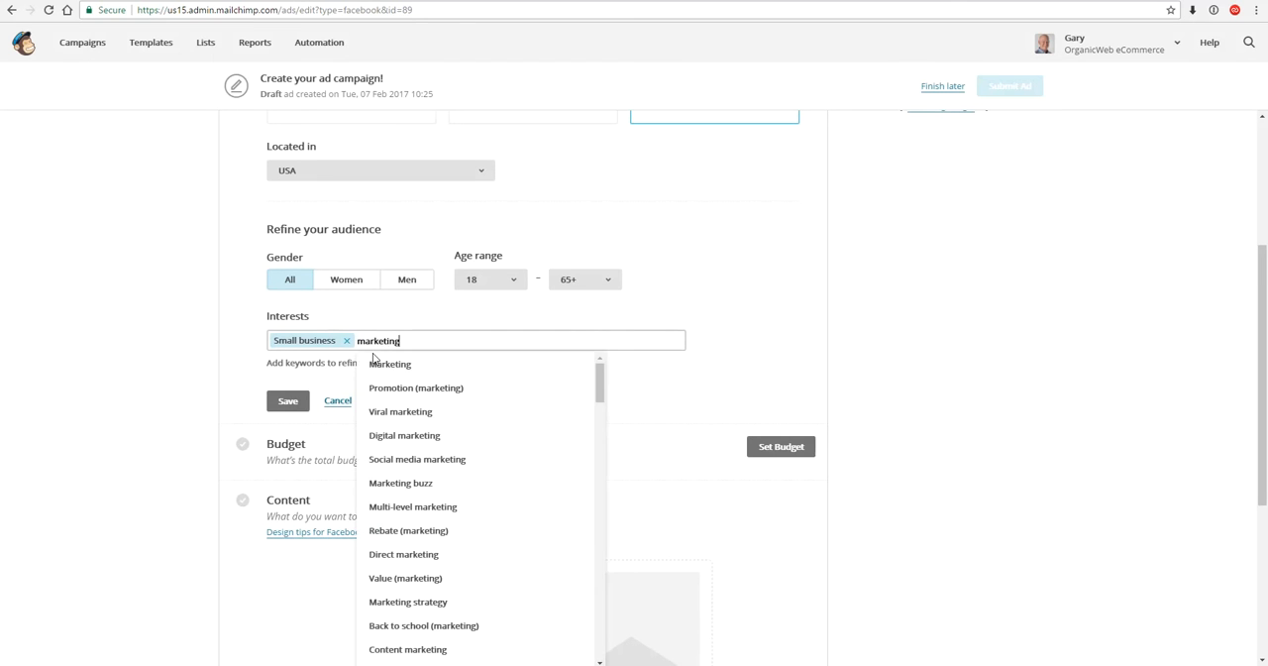
{"action": "left_click", "coordinate": [390, 364]}
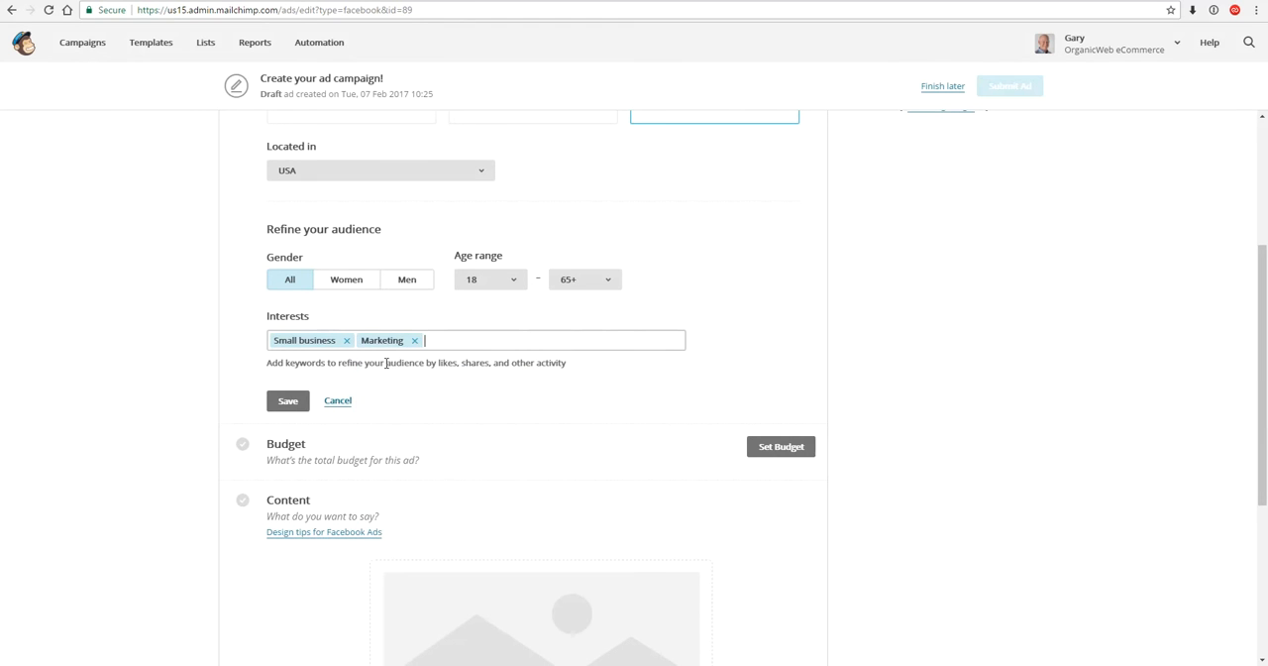
{"action": "left_click", "coordinate": [287, 400]}
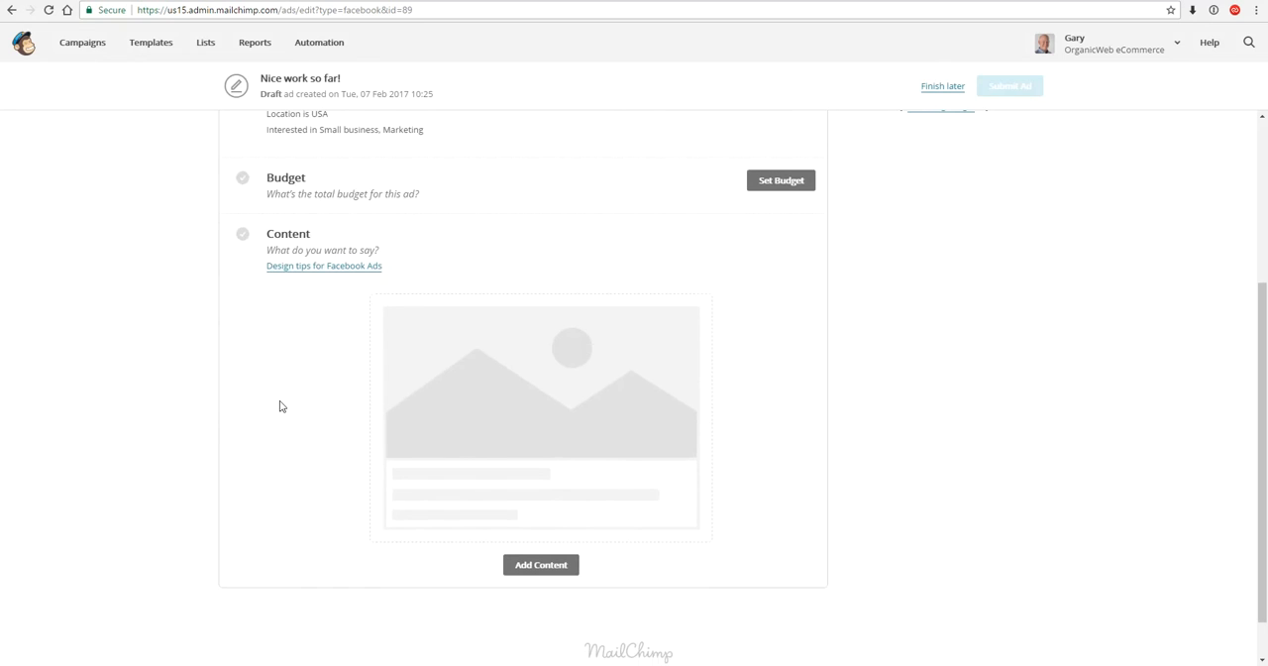
- Set a $40 total budget ending in one week, Feb 7 to Feb 14, 2017
{"action": "scroll", "scroll_direction": "up", "scroll_amount": 3}
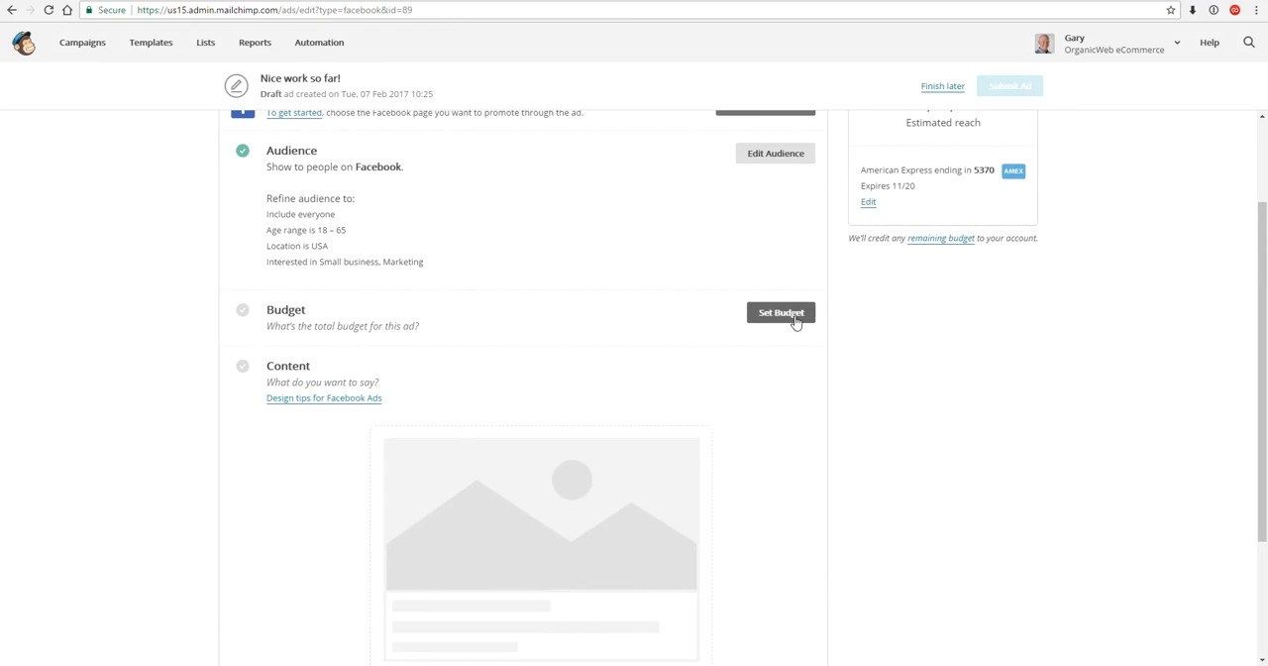
{"action": "left_click", "coordinate": [780, 312]}
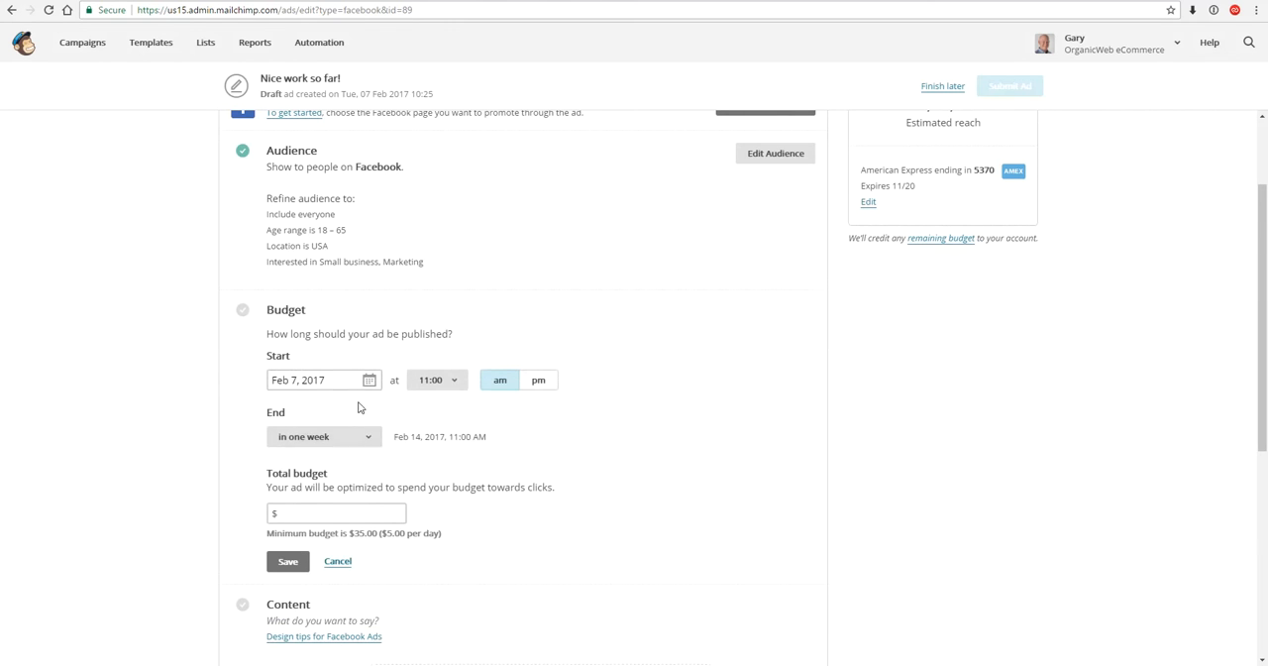
{"action": "scroll", "scroll_direction": "down", "scroll_amount": 3}
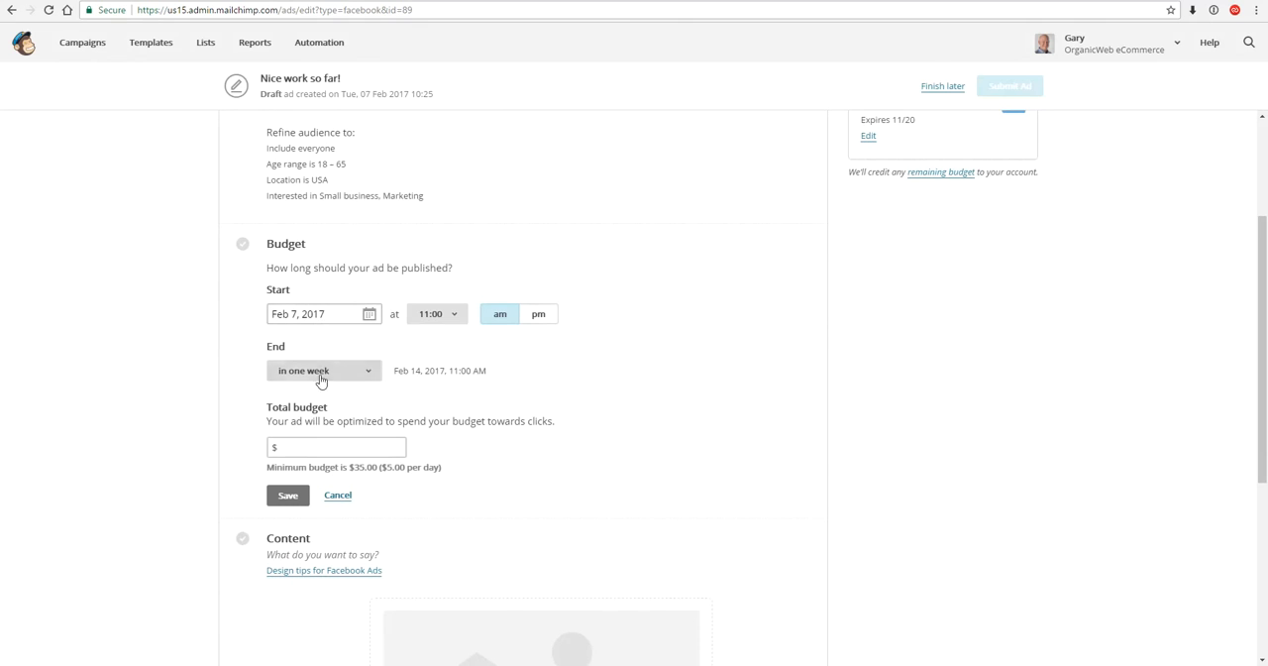
{"action": "left_click", "coordinate": [323, 370]}
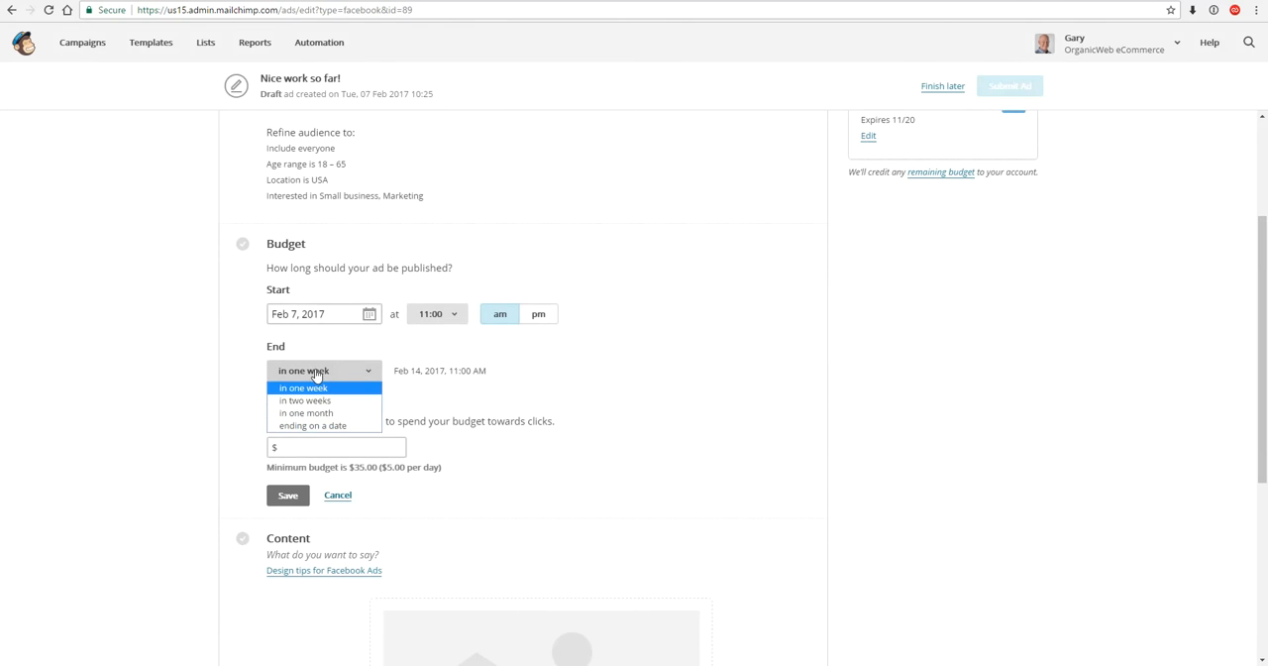
{"action": "left_click", "coordinate": [303, 387]}
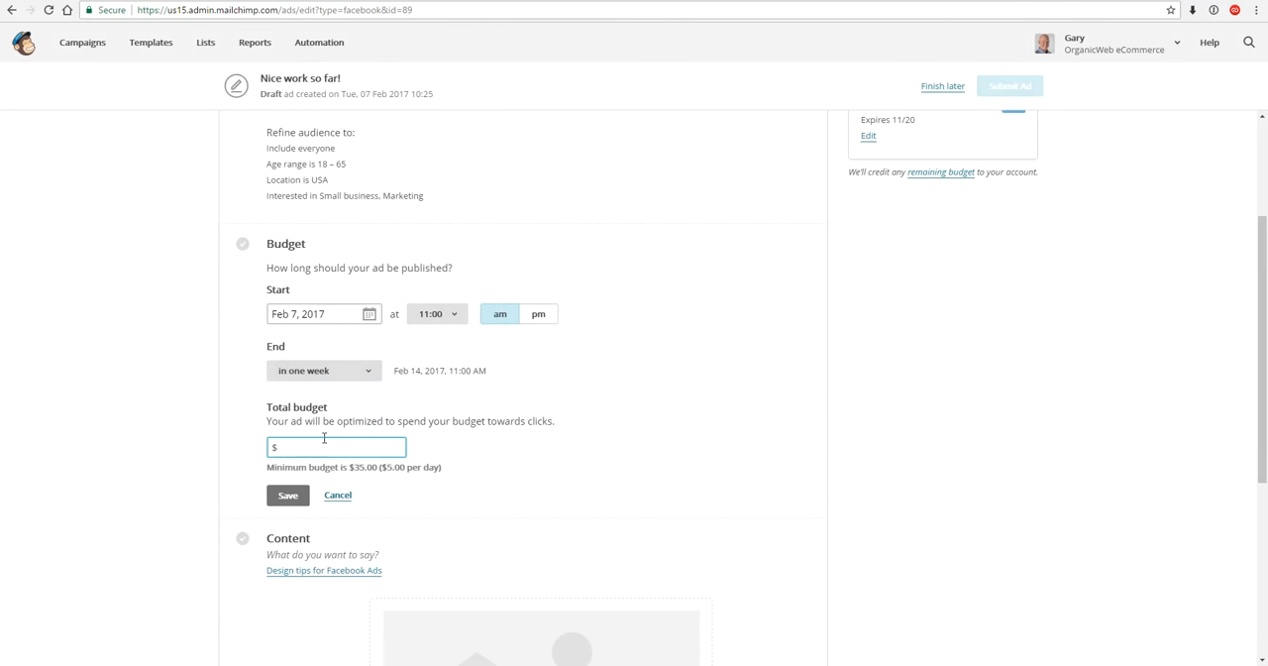
{"action": "left_click", "coordinate": [288, 495]}
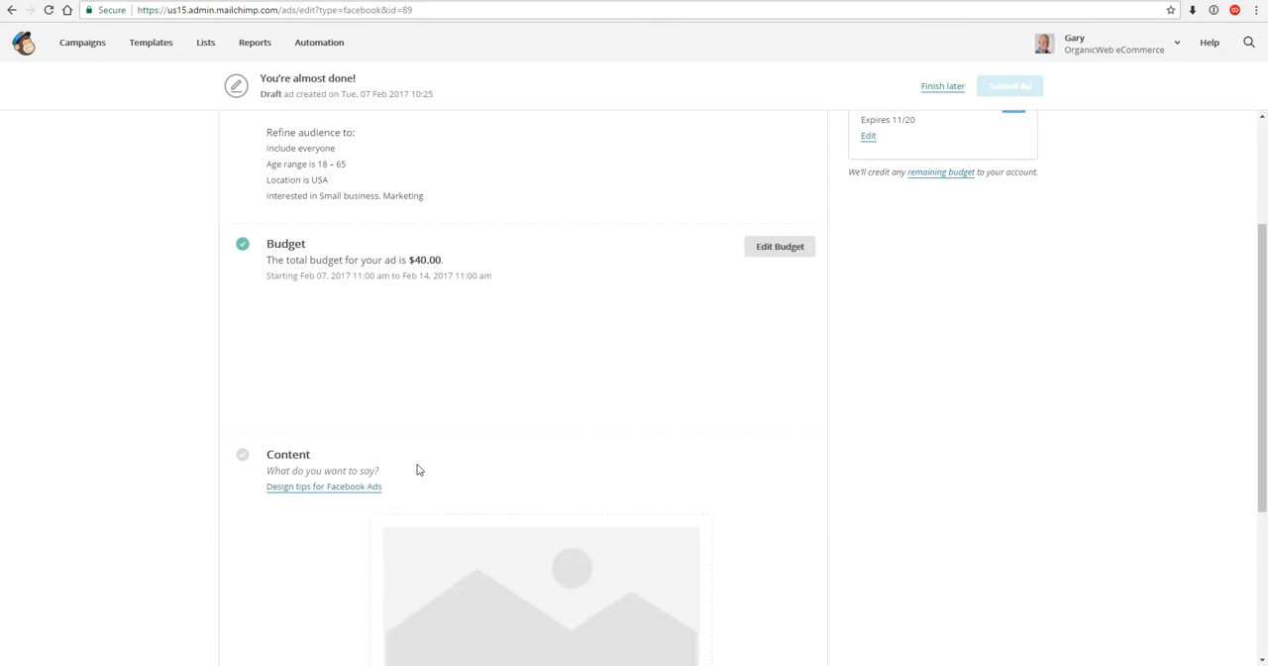
{"action": "scroll", "scroll_direction": "down", "scroll_amount": 3}
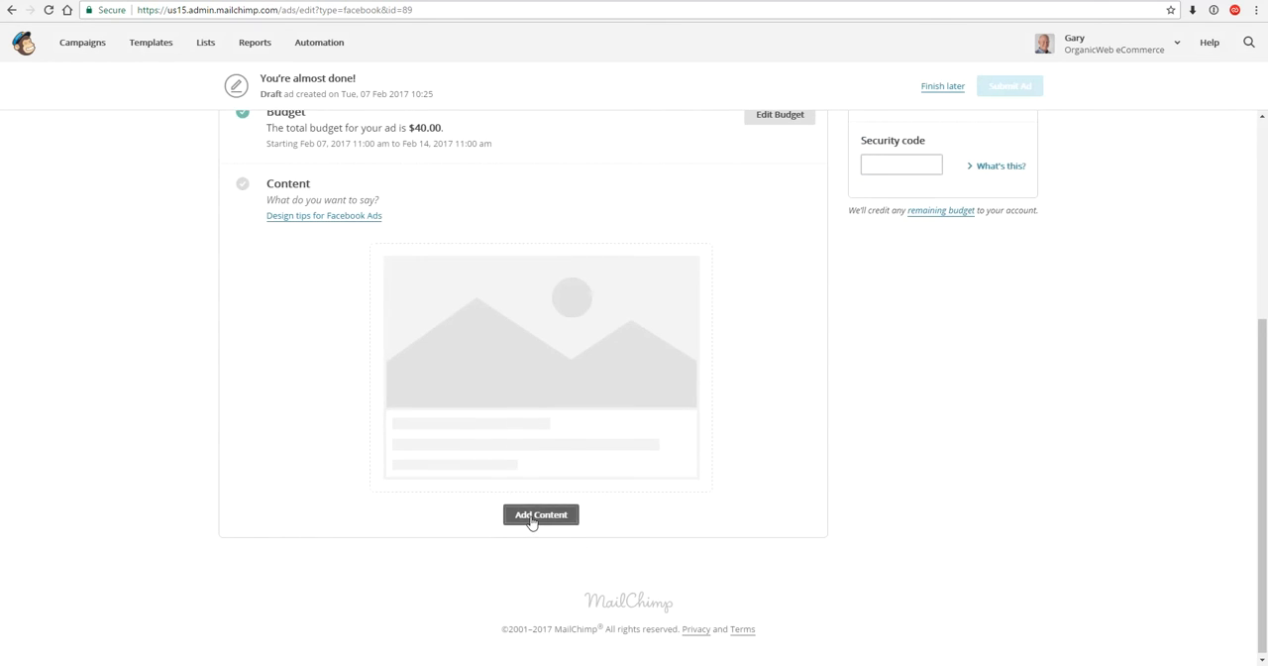
- Add the message 'Want to learn MailChimp?' and the OrganicWeb.com.au MailChimp Training image
{"action": "left_click", "coordinate": [541, 514]}
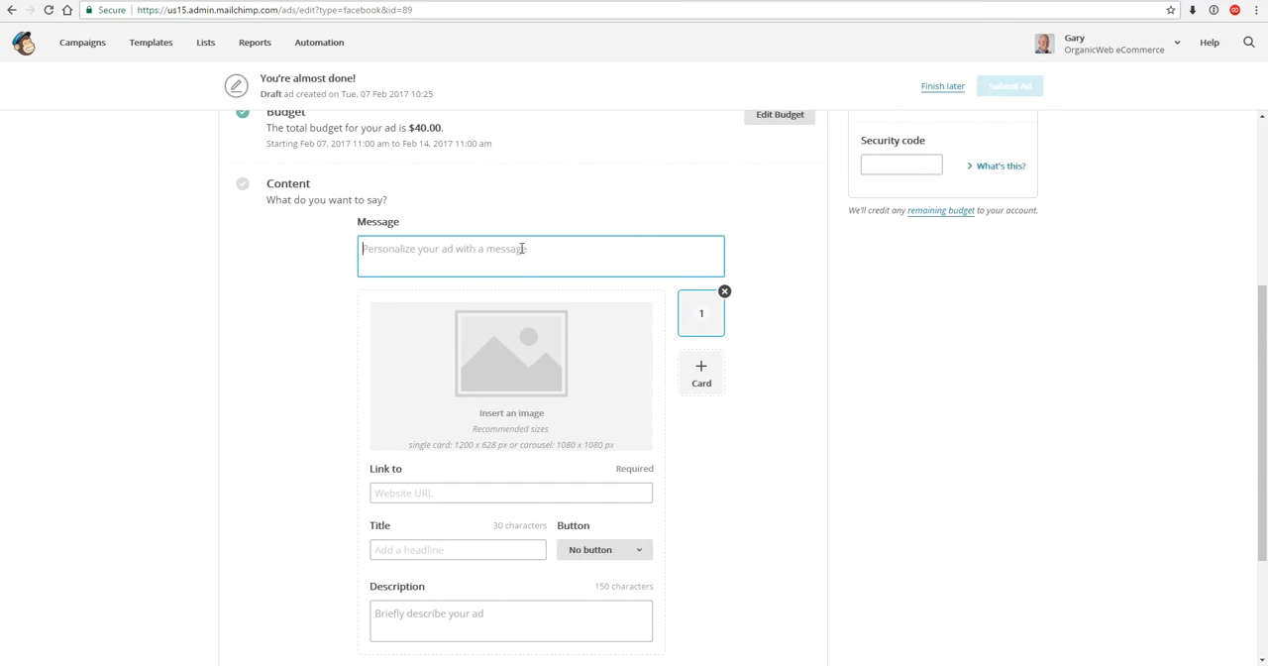
{"action": "type", "text": "Want to"}
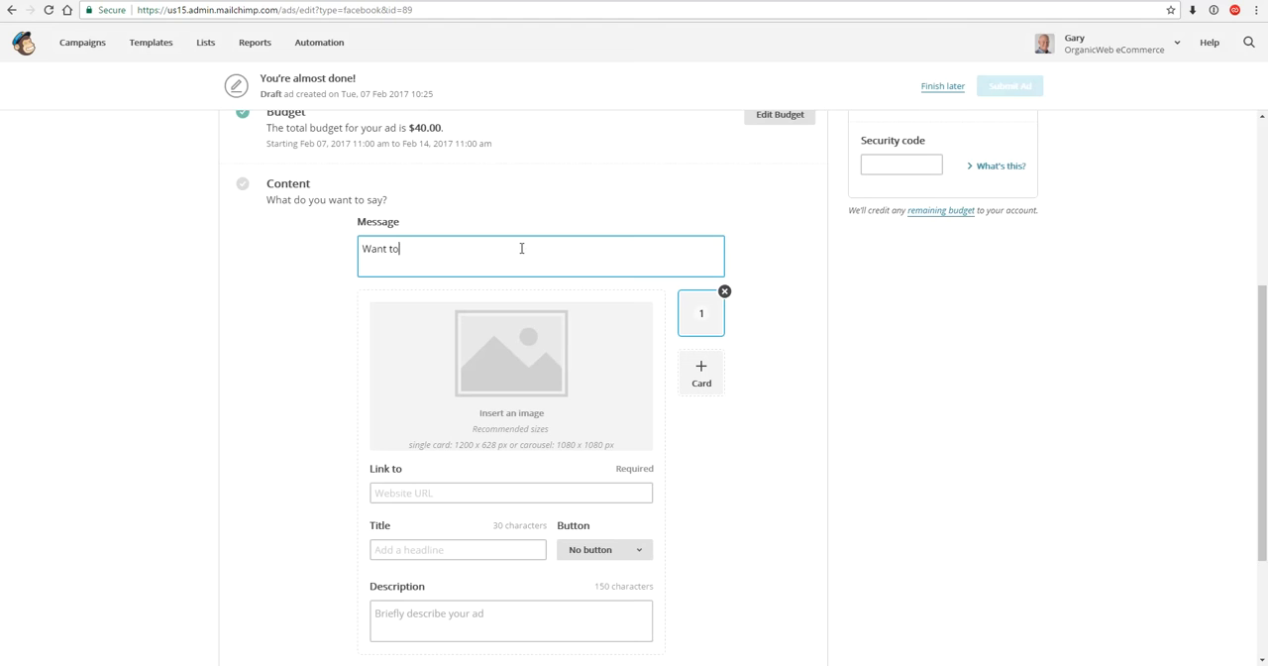
{"action": "type", "text": "learn MailCH"}
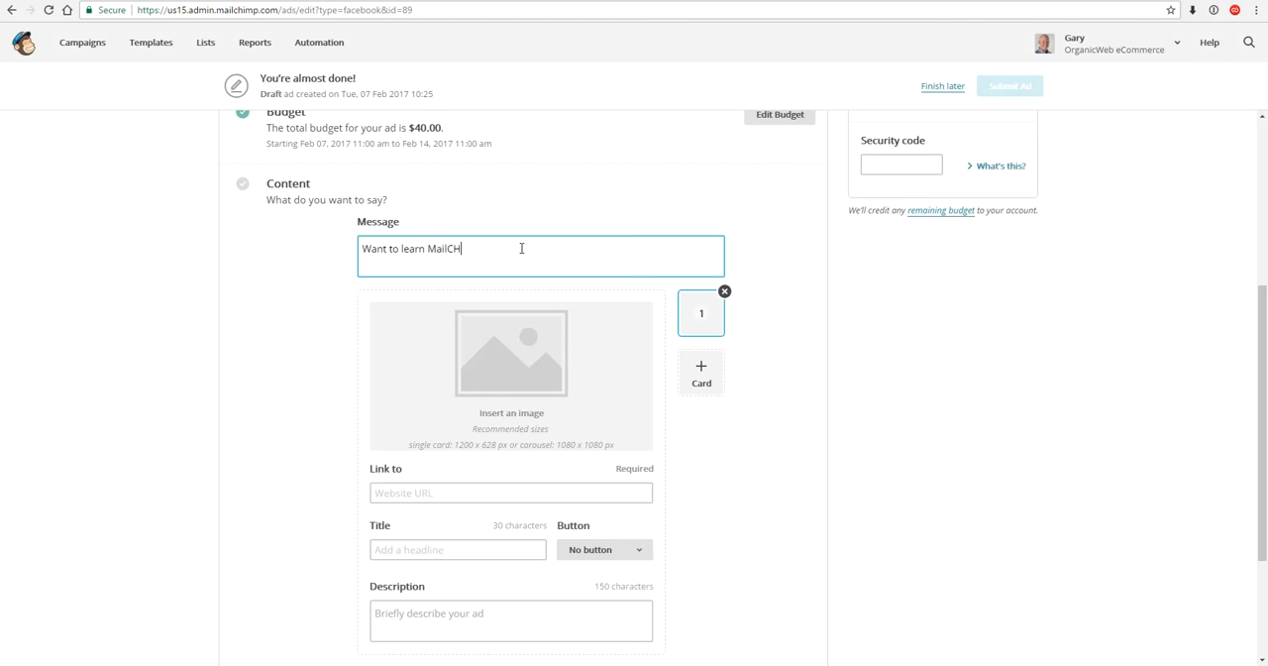
{"action": "type", "text": "himp?"}
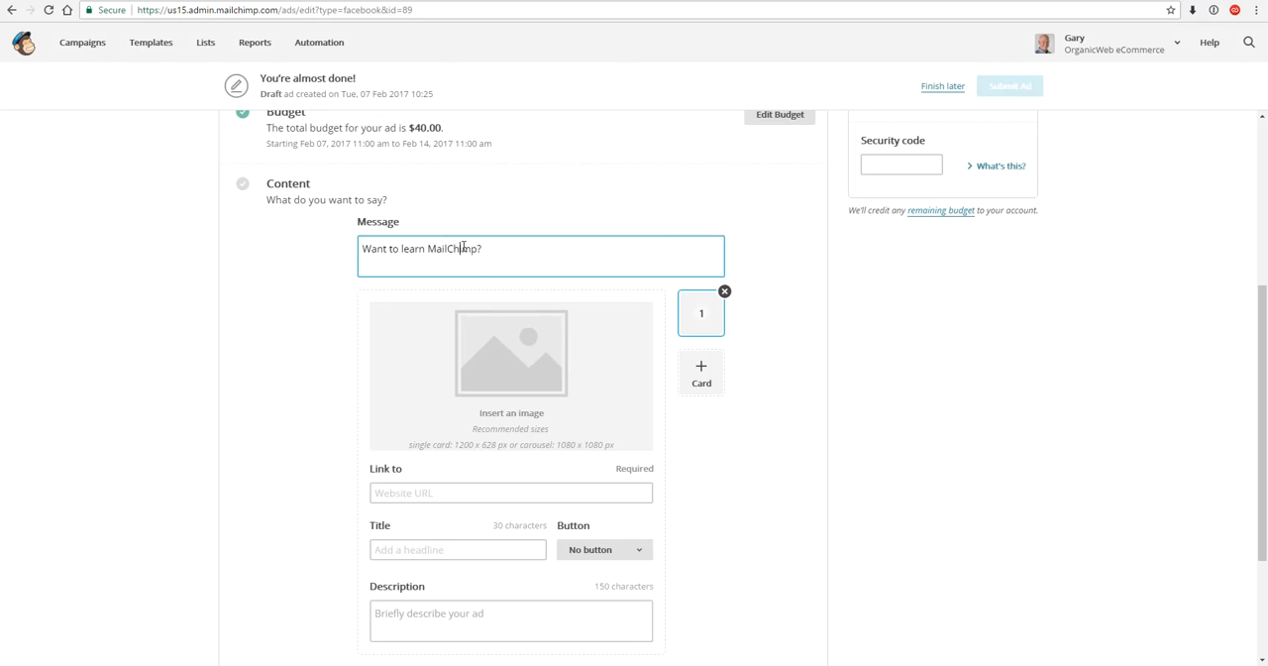
{"action": "left_click", "coordinate": [510, 351]}
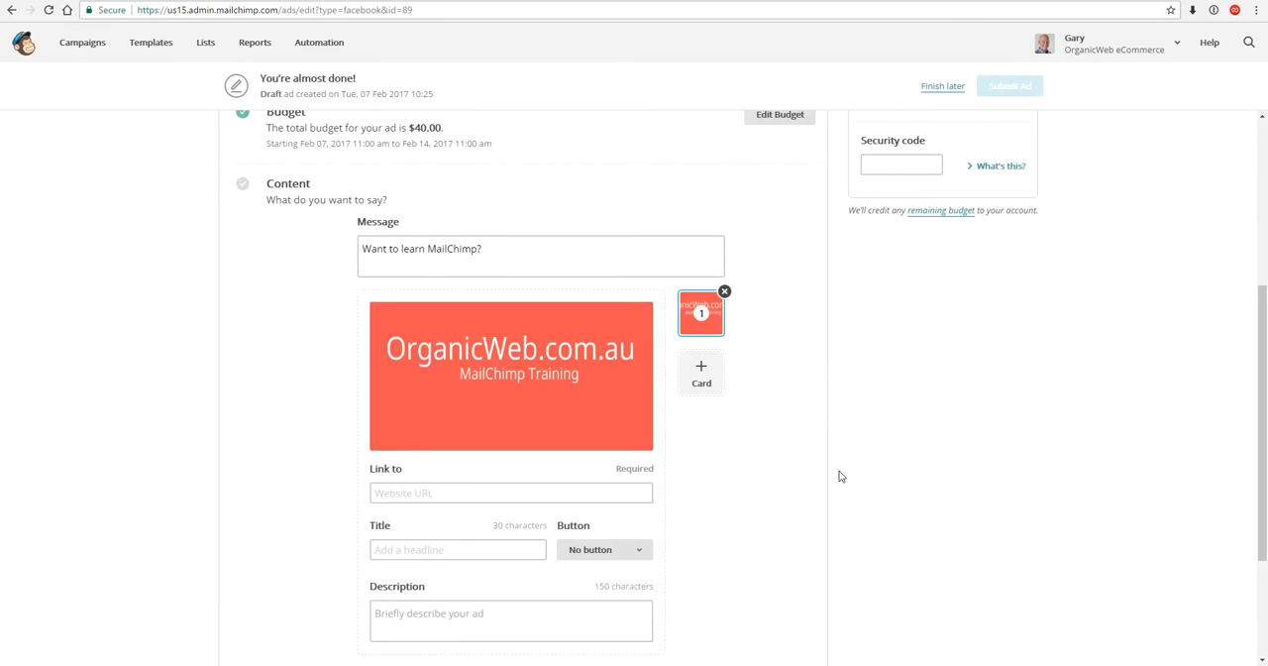
{"action": "mouse_move", "coordinate": [751, 443]}
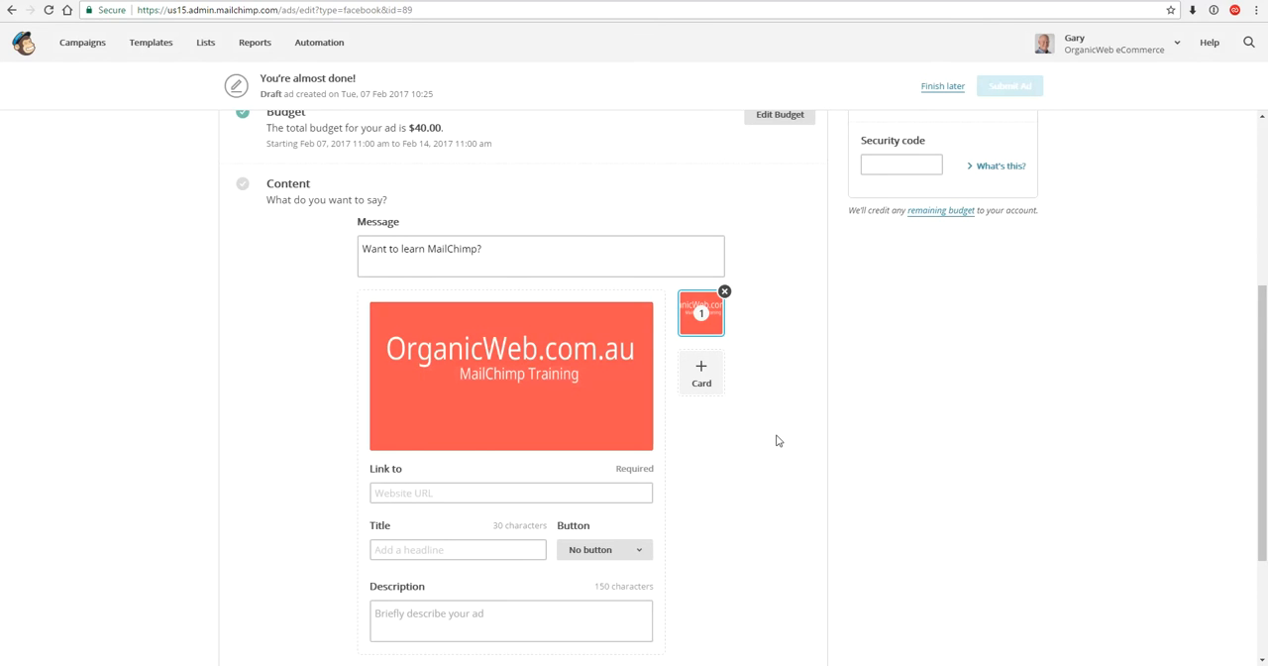
{"action": "mouse_move", "coordinate": [739, 447]}
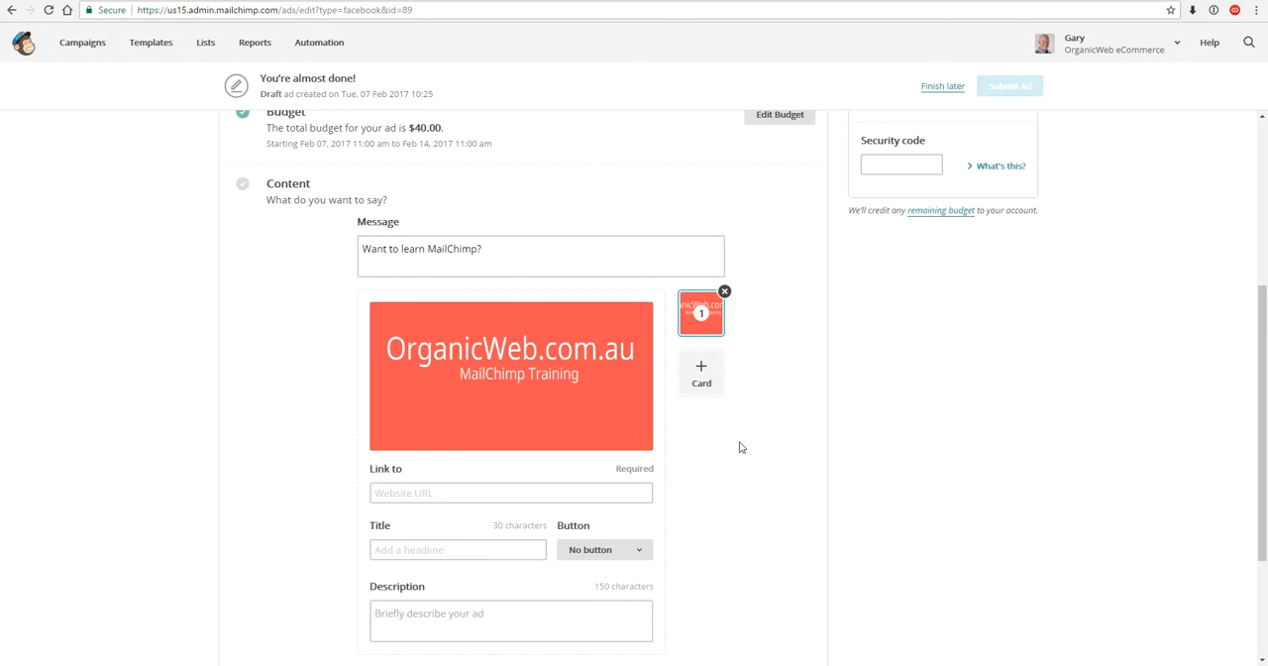
{"action": "mouse_move", "coordinate": [750, 438]}
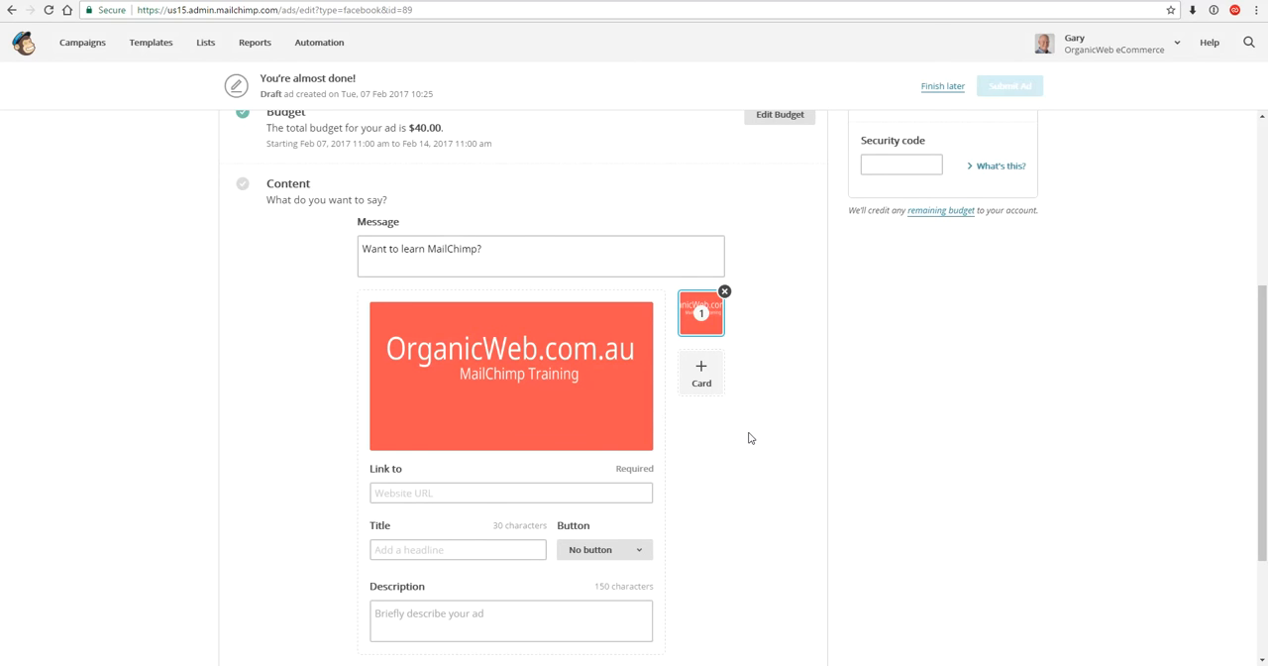
{"action": "mouse_move", "coordinate": [737, 414]}
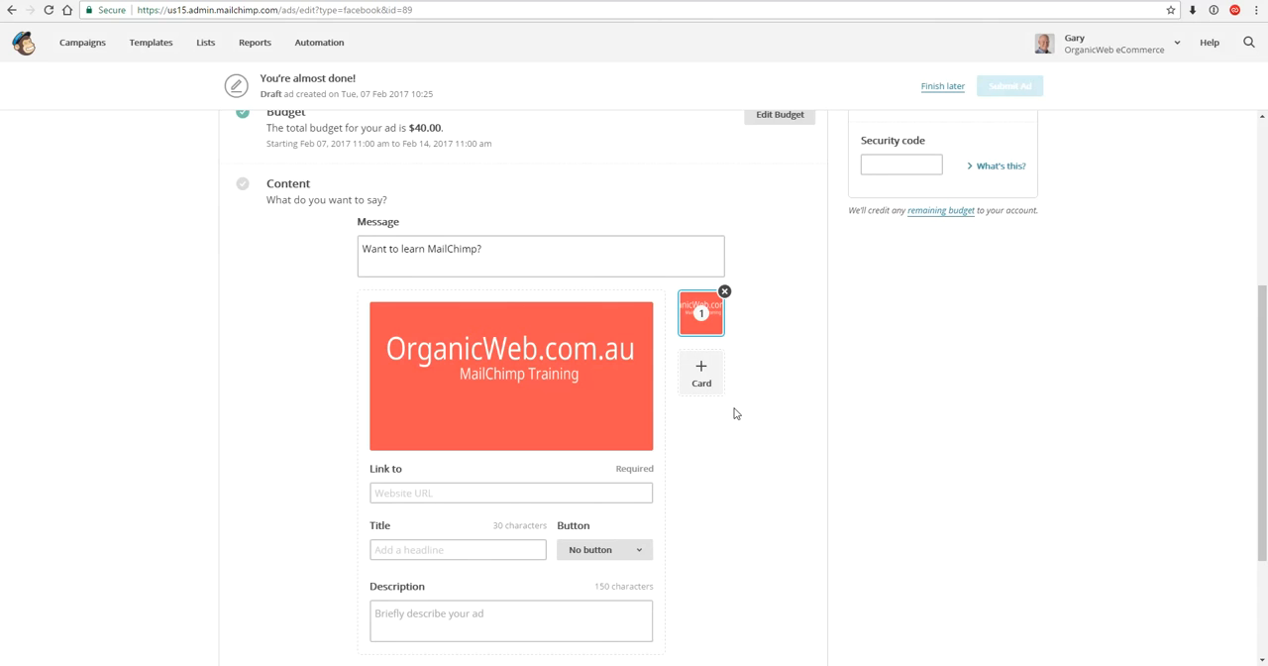
{"action": "mouse_move", "coordinate": [510, 377]}
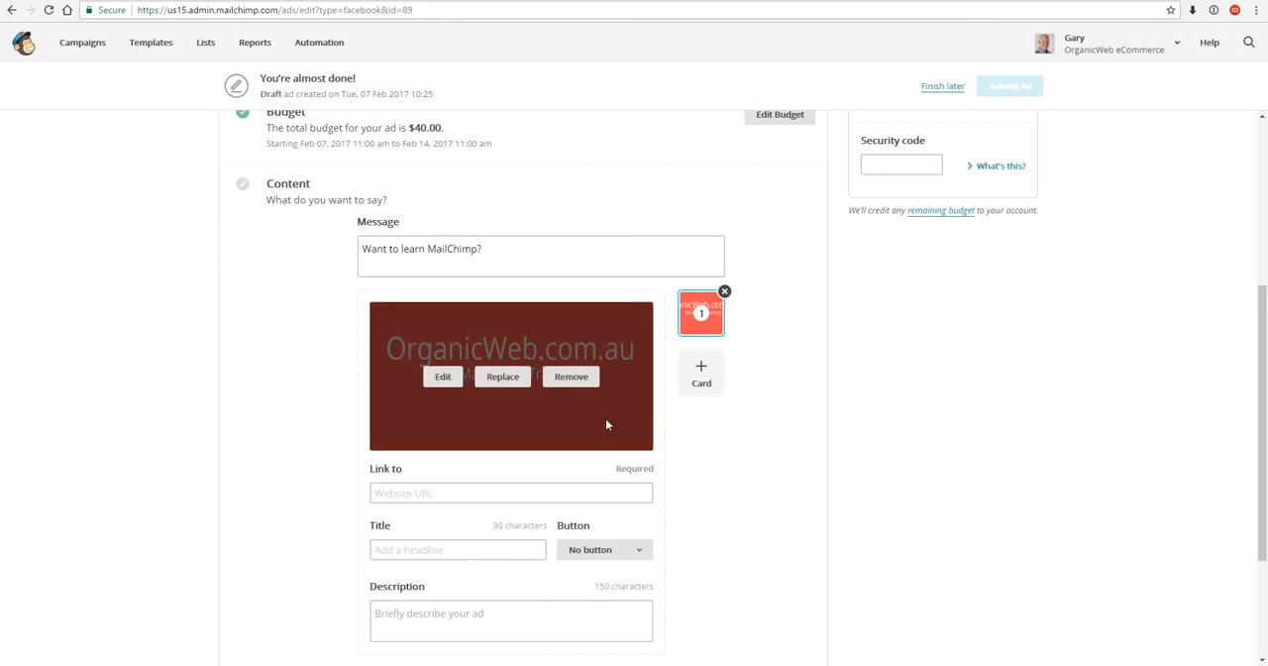
{"action": "scroll", "scroll_direction": "down", "scroll_amount": 3}
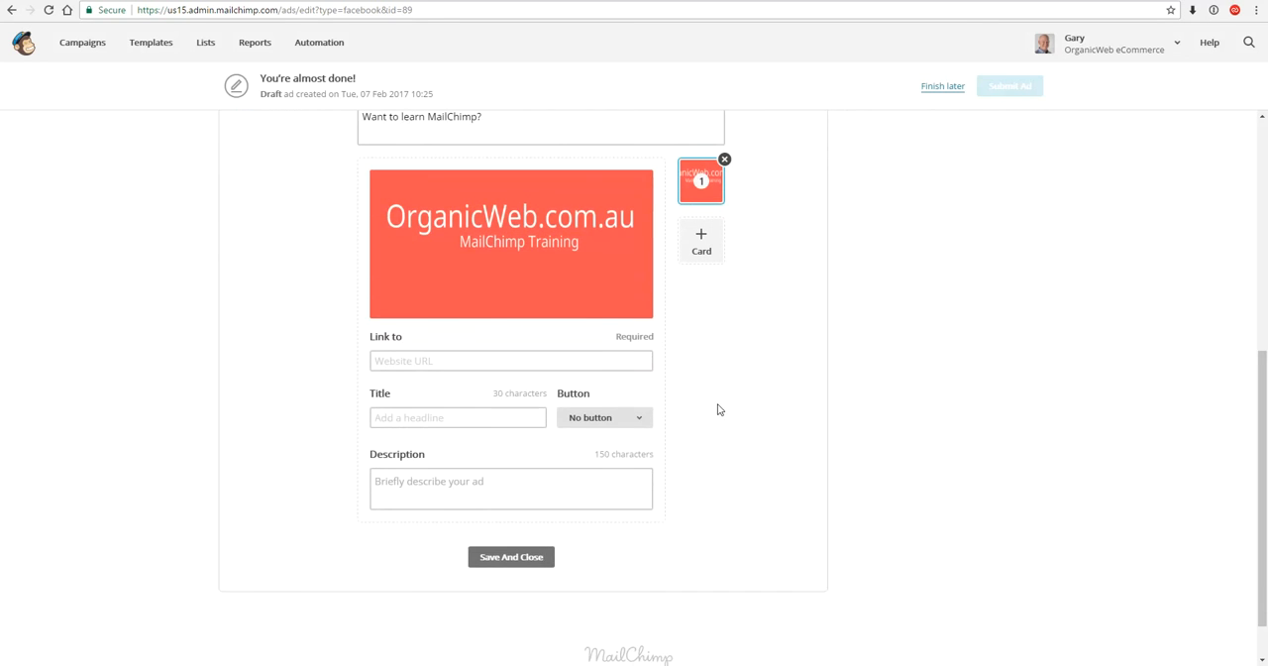
{"action": "left_click", "coordinate": [510, 360]}
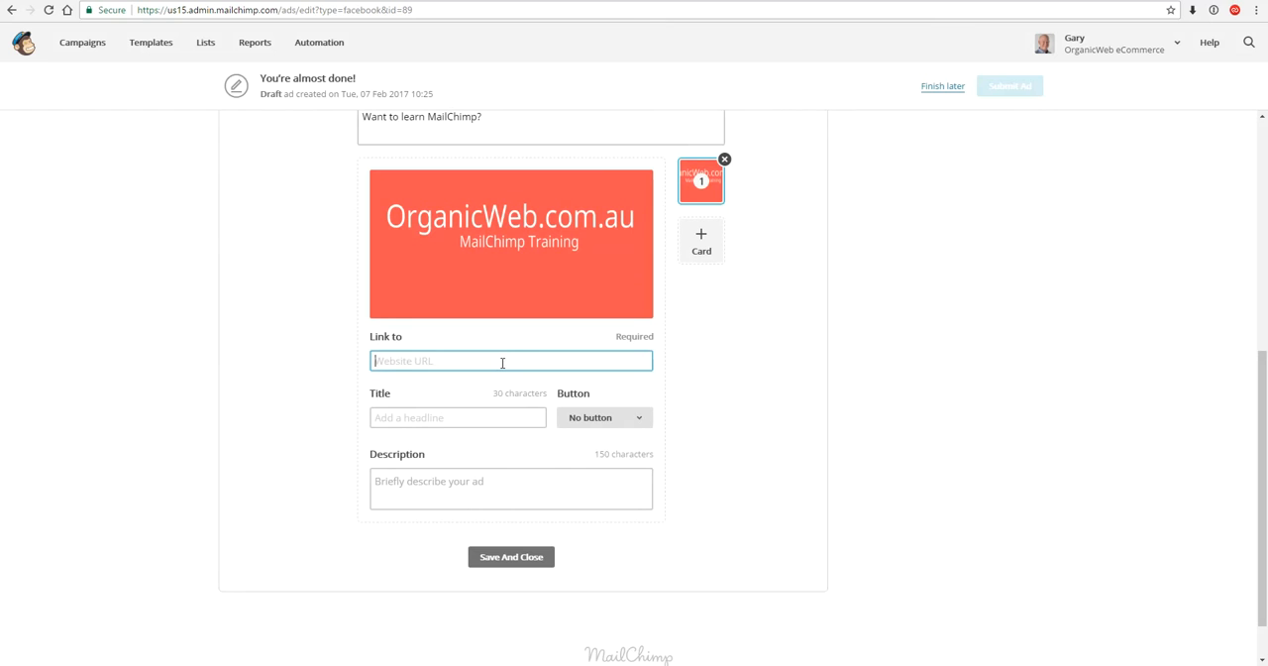
{"action": "type", "text": "https://"}
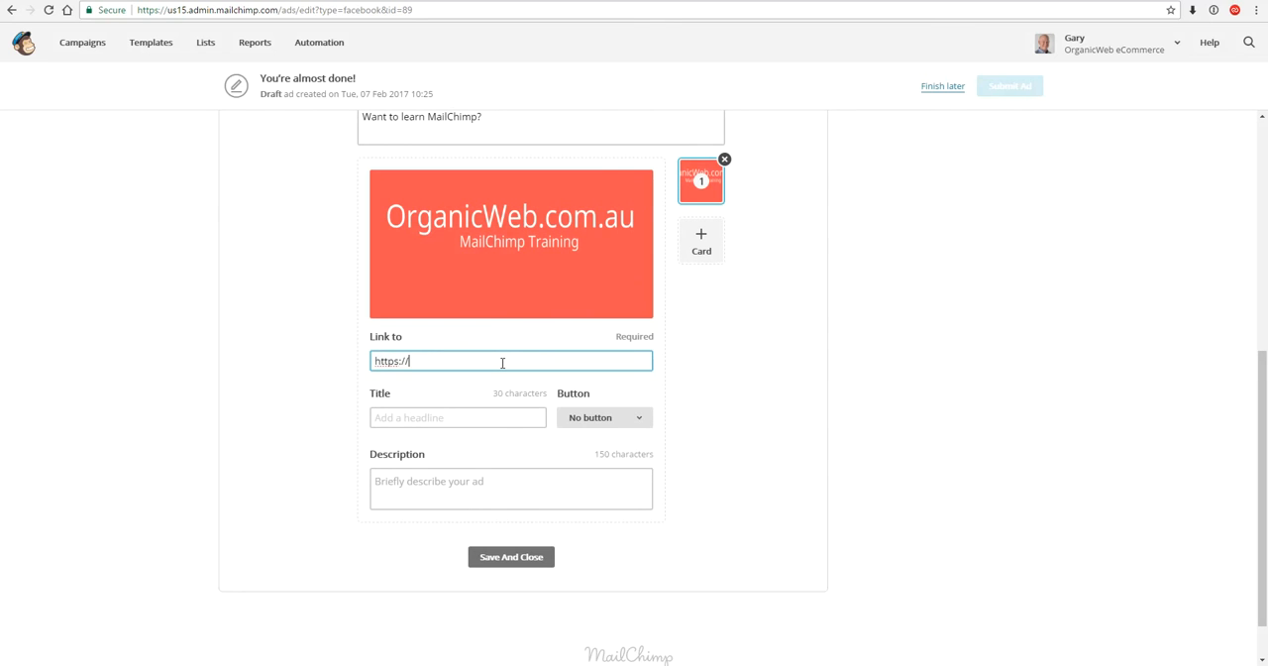
{"action": "type", "text": "organicweb"}
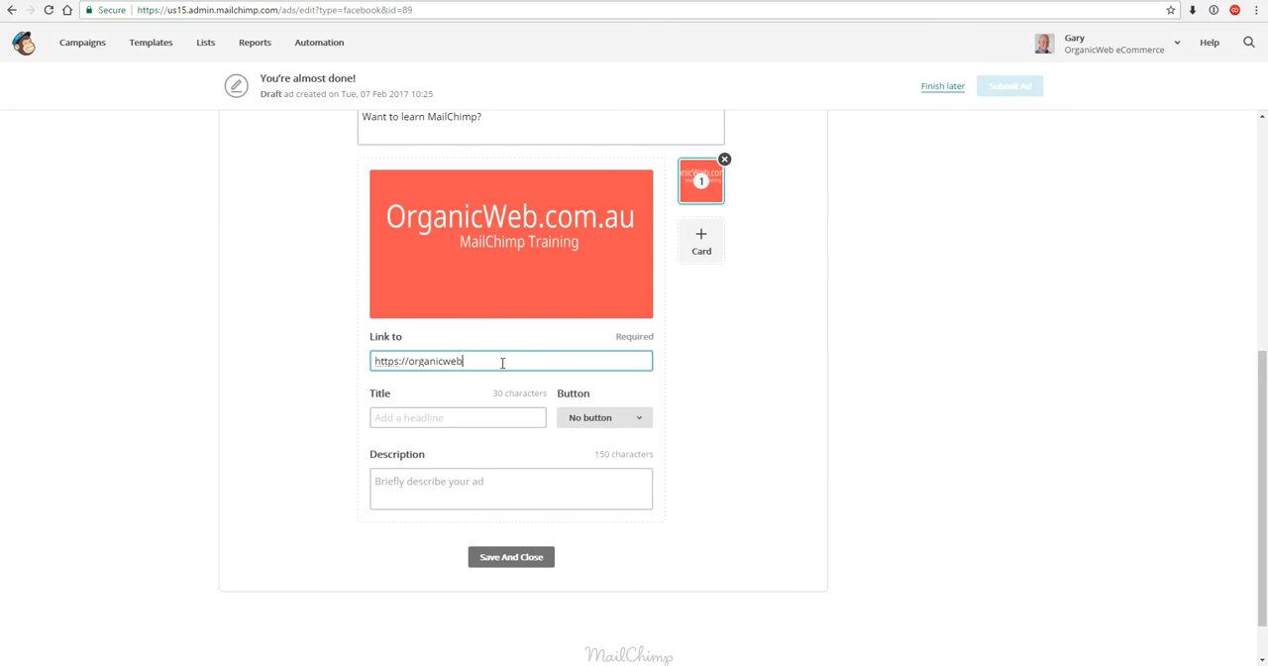
{"action": "type", "text": ".com.au"}
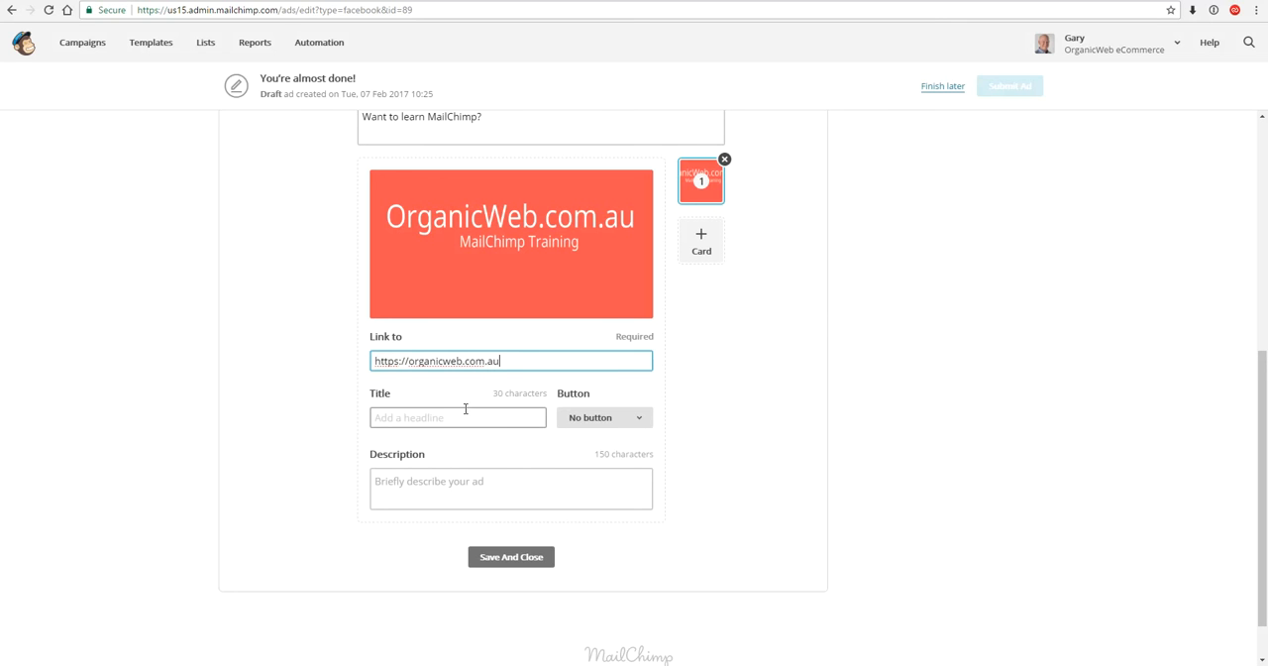
- Give the ad the title 'Become a MailChimp sending pro'
{"action": "left_click", "coordinate": [458, 417]}
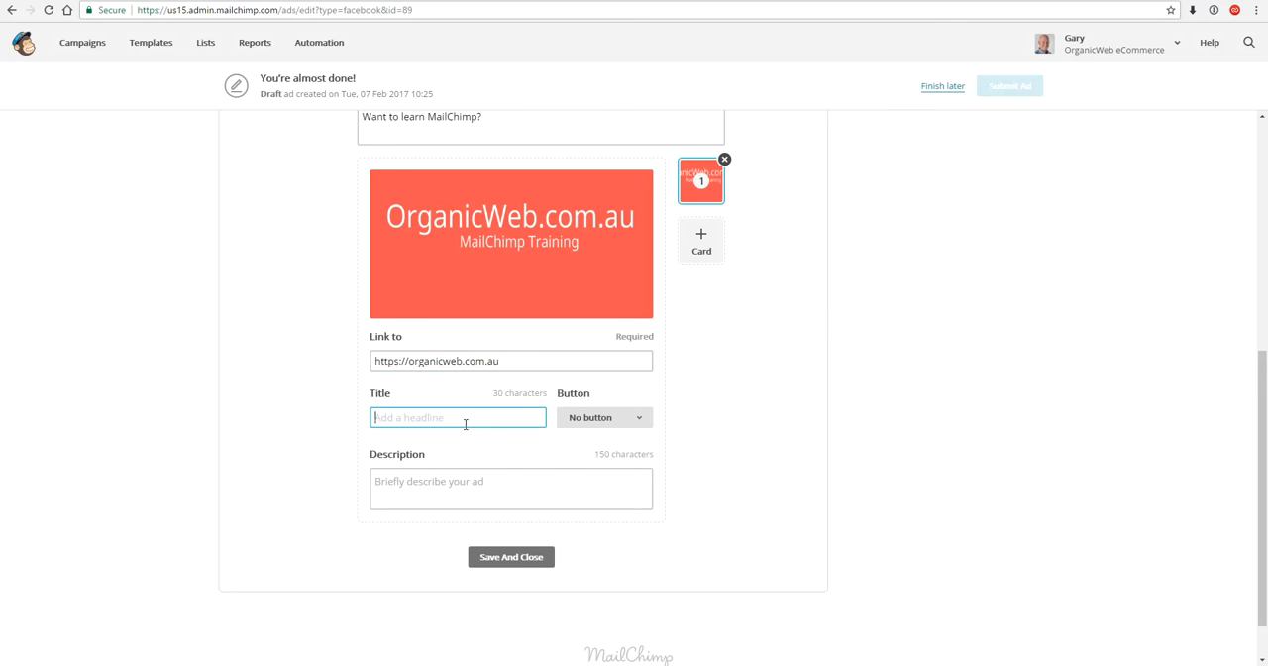
{"action": "type", "text": "Becom"}
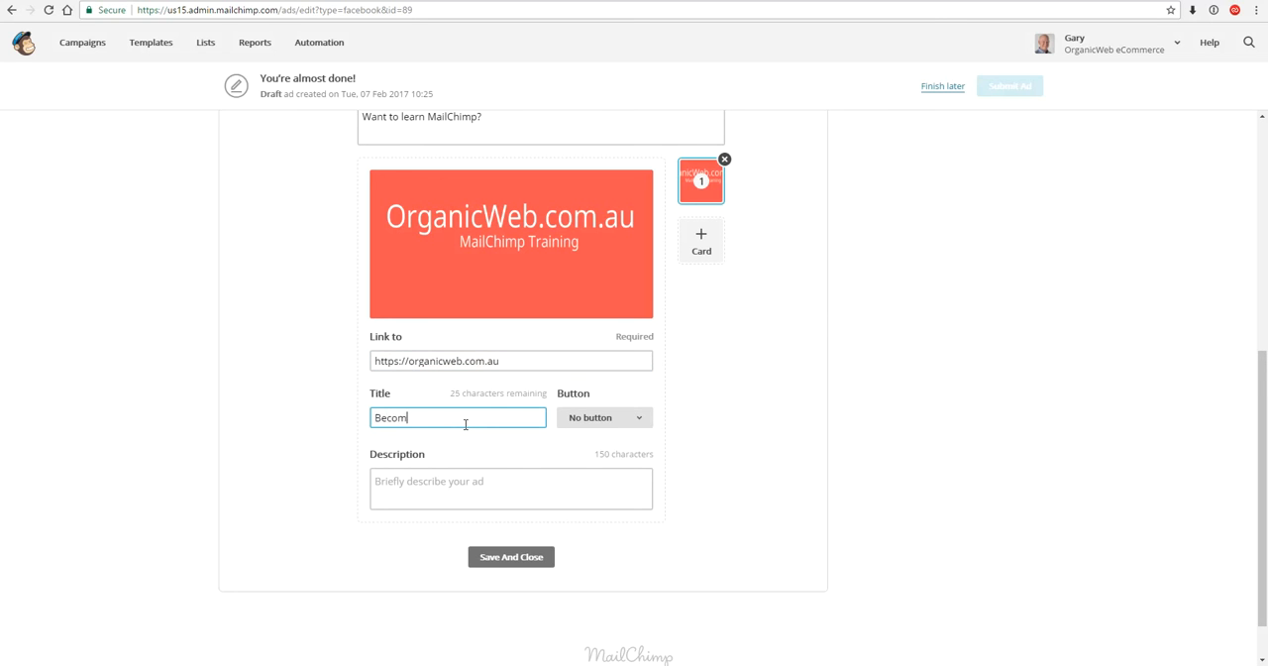
{"action": "type", "text": "e a MailChimp sending"}
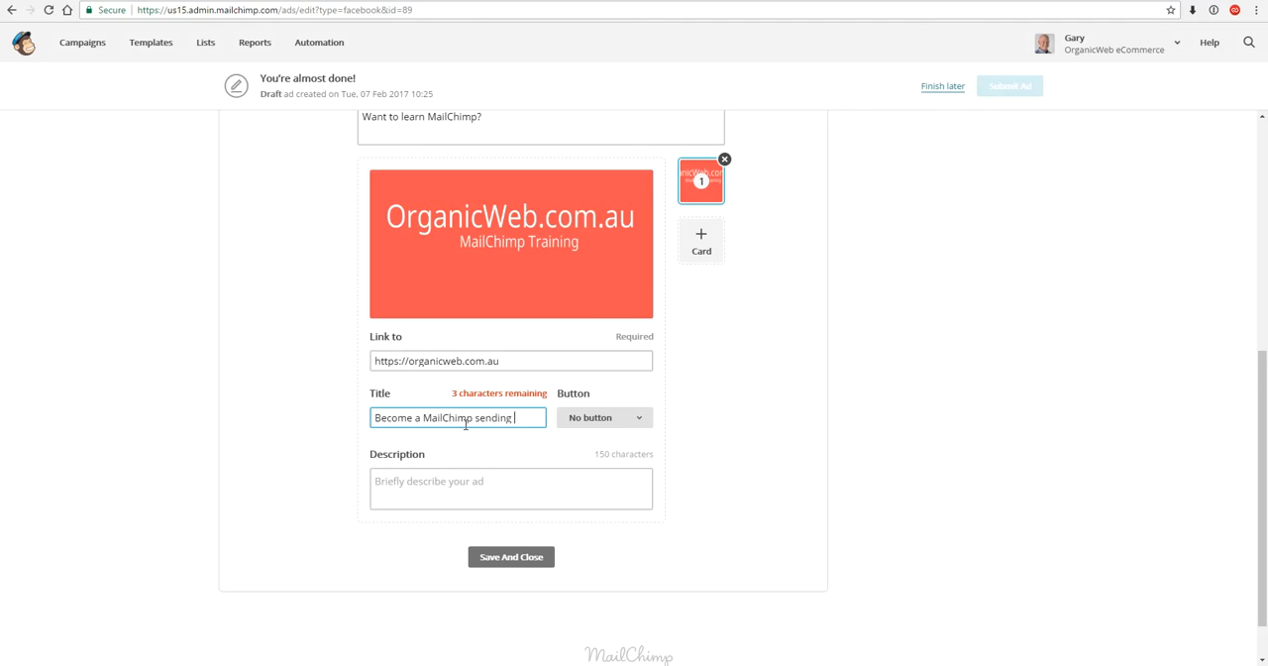
{"action": "type", "text": "pro"}
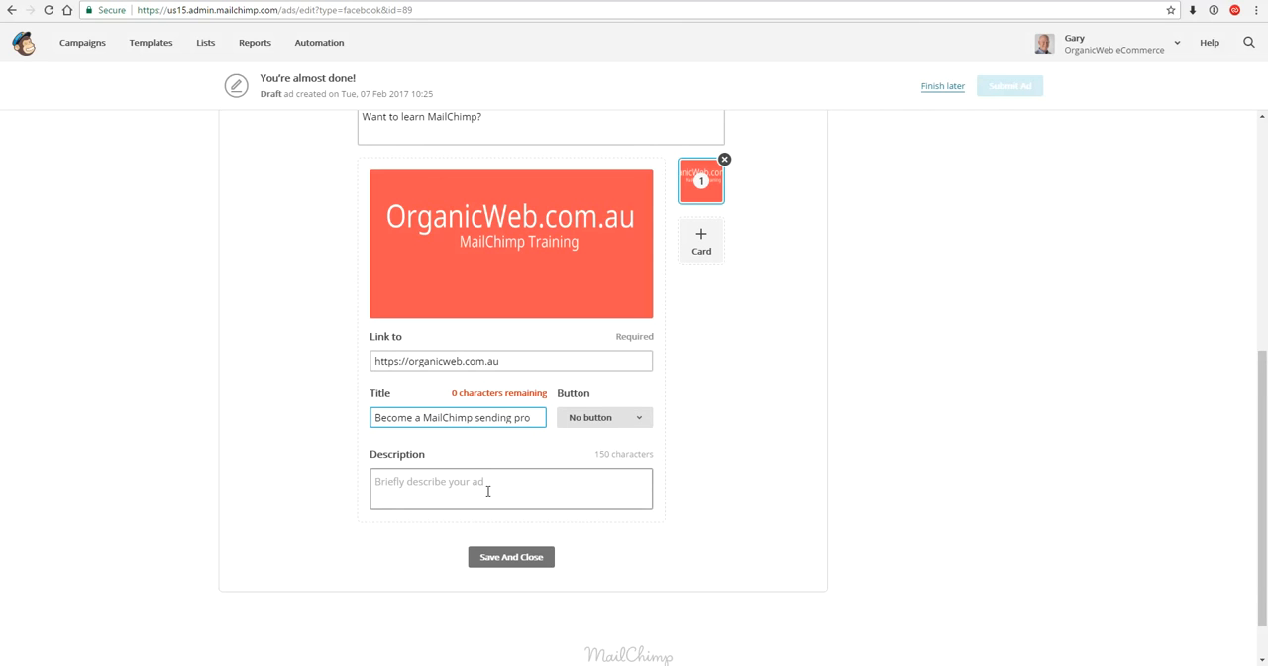
- Enter the description 'Learn how to send email marketing in just hours.', fixing the misspelling
{"action": "left_click", "coordinate": [510, 489]}
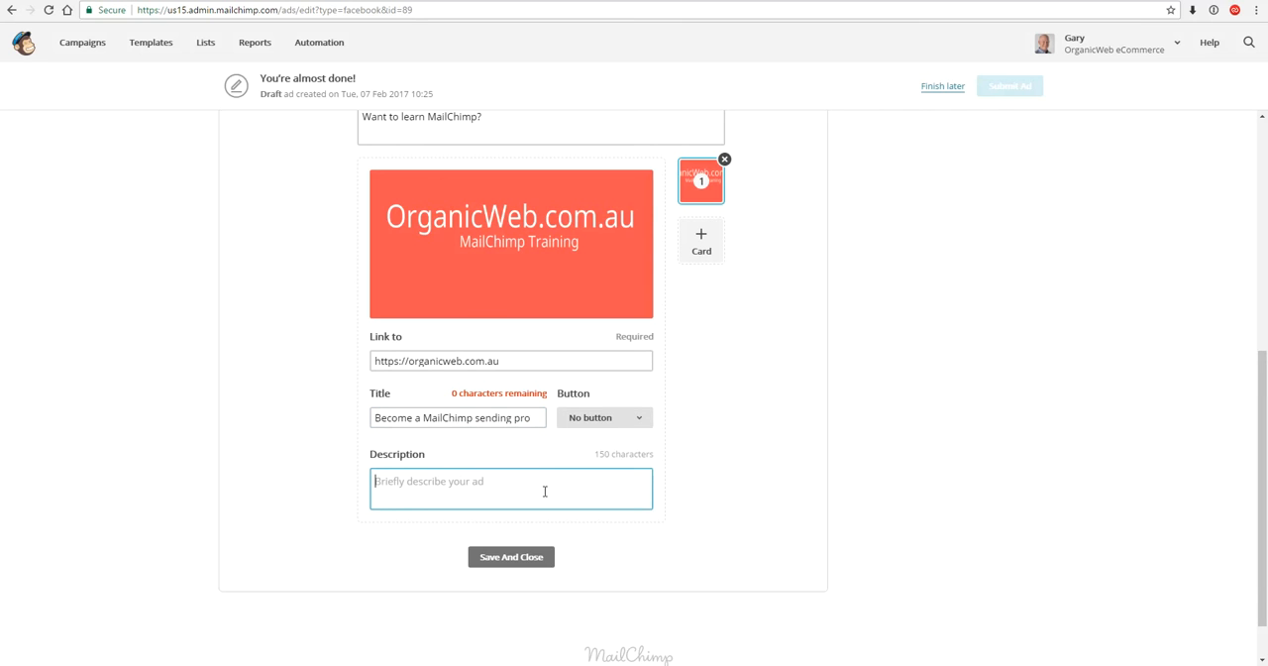
{"action": "type", "text": "Learn ho"}
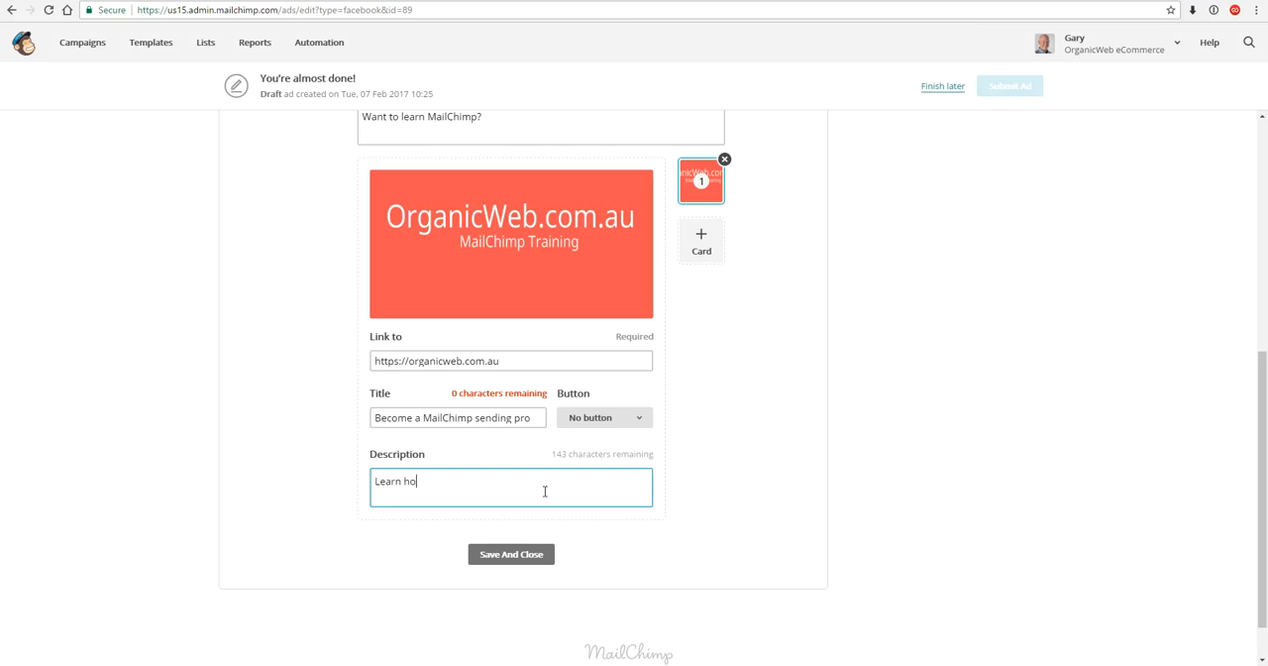
{"action": "type", "text": "w to"}
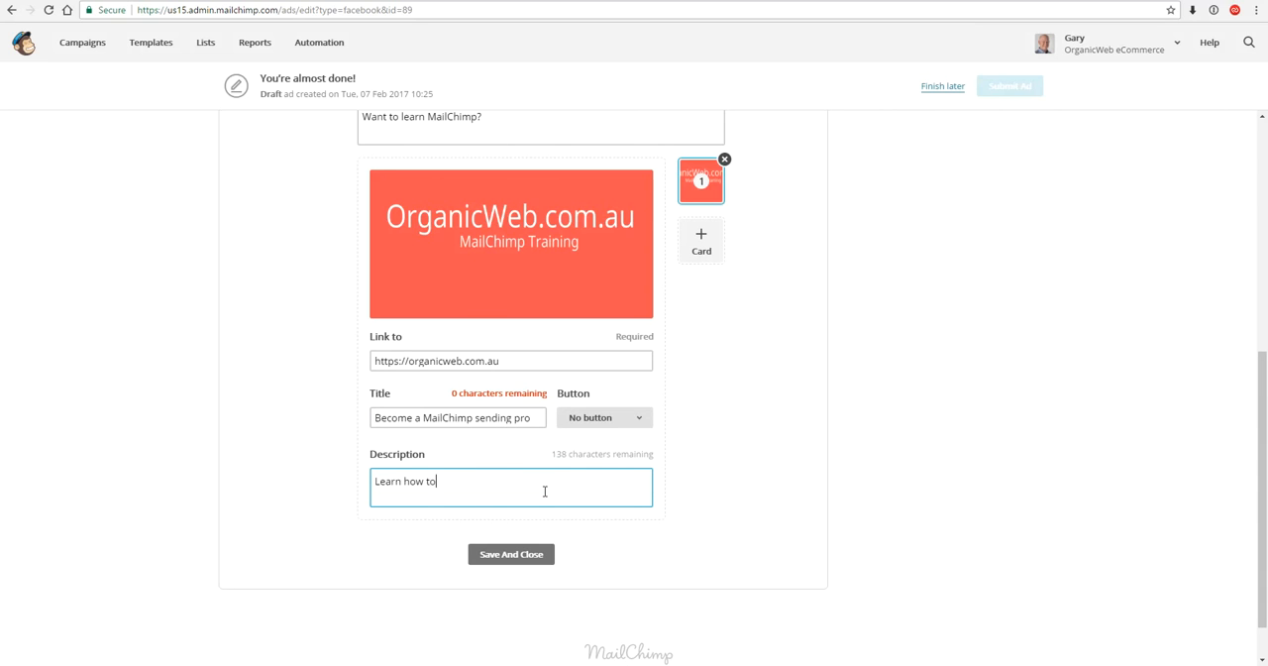
{"action": "type", "text": "send"}
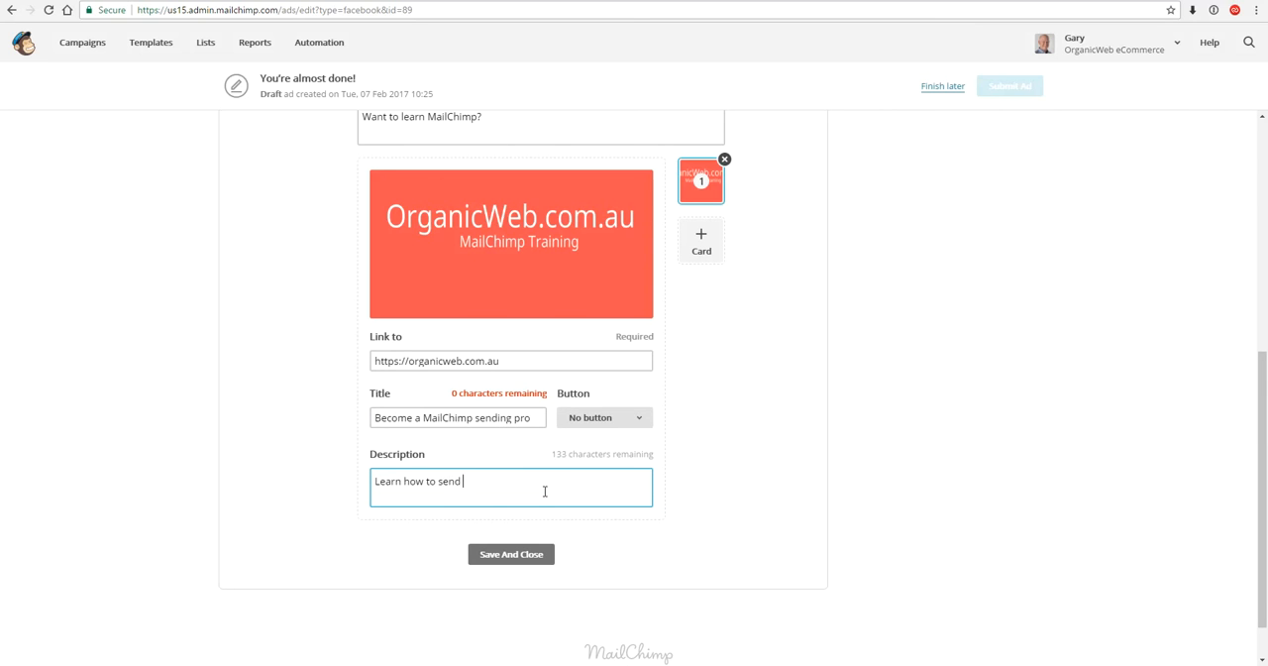
{"action": "type", "text": "email market"}
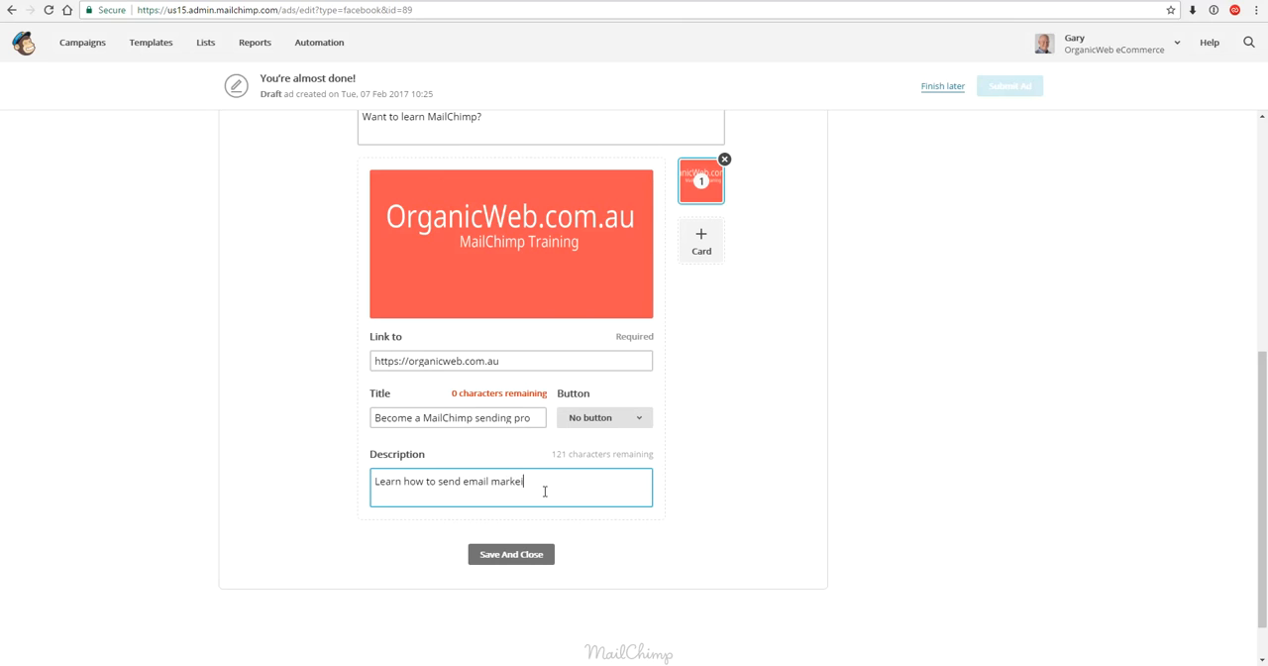
{"action": "type", "text": "ing in just"}
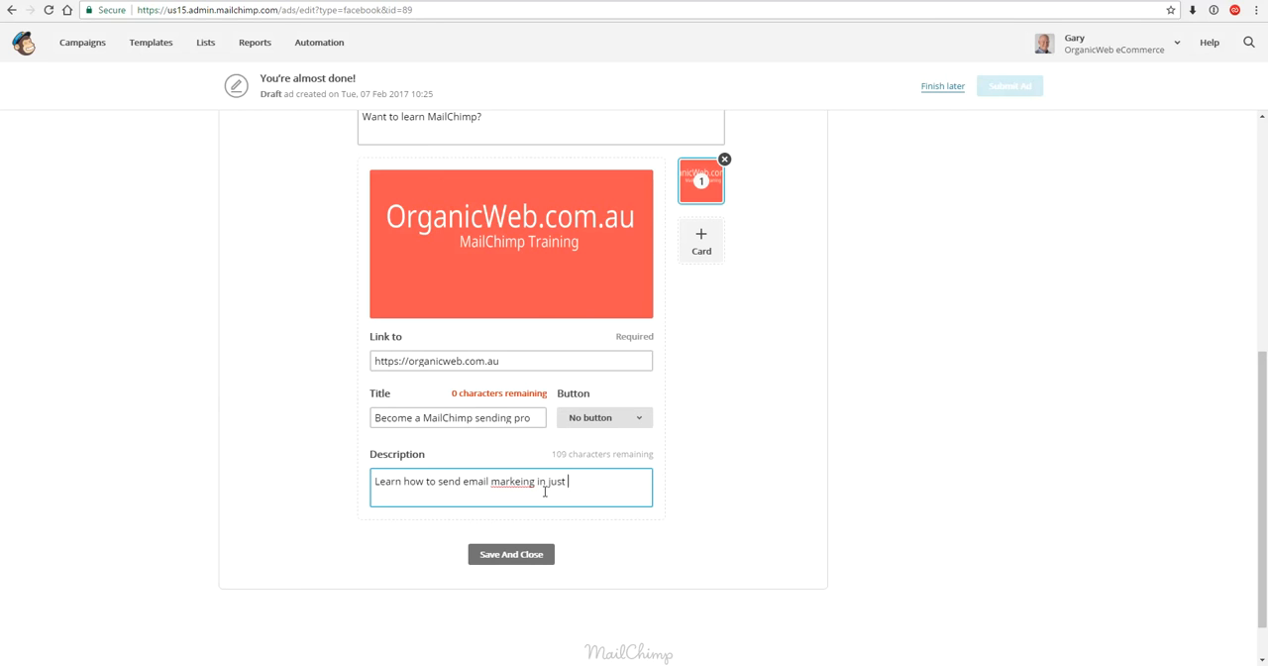
{"action": "type", "text": "hours."}
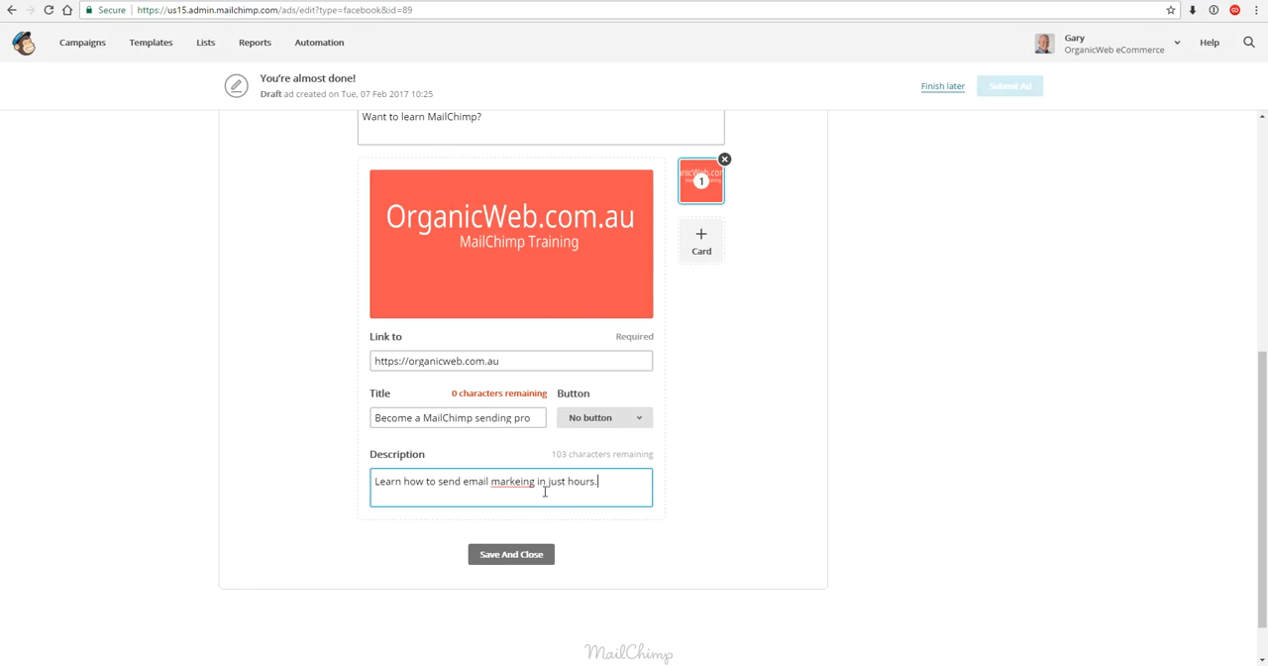
{"action": "right_click", "coordinate": [512, 481]}
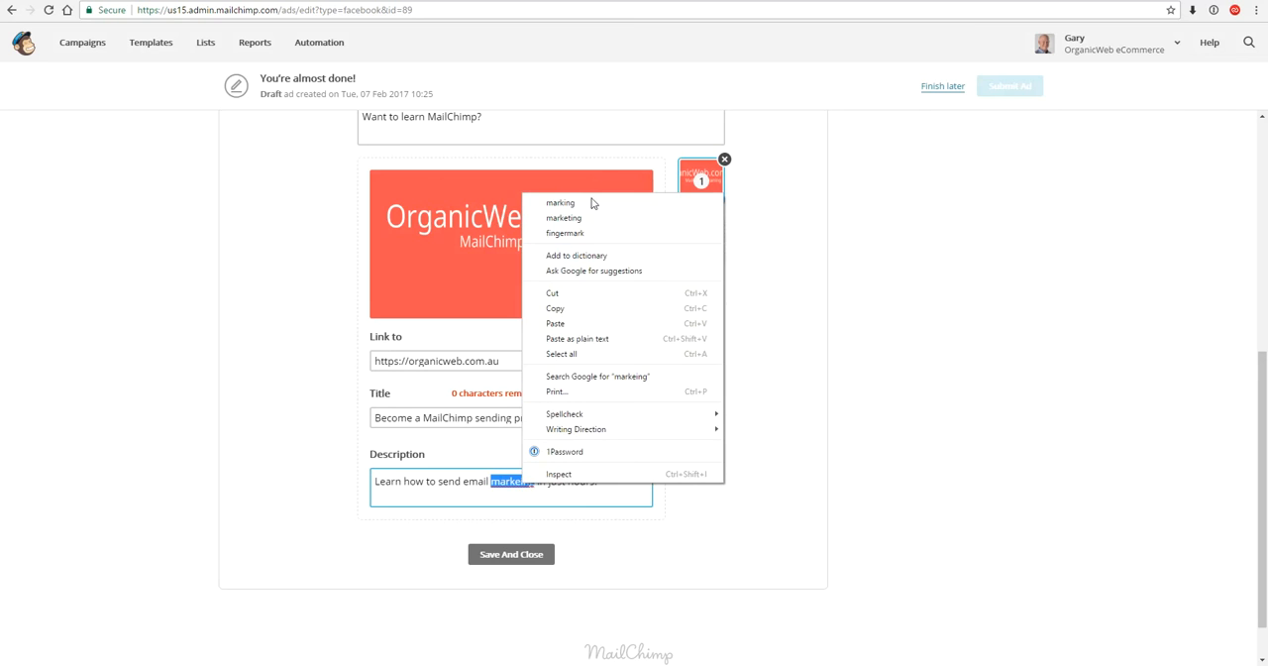
{"action": "left_click", "coordinate": [563, 217]}
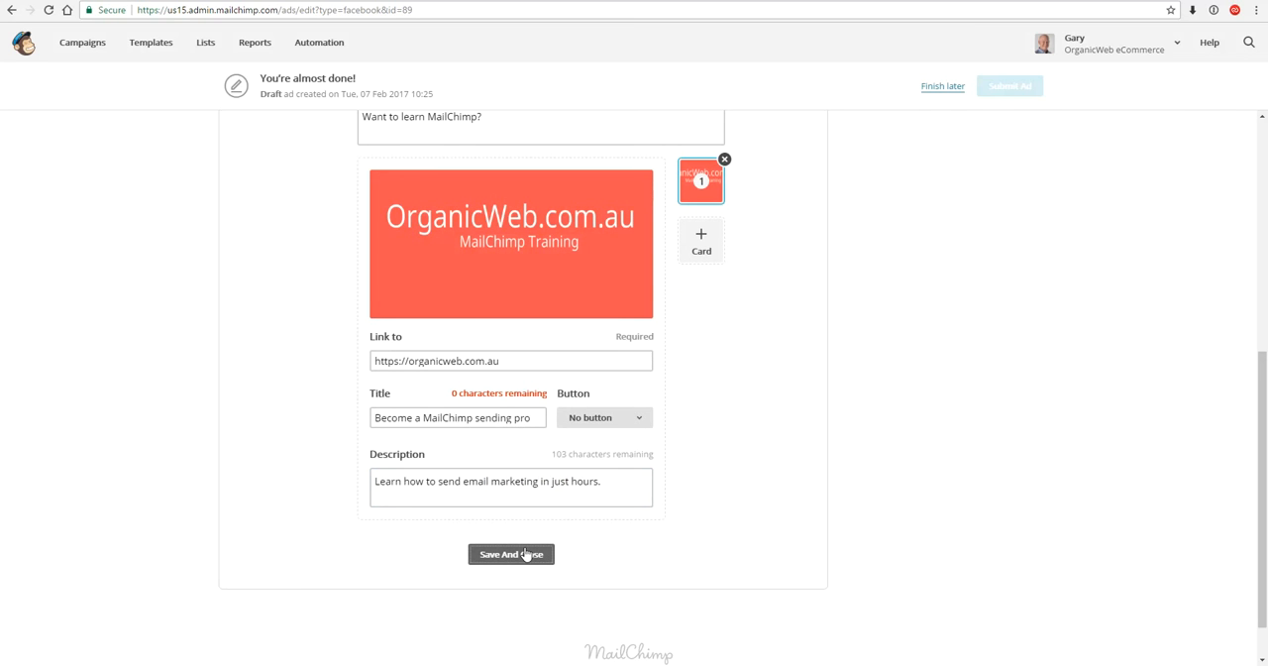
{"action": "mouse_move", "coordinate": [535, 558]}
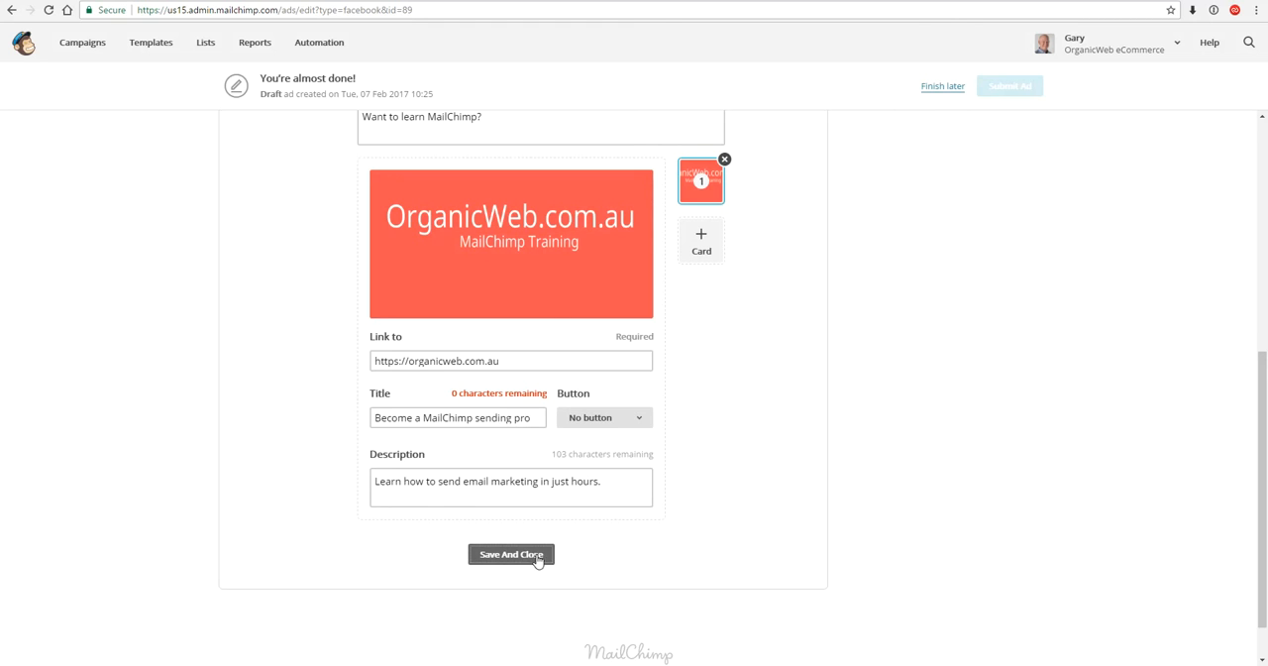
- Save and close the ad content, then check the mobile and desktop previews
{"action": "left_click", "coordinate": [511, 554]}
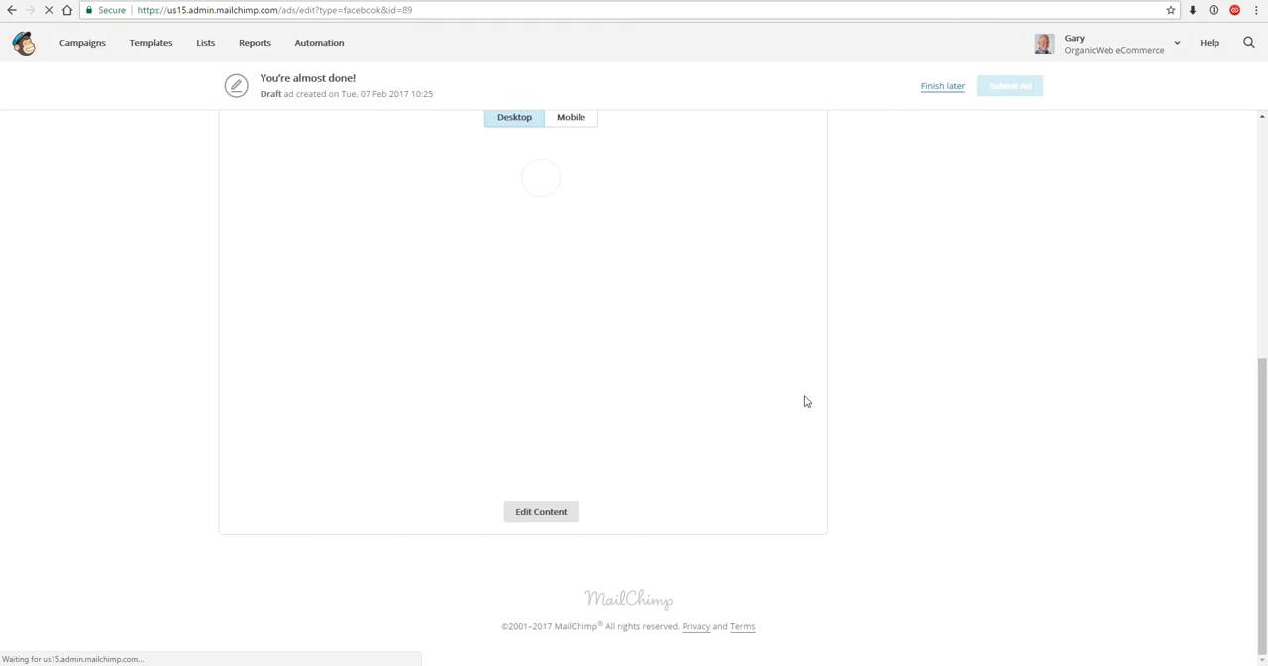
{"action": "mouse_move", "coordinate": [925, 467]}
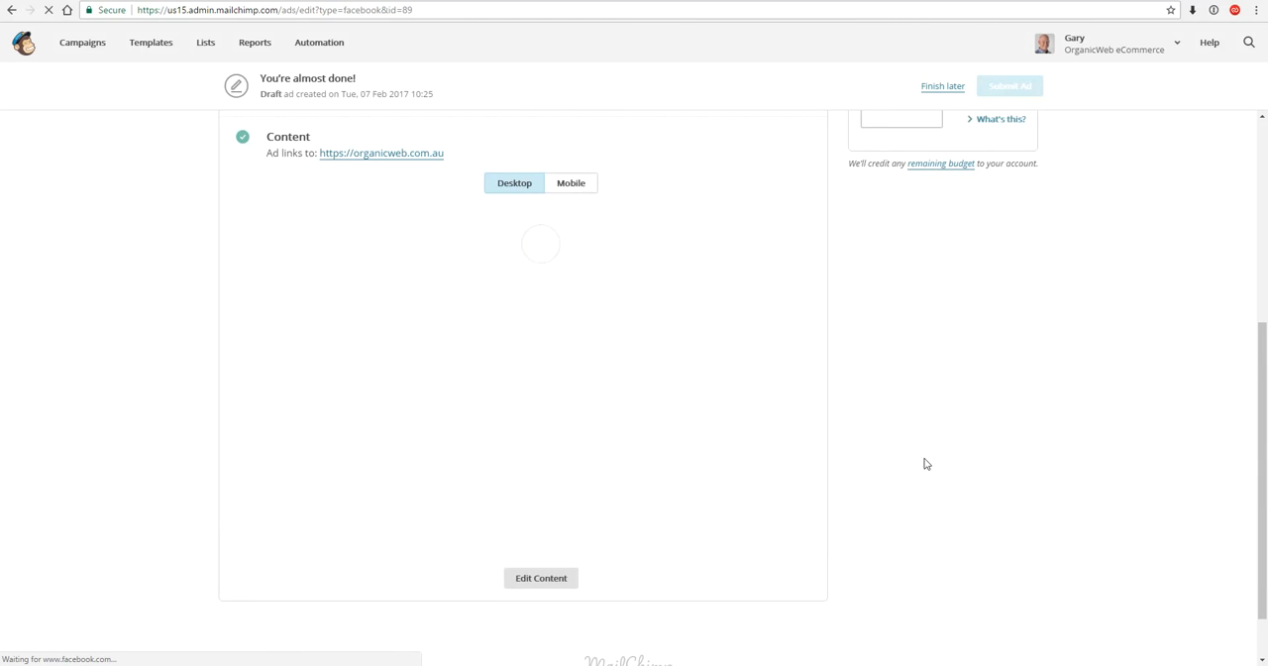
{"action": "mouse_move", "coordinate": [915, 486]}
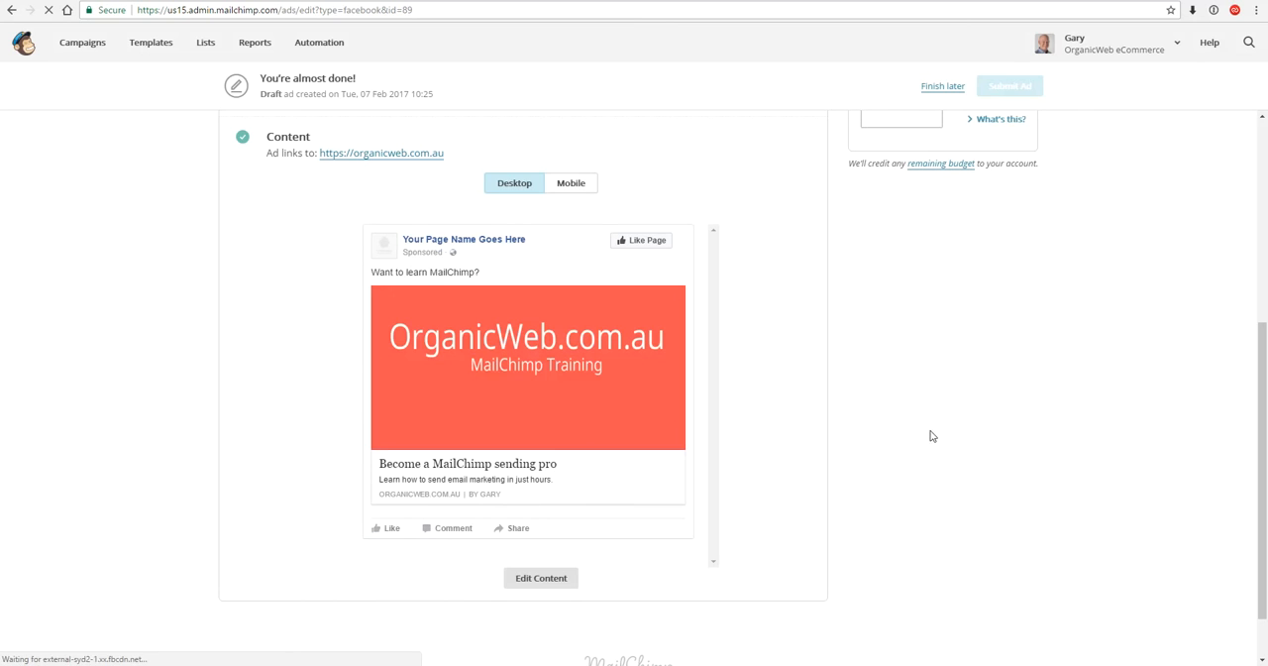
{"action": "left_click", "coordinate": [571, 182]}
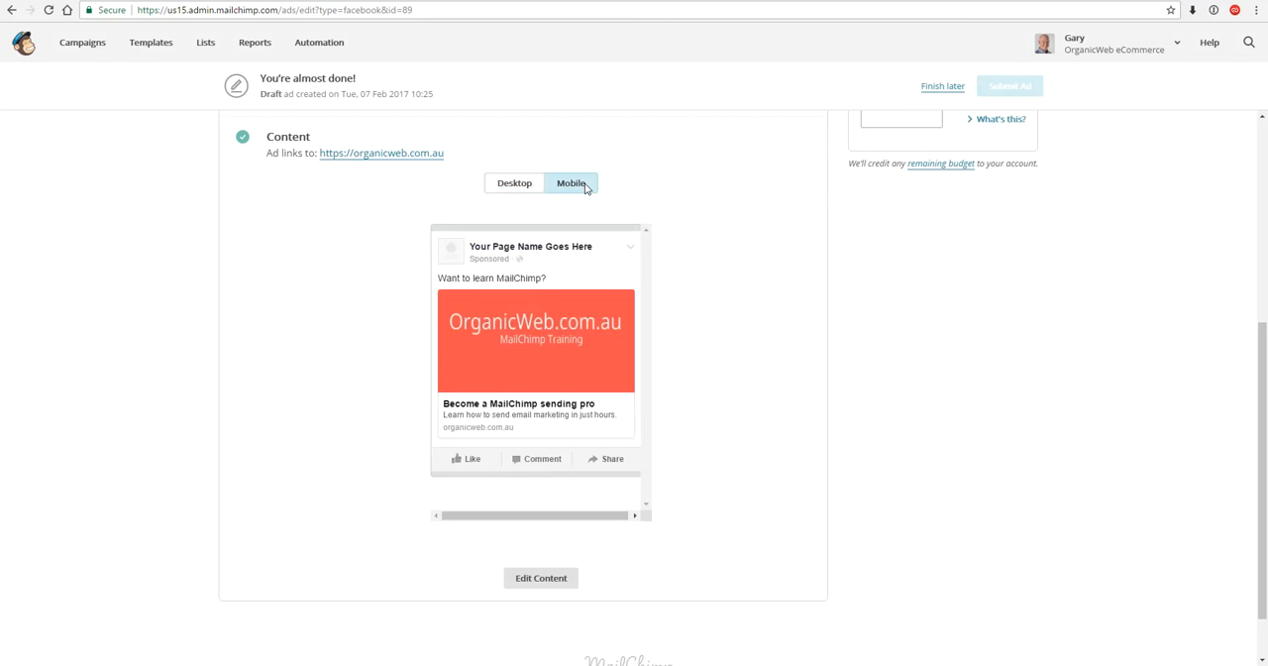
{"action": "left_click", "coordinate": [514, 182]}
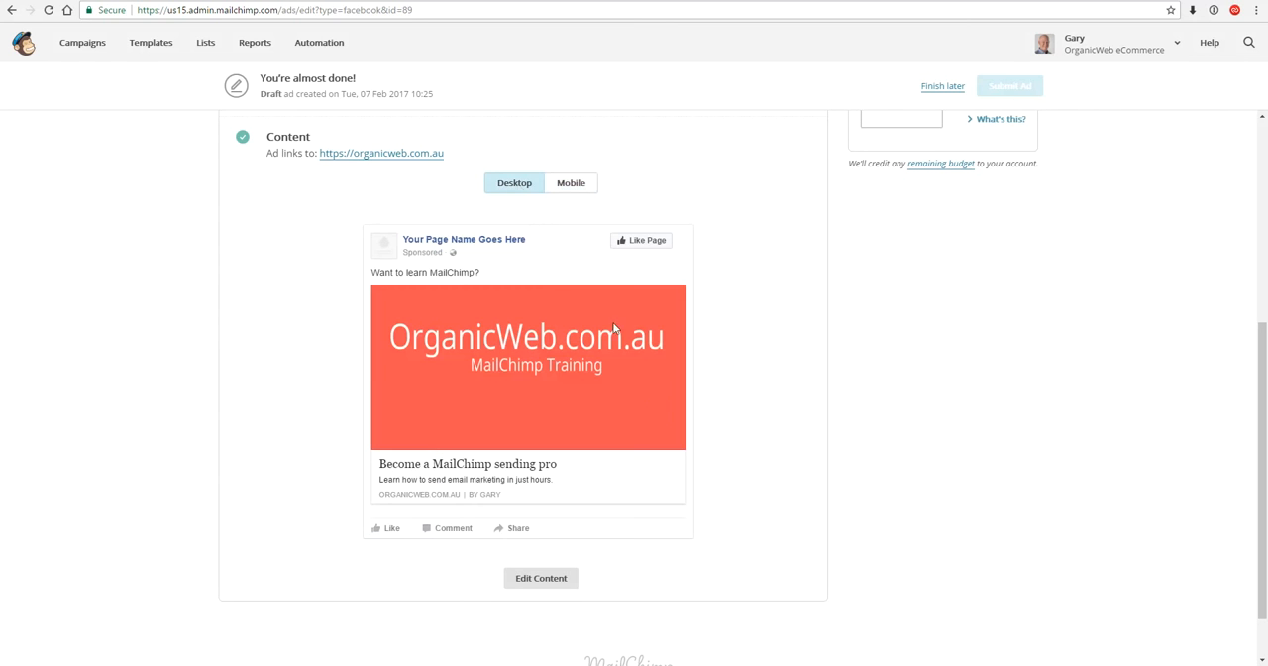
{"action": "scroll", "scroll_direction": "up", "scroll_amount": 3}
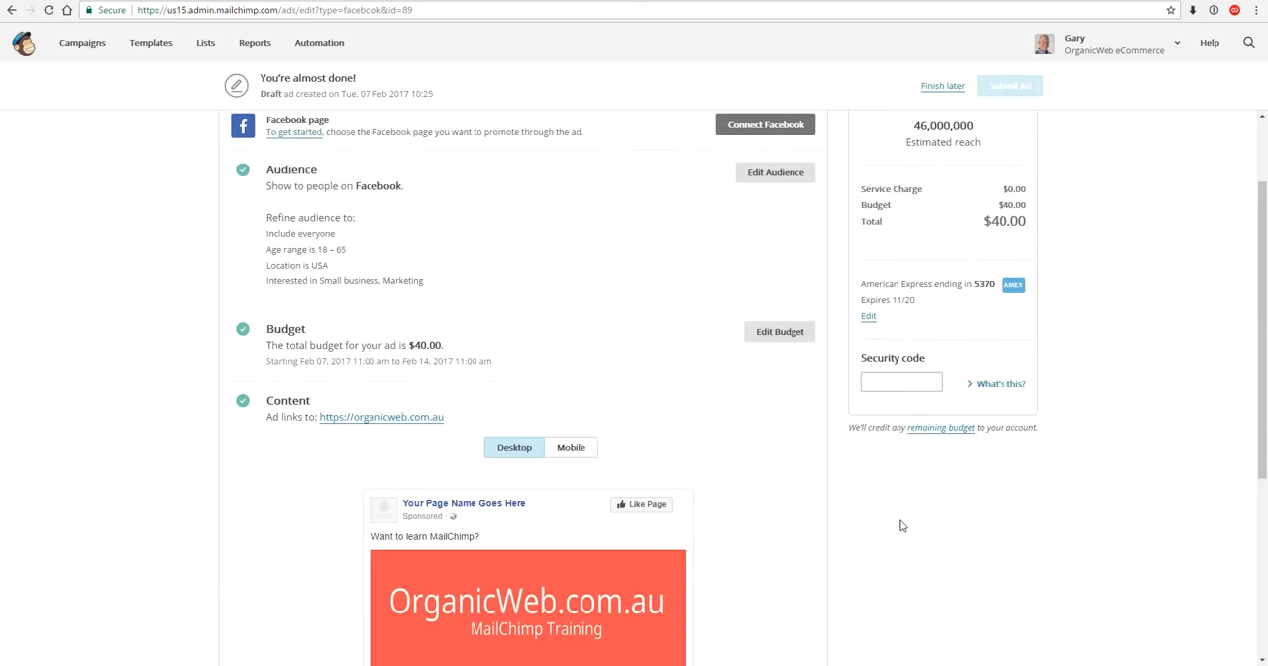
{"action": "scroll", "scroll_direction": "up", "scroll_amount": 3}
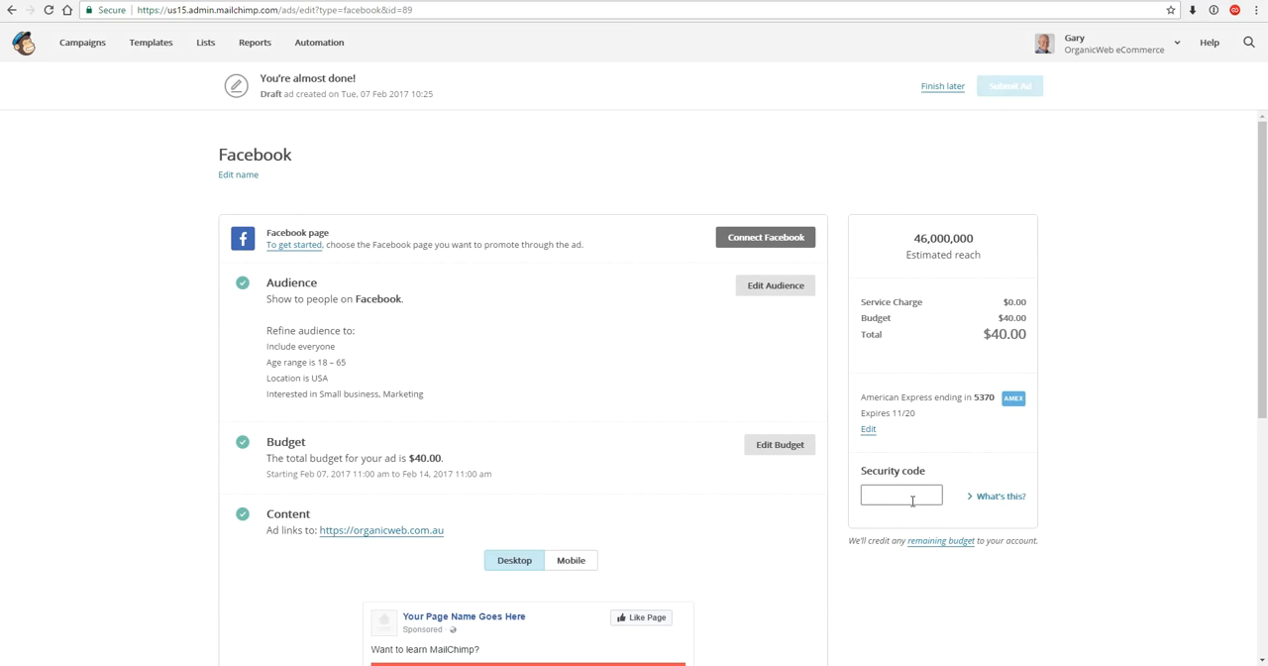
{"action": "scroll", "scroll_direction": "down", "scroll_amount": 3}
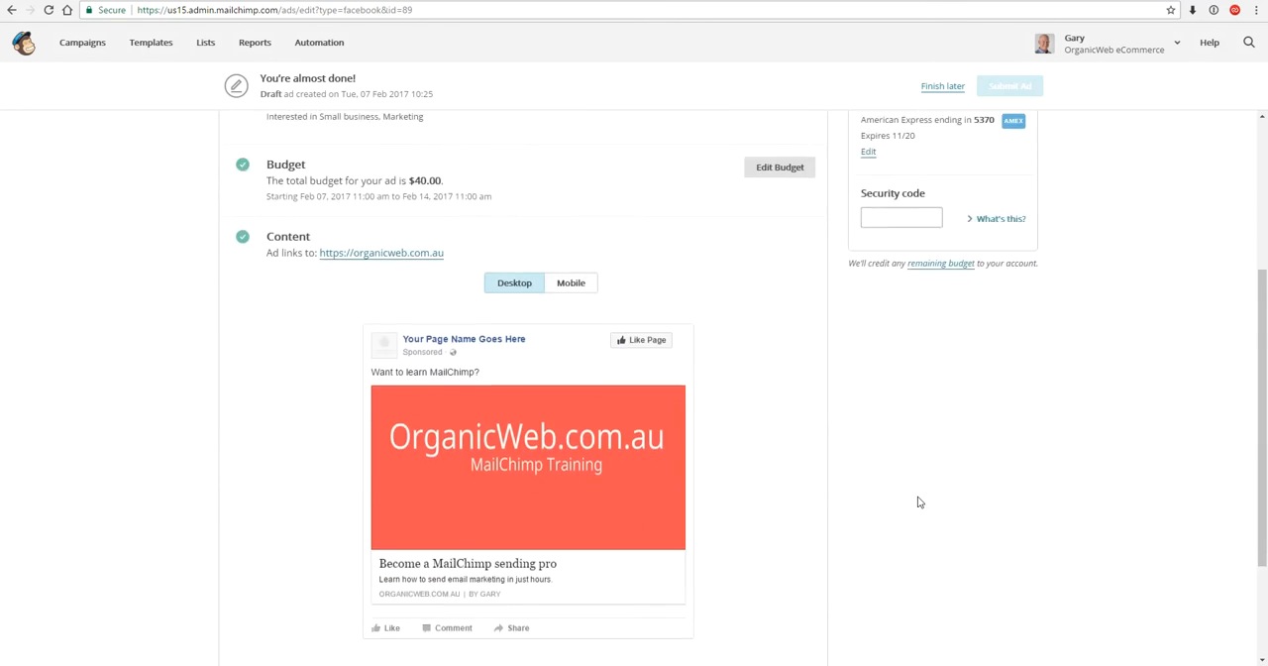
{"action": "scroll", "scroll_direction": "down", "scroll_amount": 3}
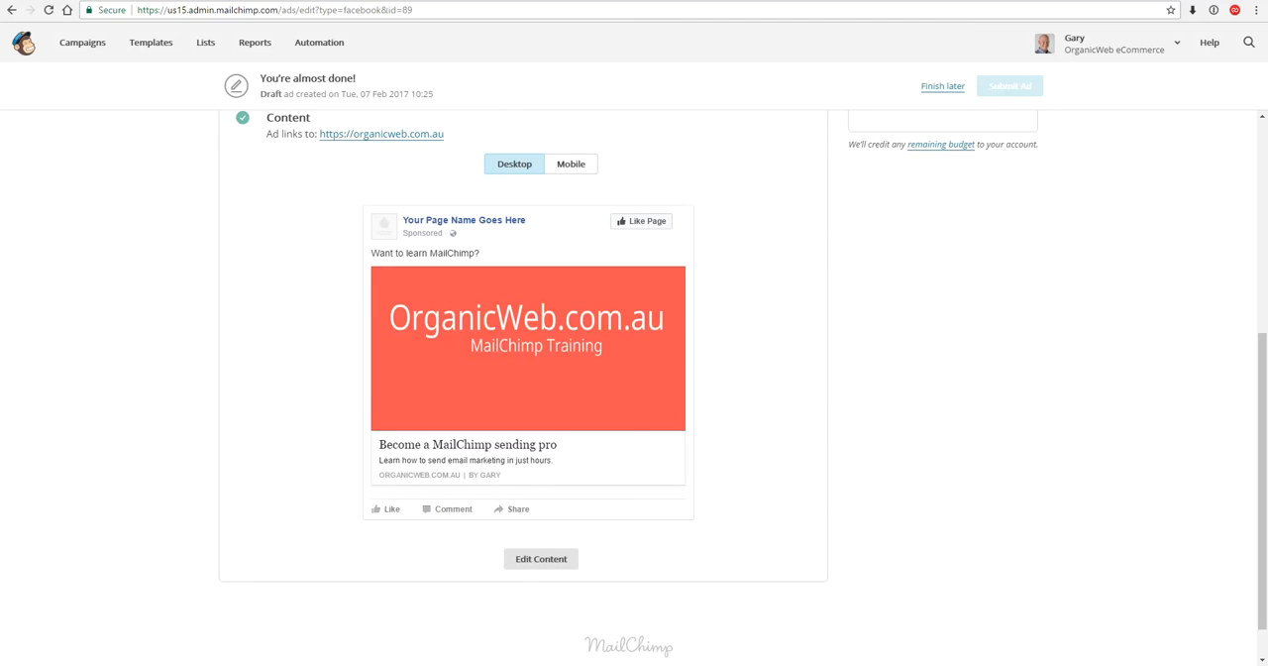